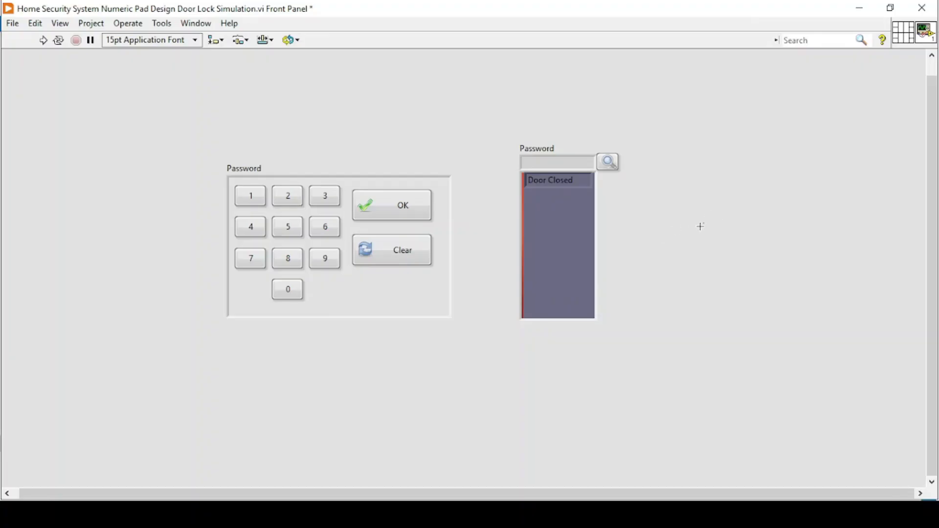
pyautogui.moveTo(642, 225)
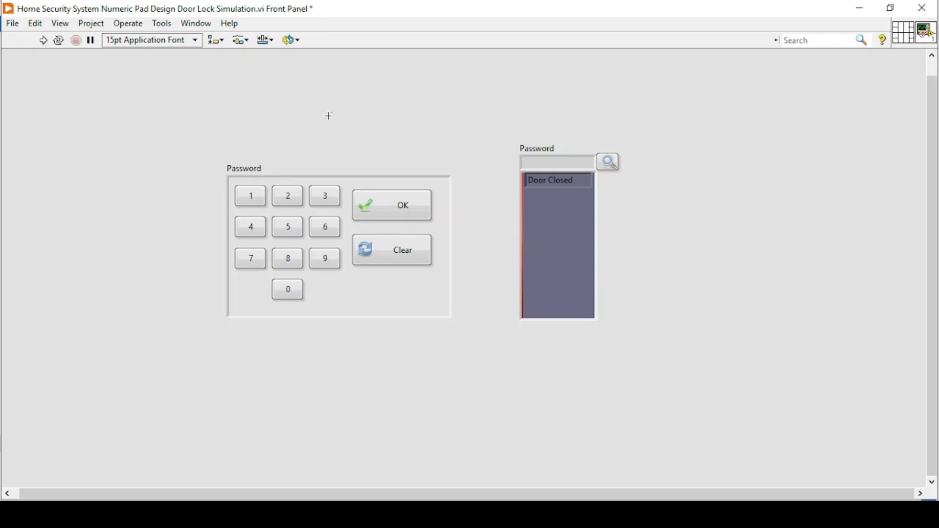
# Step: Run the keypad VI, enter digits starting with 1, and toggle the magnifier to reveal then mask them
pyautogui.click(288, 195)
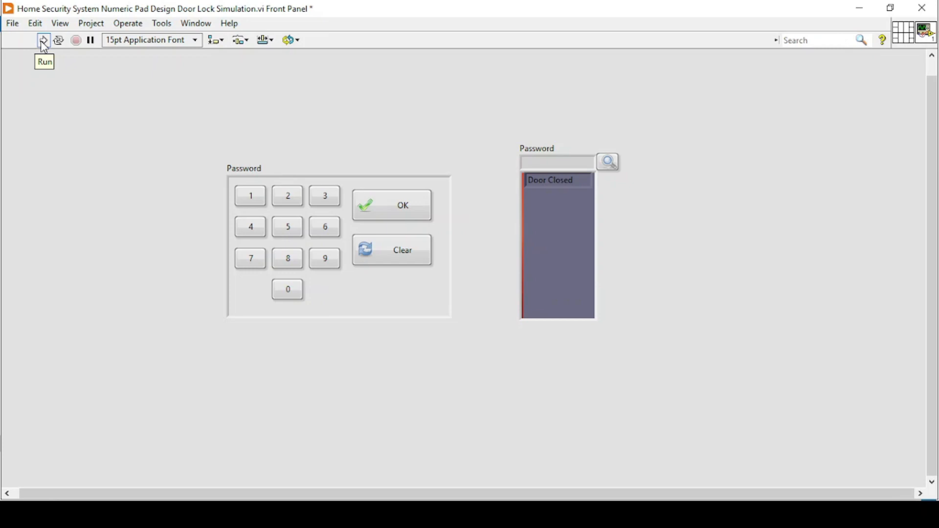
pyautogui.click(42, 39)
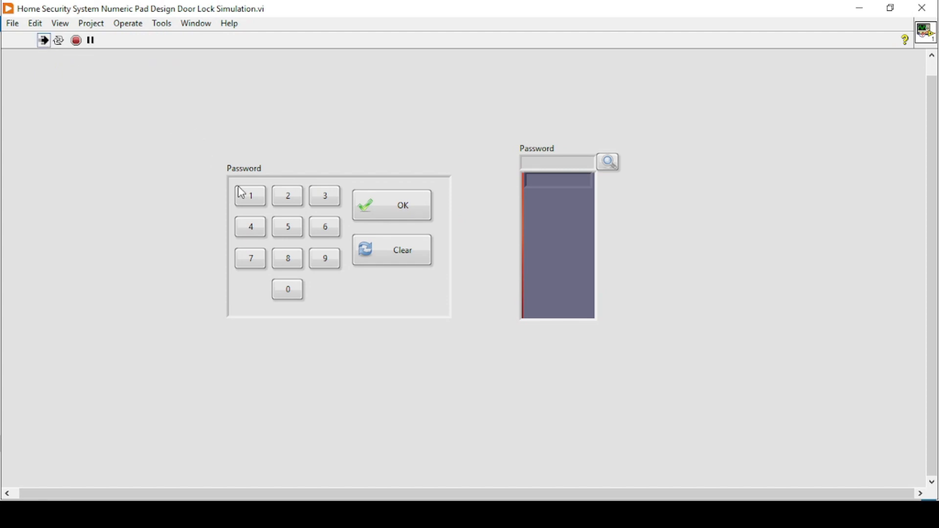
pyautogui.click(249, 196)
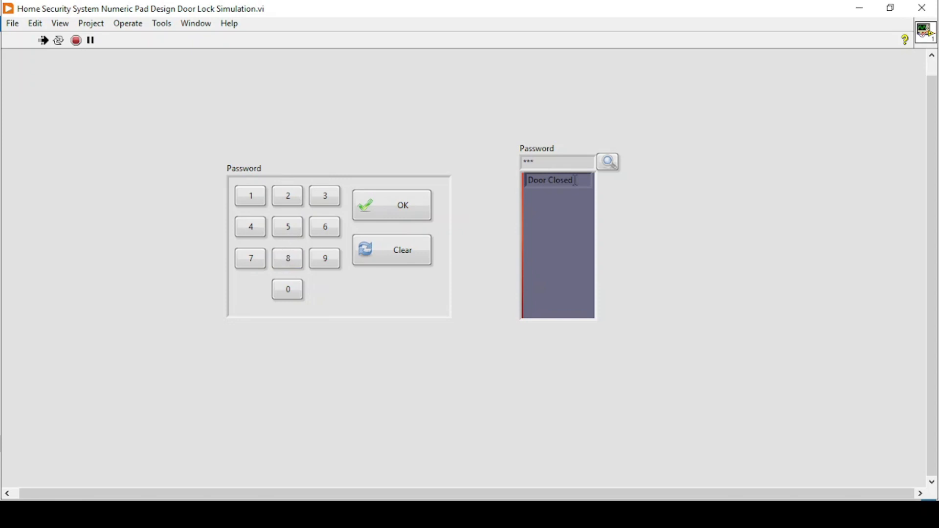
pyautogui.click(325, 226)
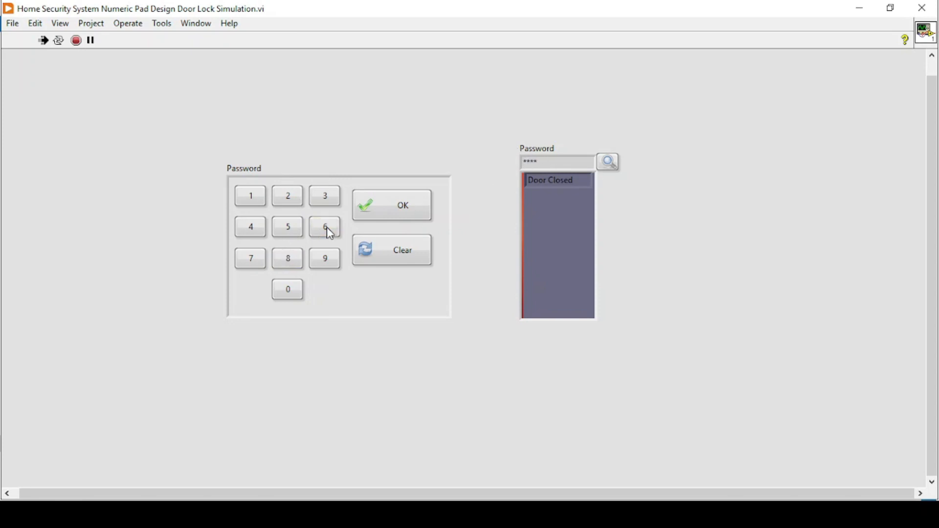
pyautogui.moveTo(513, 201)
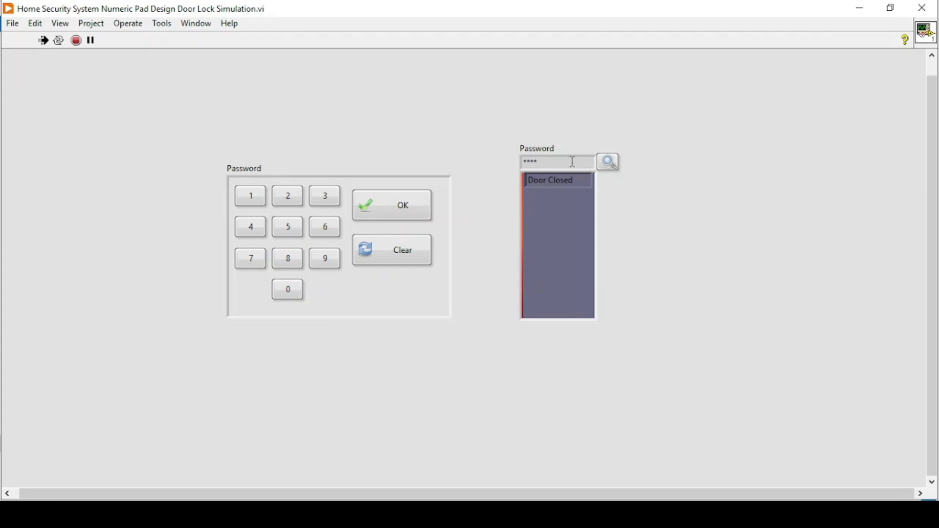
pyautogui.moveTo(574, 157)
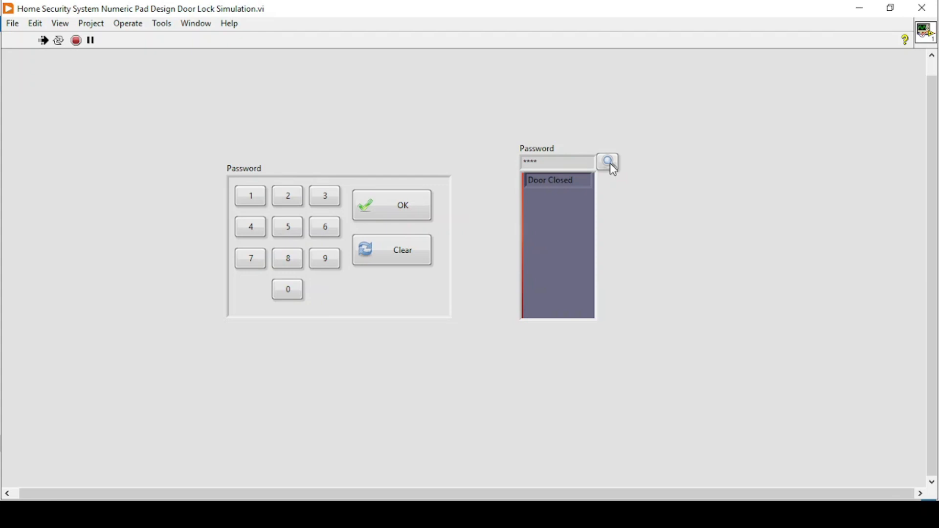
pyautogui.click(607, 162)
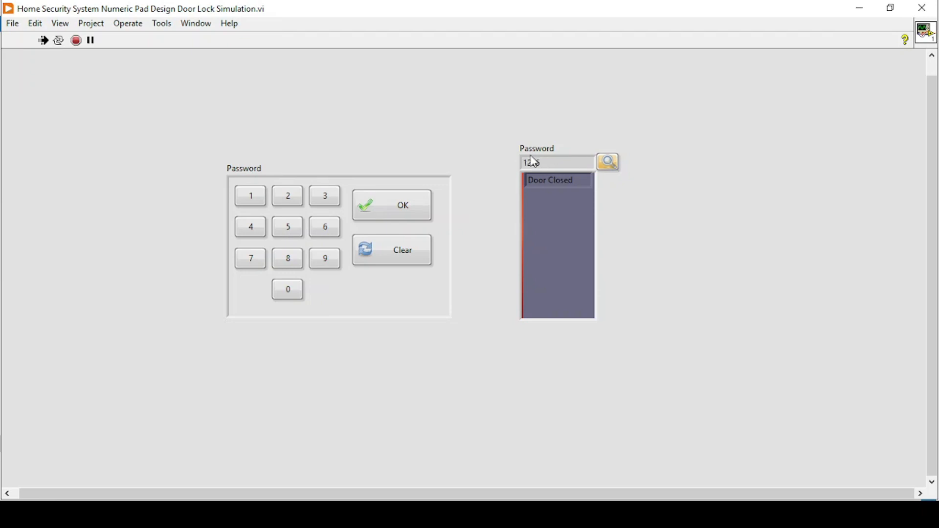
pyautogui.click(606, 161)
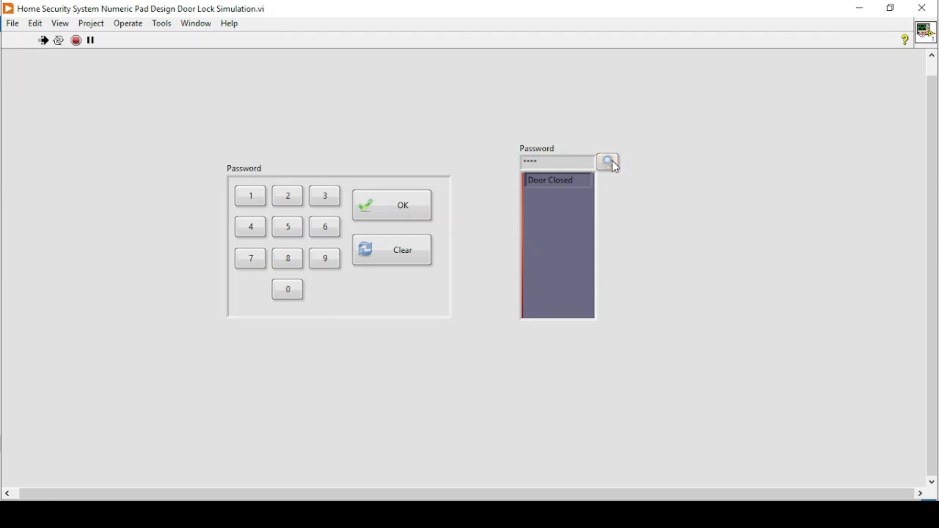
pyautogui.moveTo(555, 162)
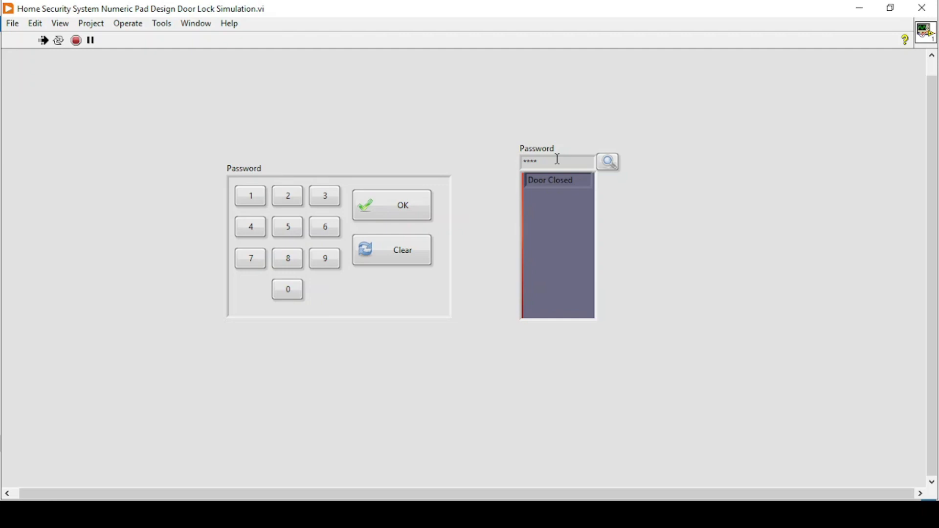
pyautogui.moveTo(473, 209)
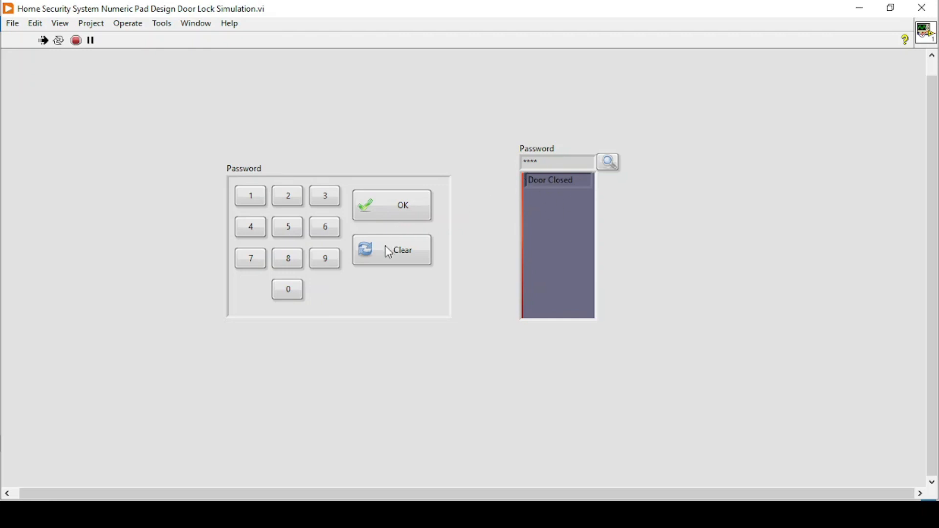
pyautogui.moveTo(325, 240)
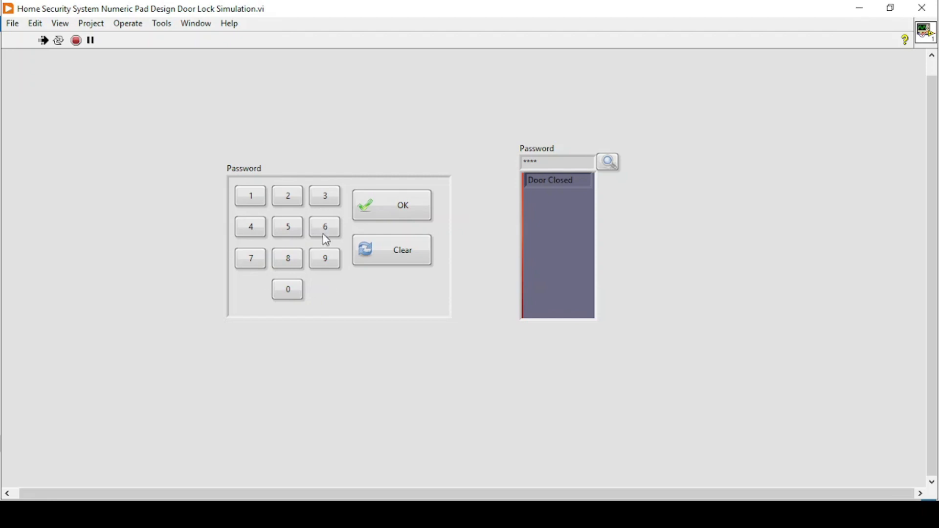
pyautogui.moveTo(321, 249)
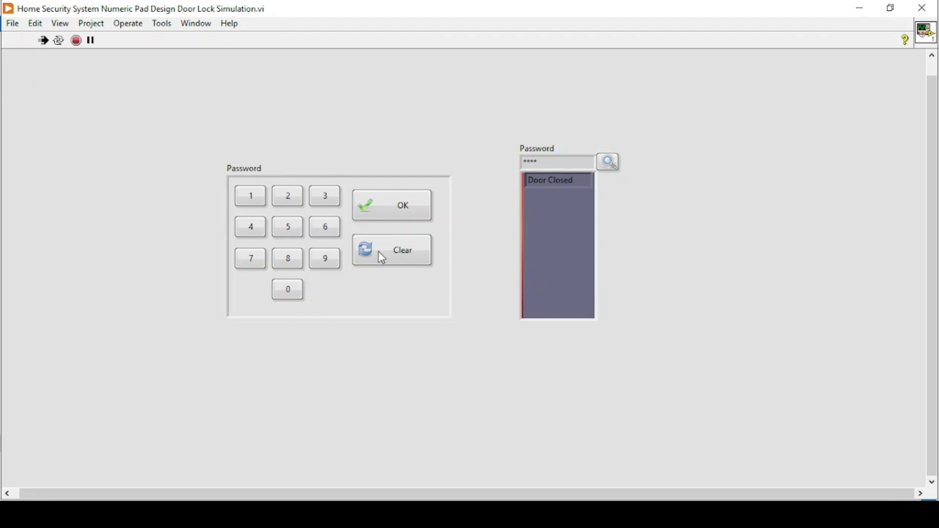
# Step: Clear the entry, enter the passcode, confirm with OK to show Door Open, then Clear back to Door Closed
pyautogui.click(391, 249)
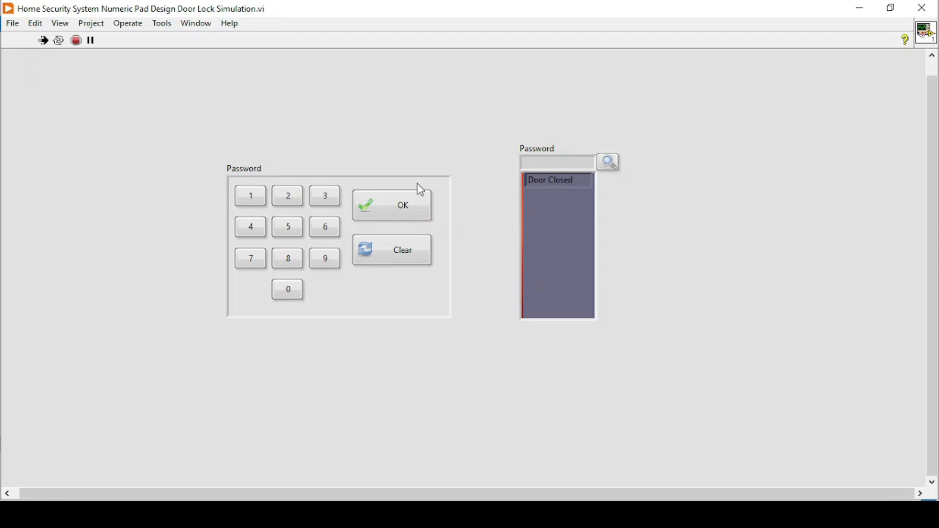
pyautogui.click(249, 196)
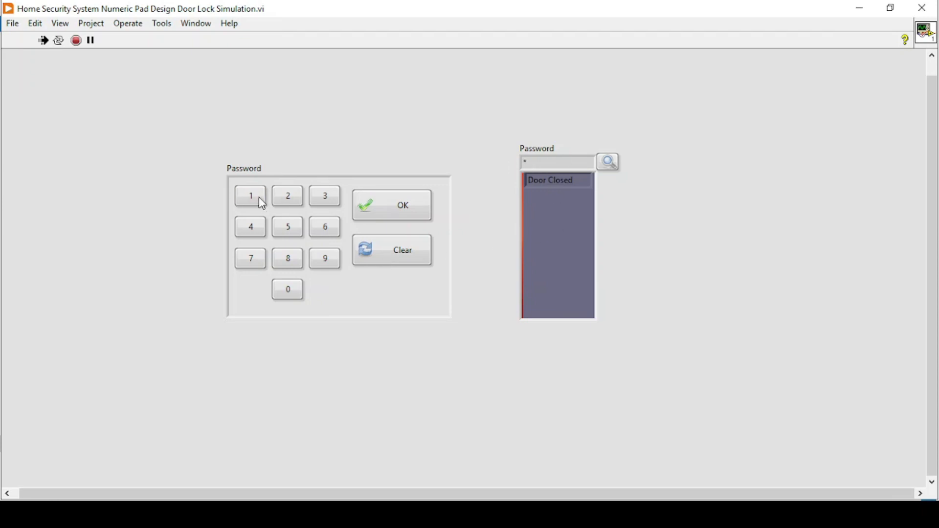
pyautogui.click(249, 226)
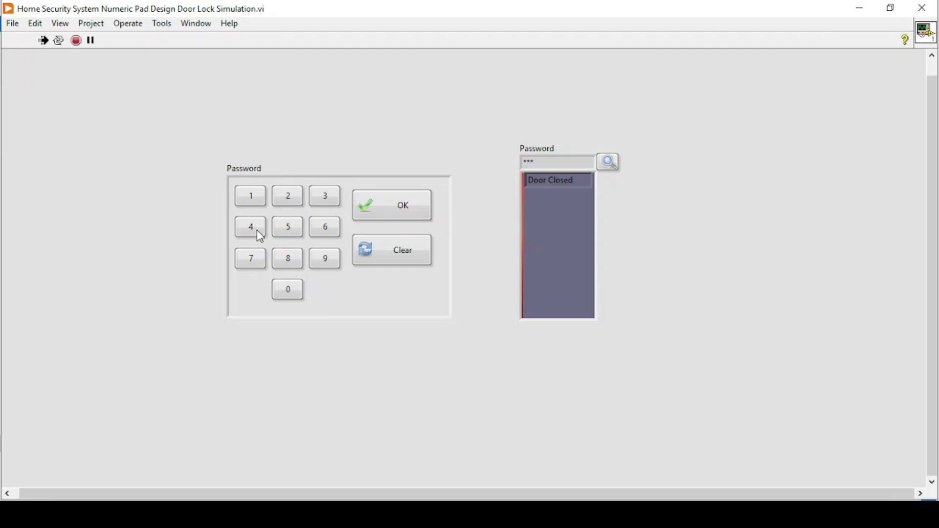
pyautogui.click(391, 205)
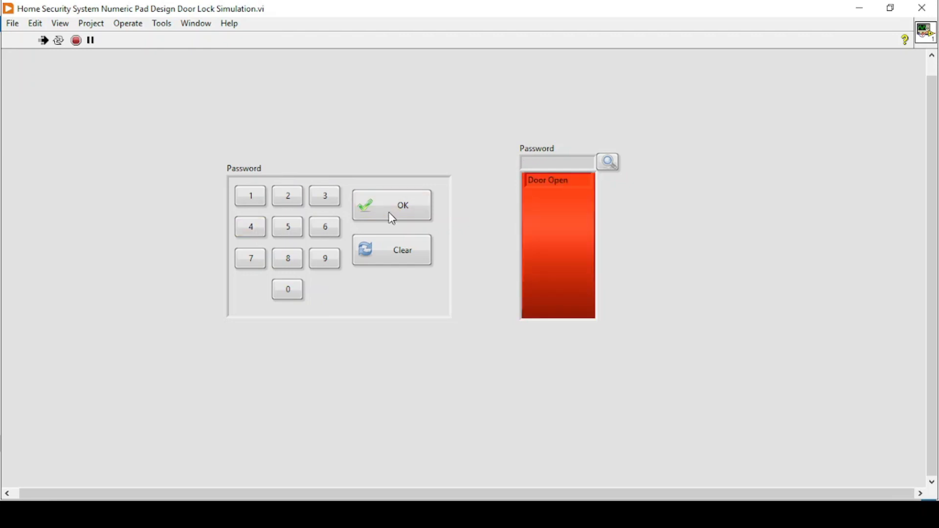
pyautogui.moveTo(522, 214)
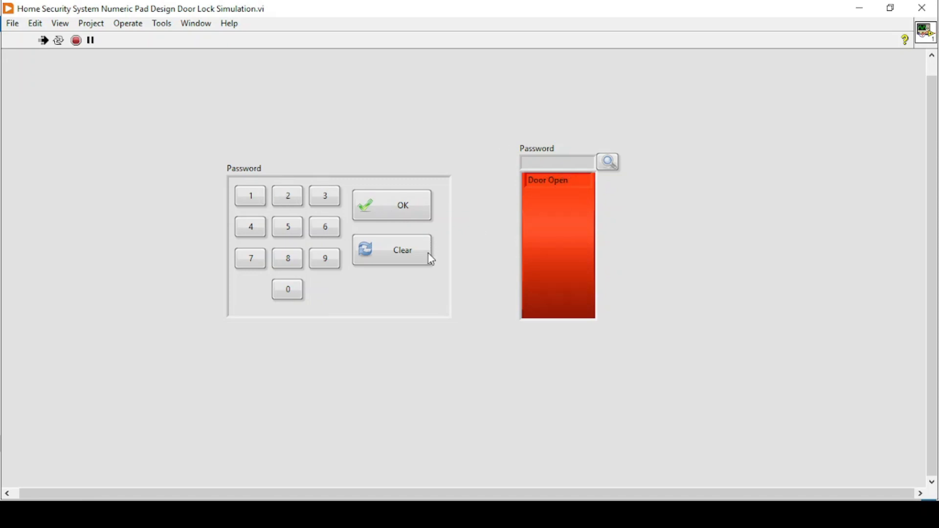
pyautogui.click(392, 249)
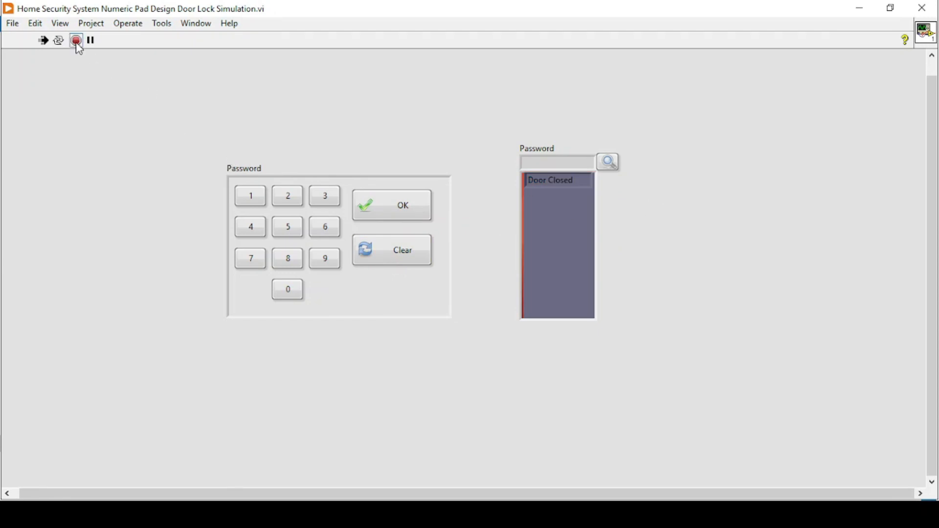
# Step: Stop the VI, create a new VI with a maximized front panel, and place a Silver Blank Button
pyautogui.click(75, 40)
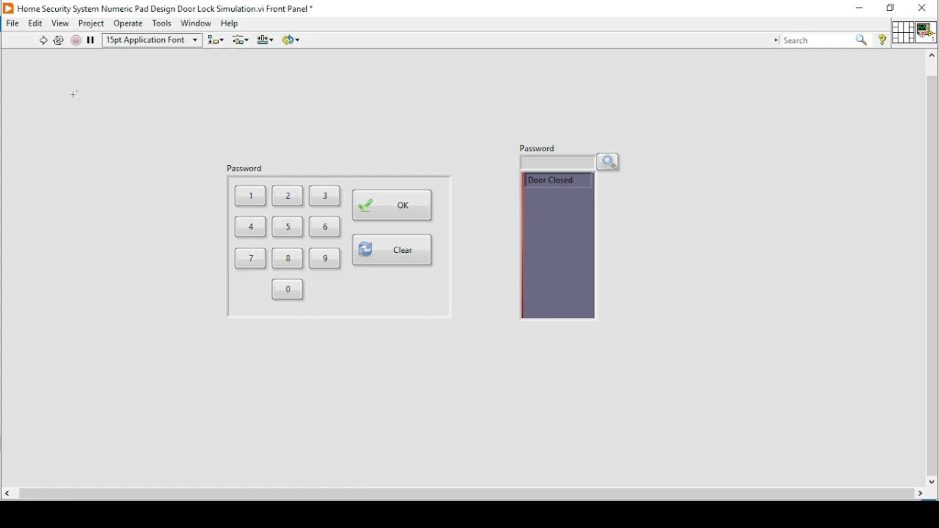
pyautogui.click(11, 23)
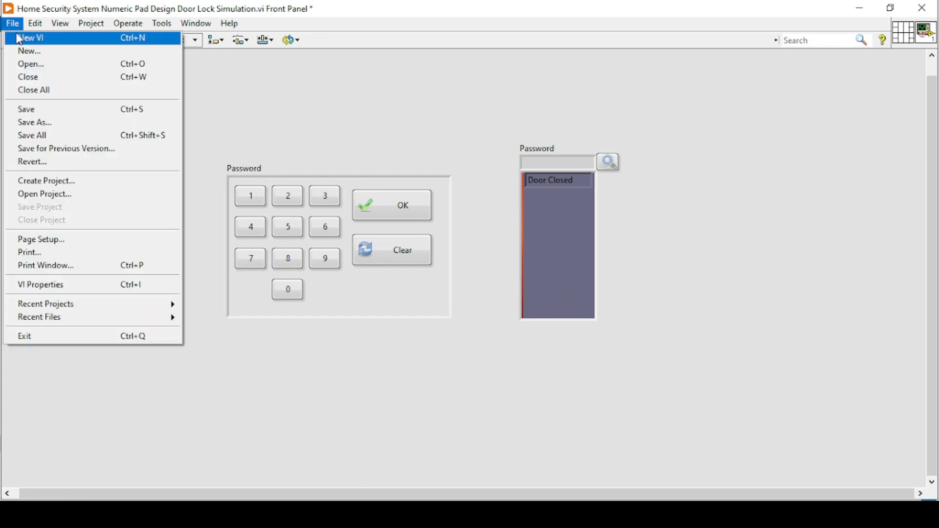
pyautogui.click(31, 38)
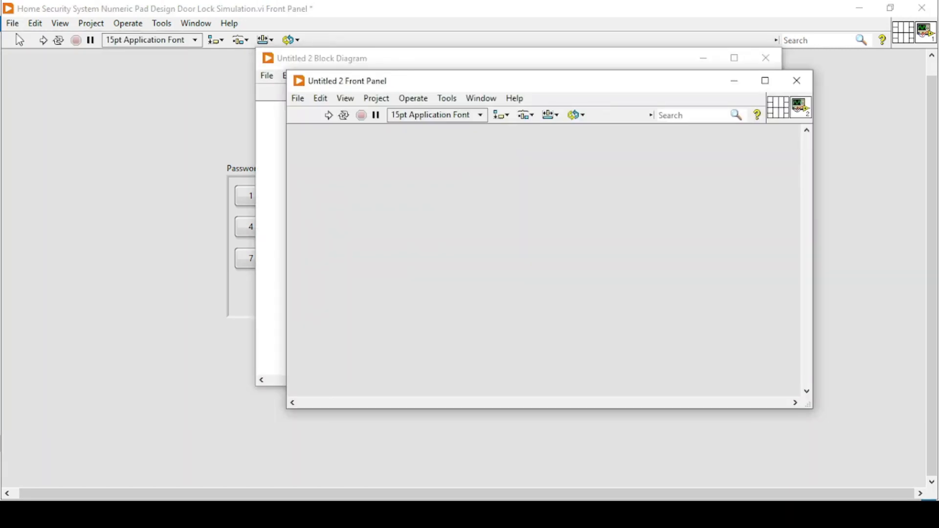
pyautogui.click(764, 81)
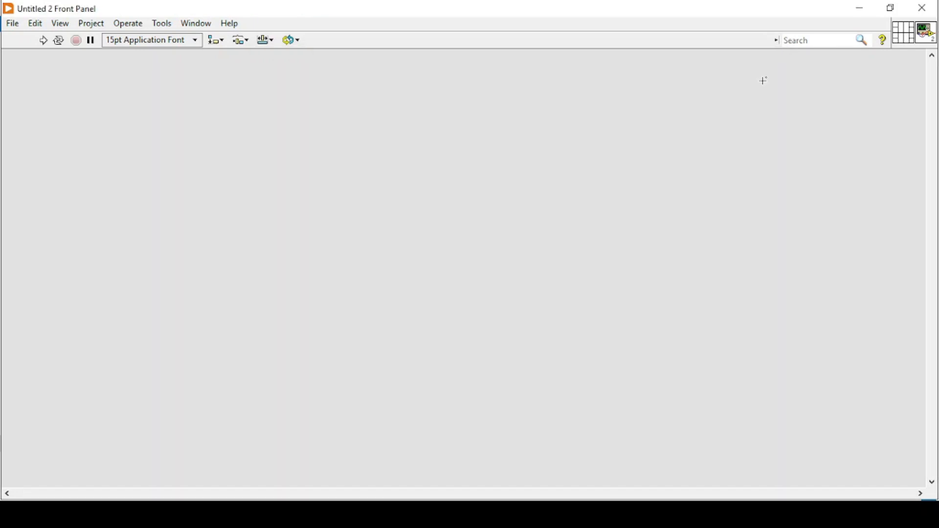
pyautogui.moveTo(272, 180)
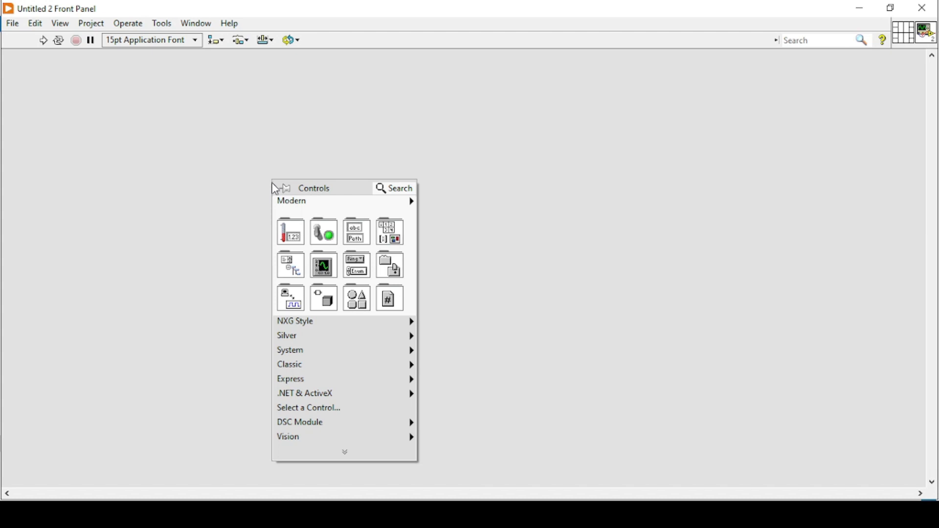
pyautogui.moveTo(287, 335)
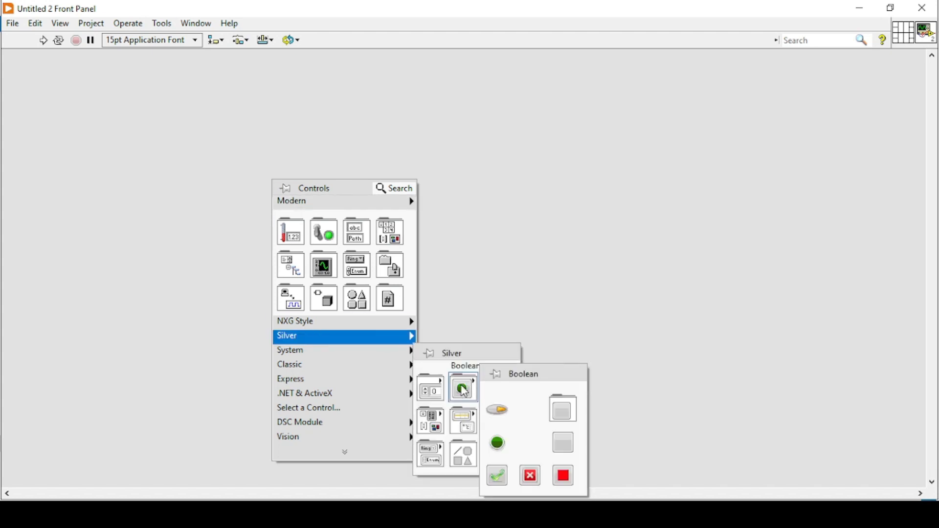
pyautogui.moveTo(561, 408)
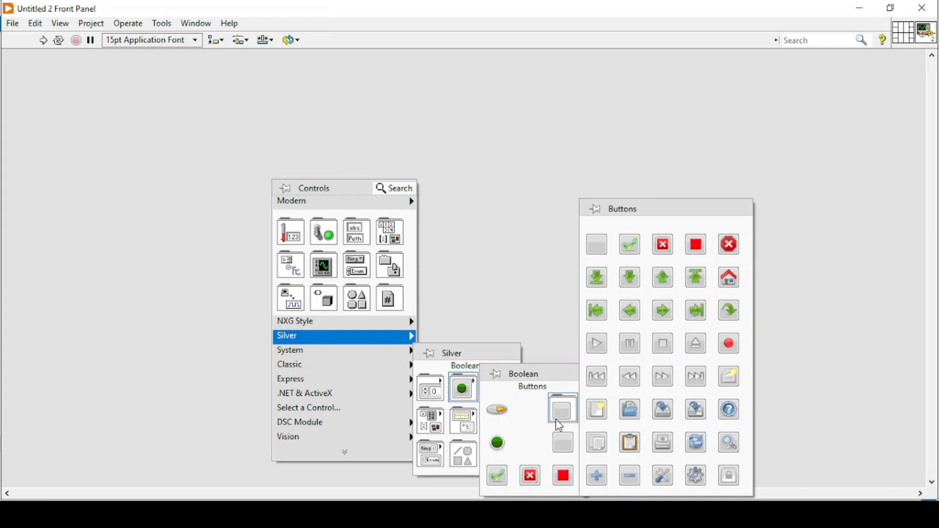
pyautogui.moveTo(561, 441)
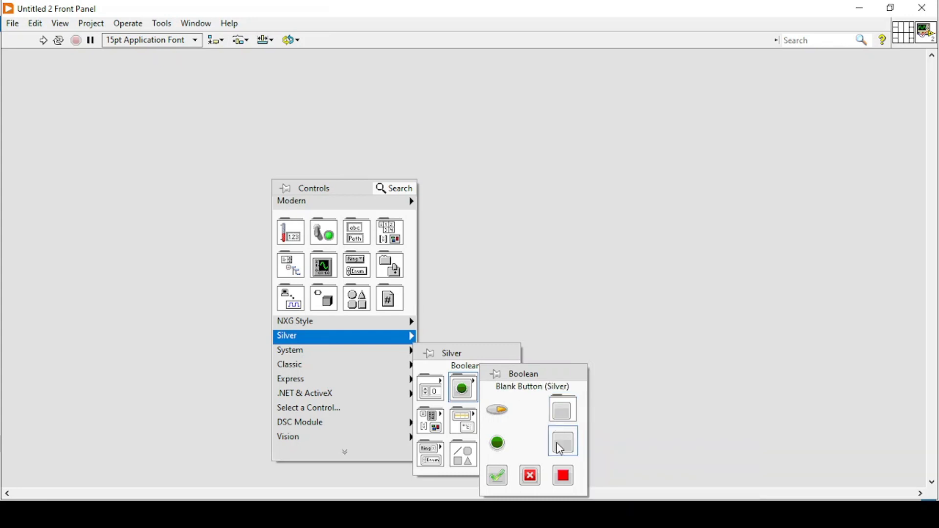
pyautogui.click(561, 441)
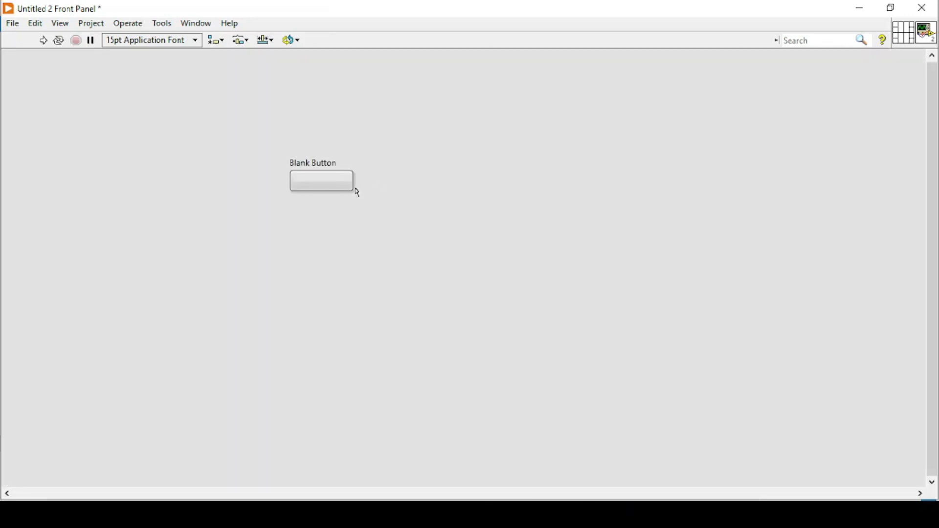
# Step: Show boolean text 1 on the button face and hide its Blank Button label
pyautogui.rightClick(321, 180)
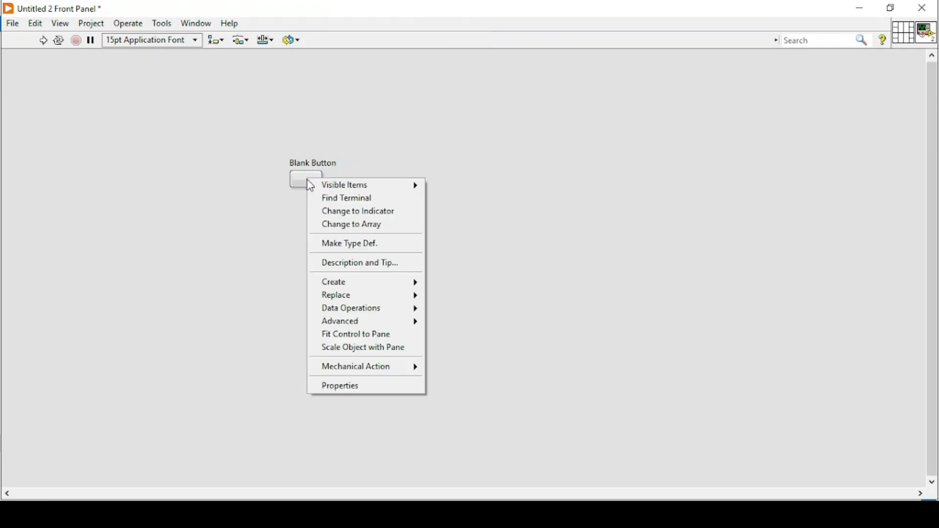
pyautogui.moveTo(343, 185)
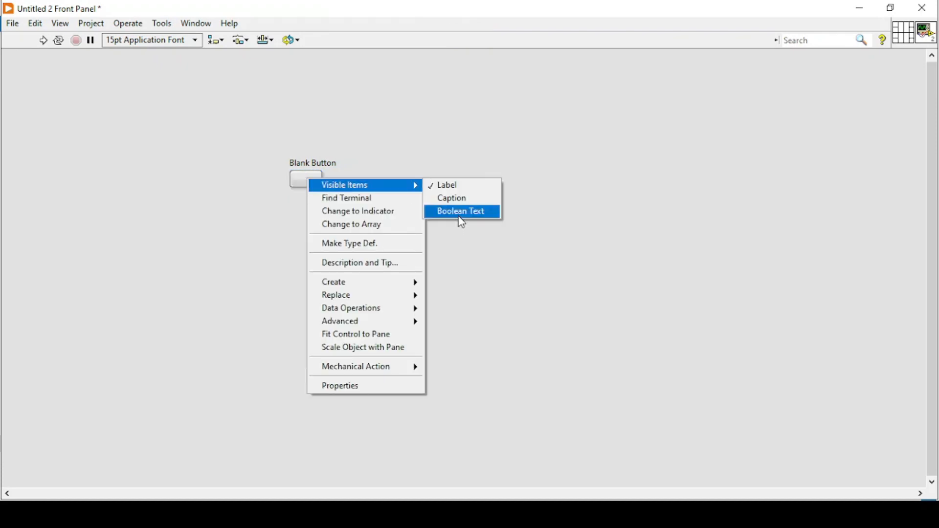
pyautogui.click(461, 211)
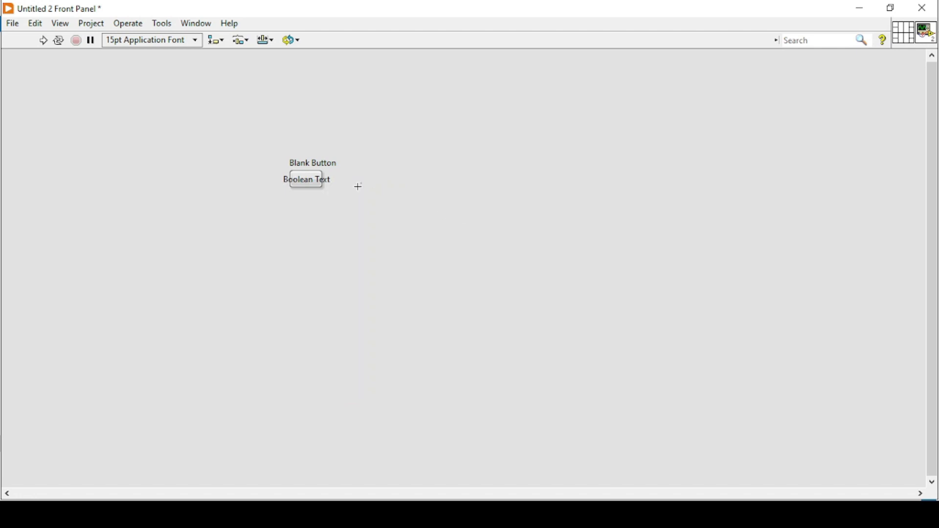
pyautogui.rightClick(305, 178)
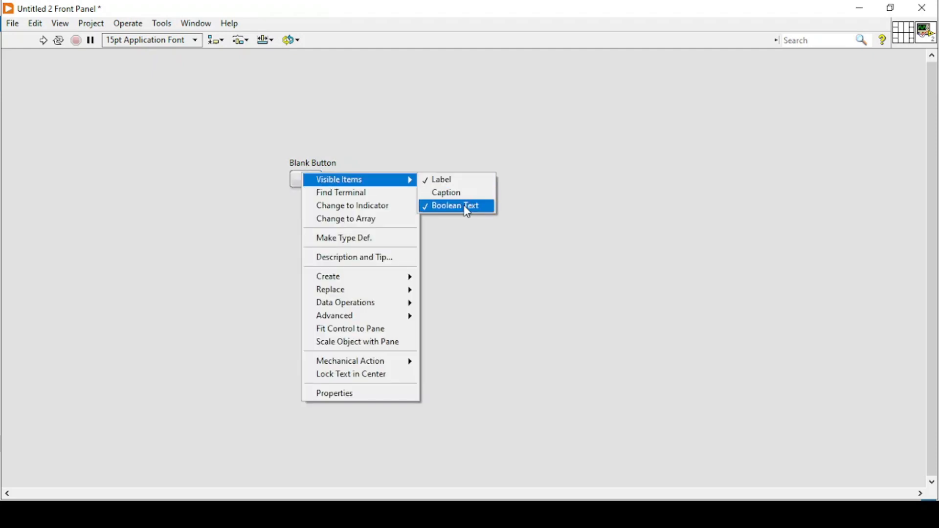
pyautogui.moveTo(441, 179)
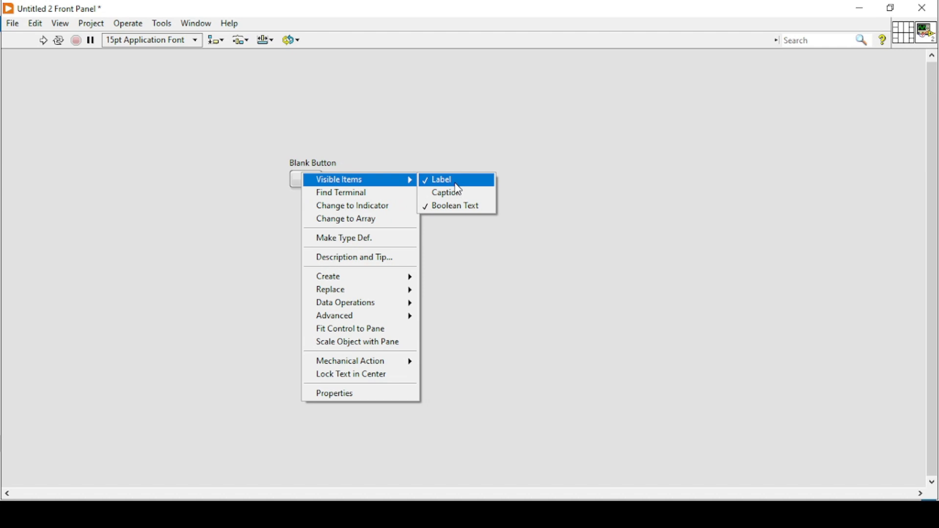
pyautogui.click(440, 179)
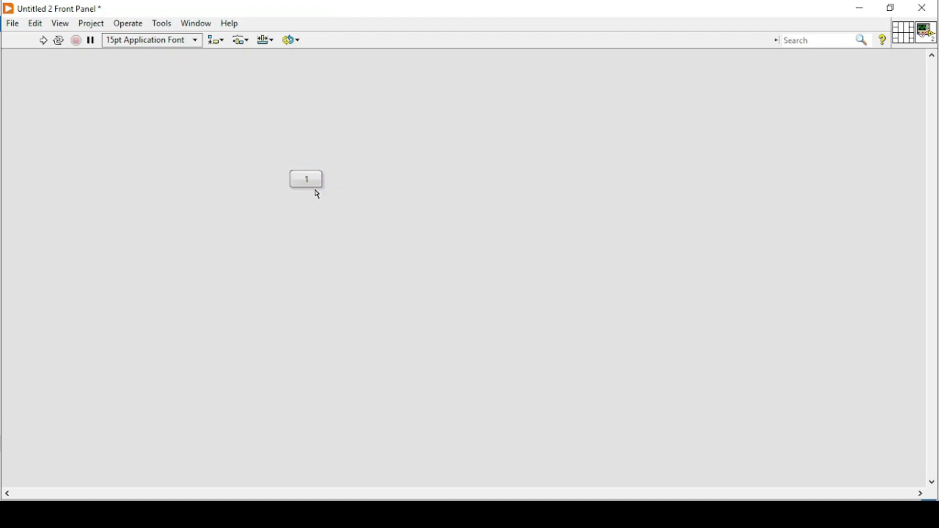
# Step: Ctrl-drag copies of the 1 button into a 3×3 grid plus 0 below and align them
pyautogui.moveTo(306, 179); pyautogui.dragTo(365, 222)
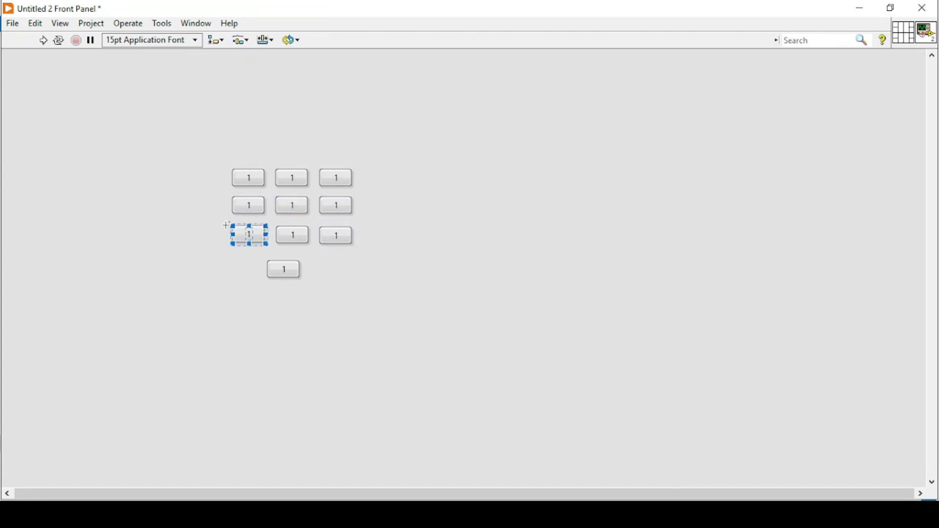
pyautogui.click(213, 40)
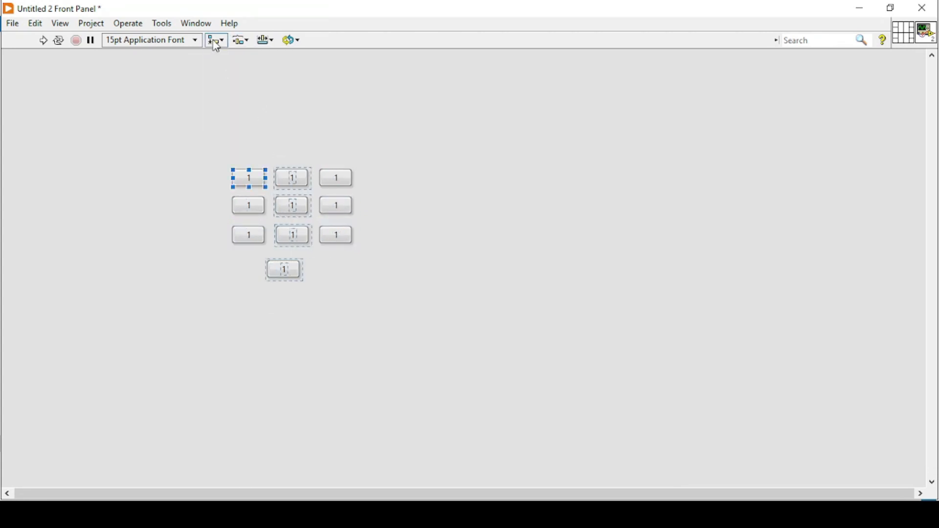
pyautogui.click(292, 269)
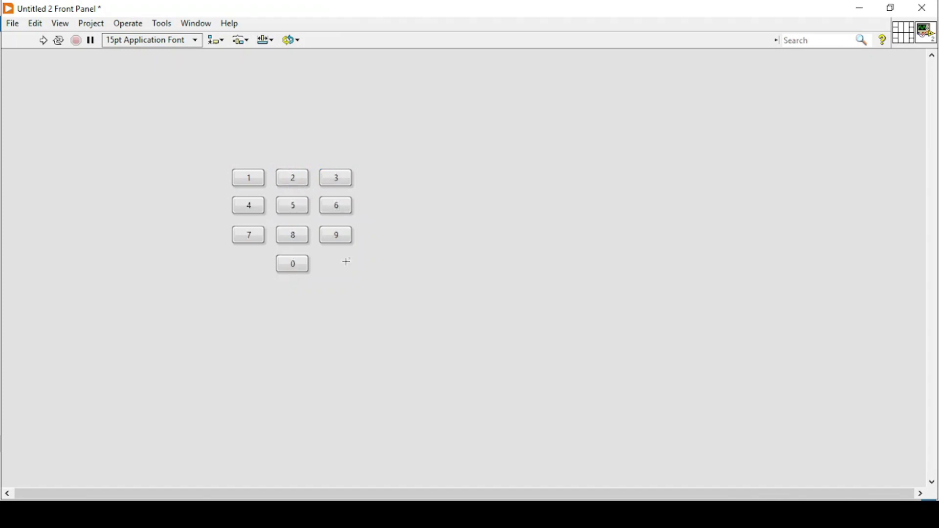
pyautogui.moveTo(272, 270)
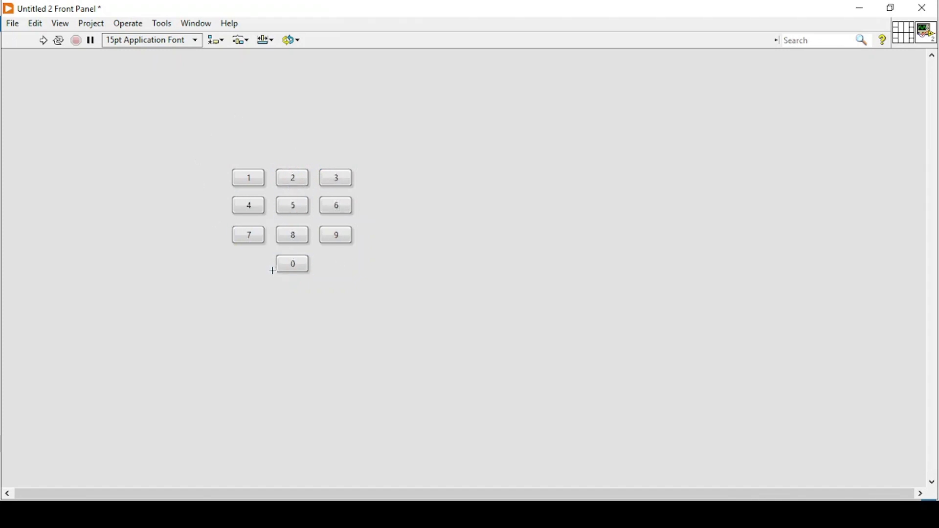
# Step: Add a Silver OK button beside the keypad with its name label hidden
pyautogui.click(336, 177)
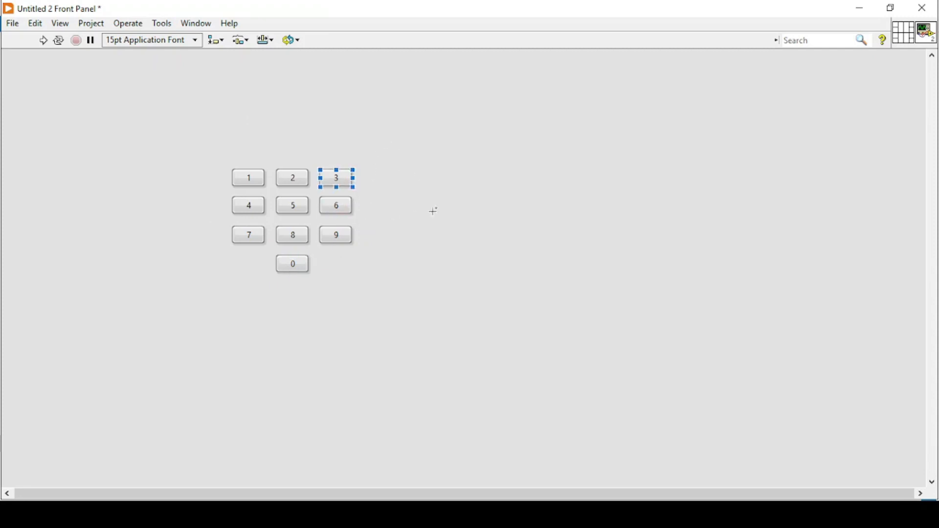
pyautogui.rightClick(432, 212)
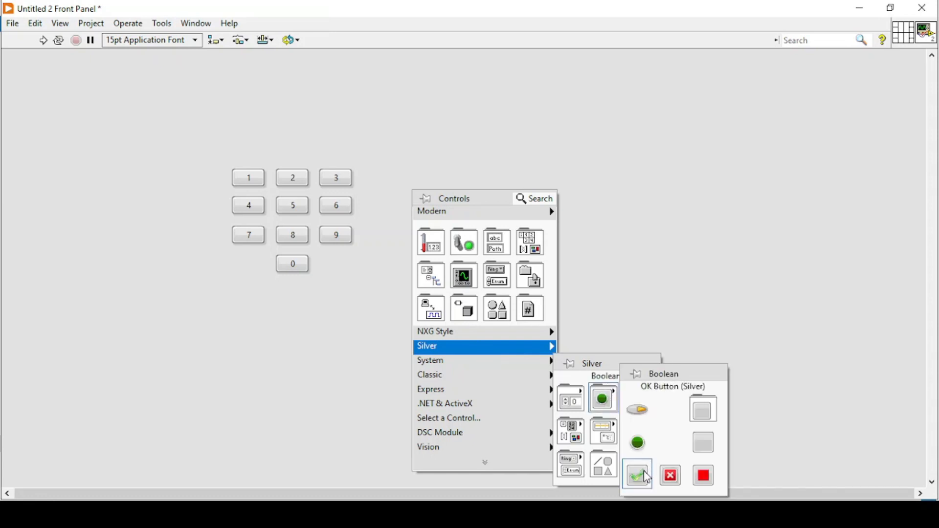
pyautogui.click(636, 475)
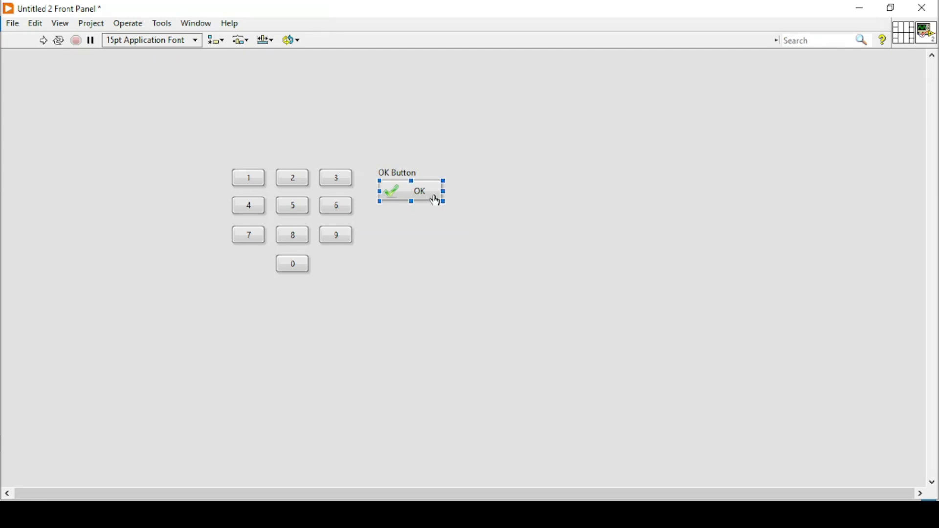
pyautogui.rightClick(420, 191)
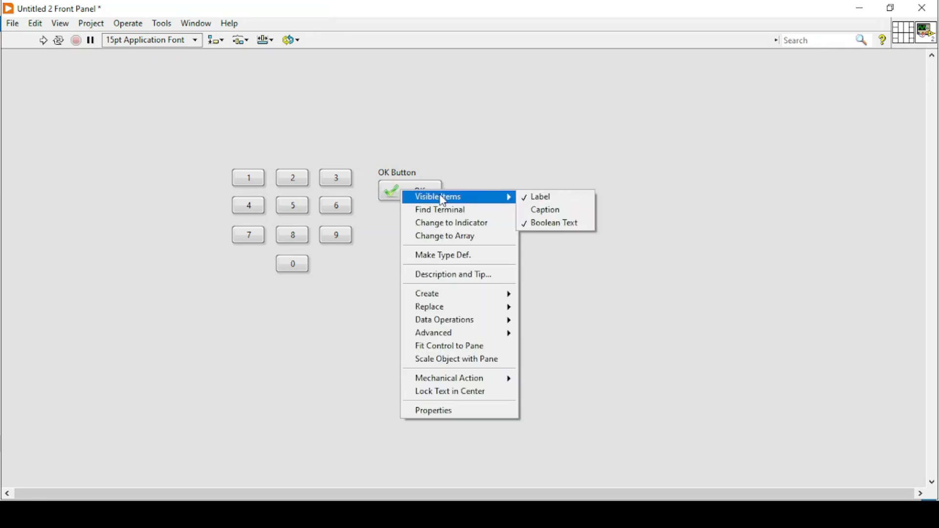
pyautogui.click(459, 228)
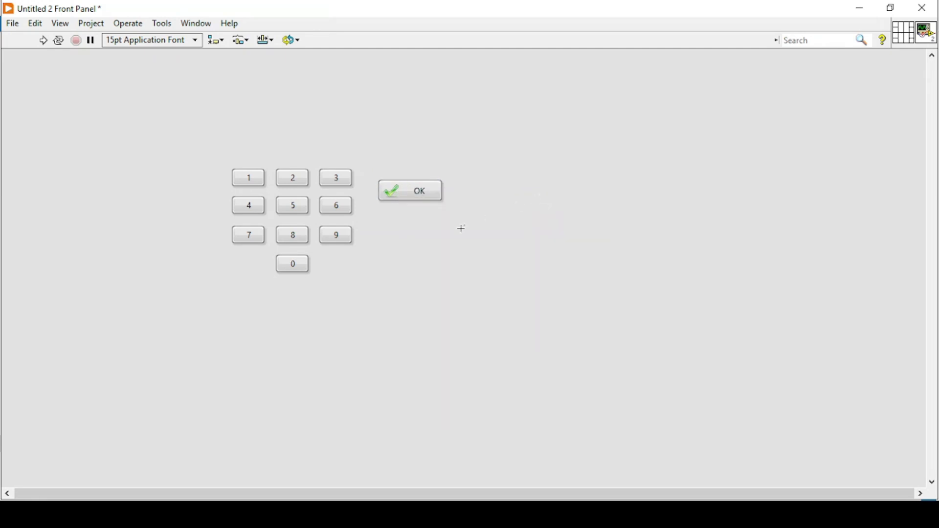
# Step: Add a Refresh button below OK, hide its label and retitle it Clear
pyautogui.click(335, 234)
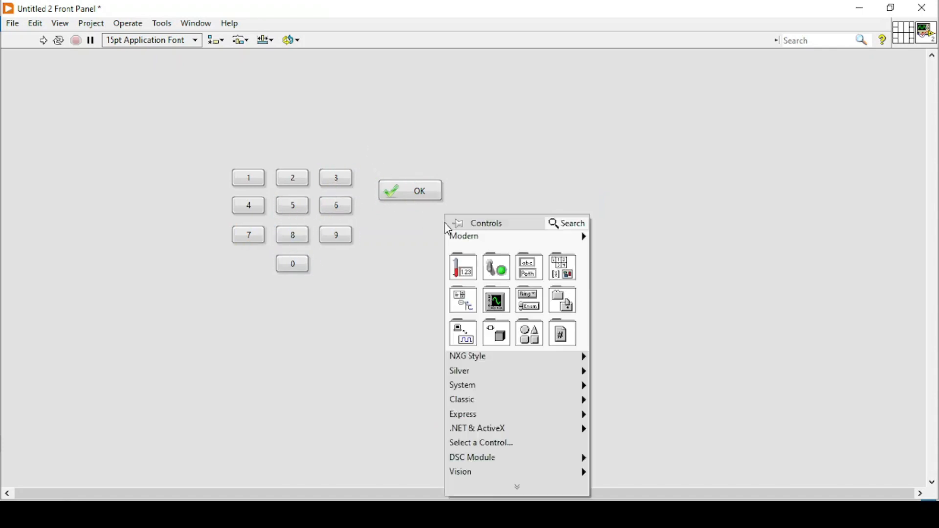
pyautogui.moveTo(509, 399)
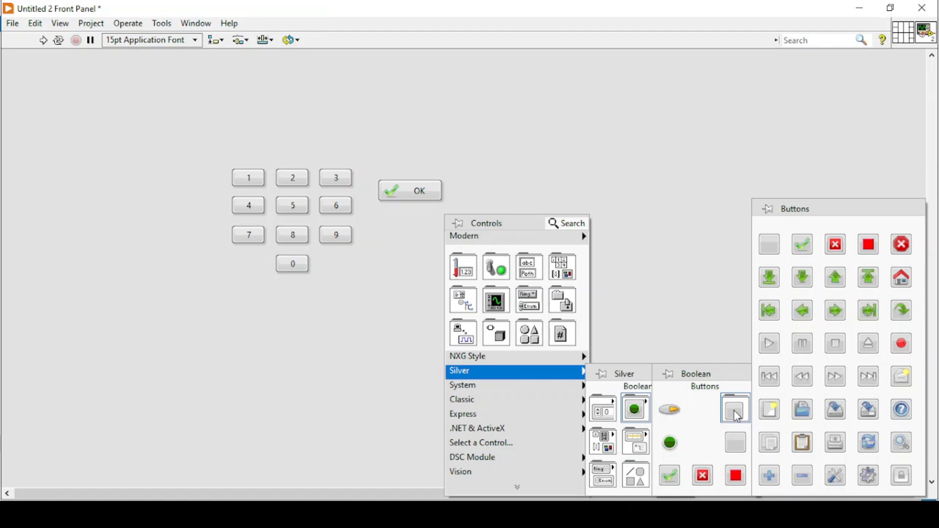
pyautogui.moveTo(868, 409)
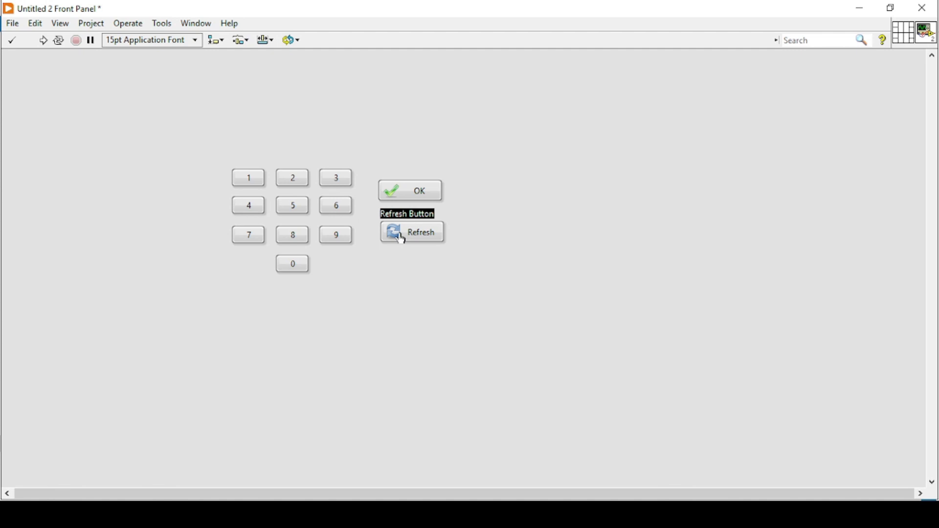
pyautogui.rightClick(412, 232)
pyautogui.write('Clear')
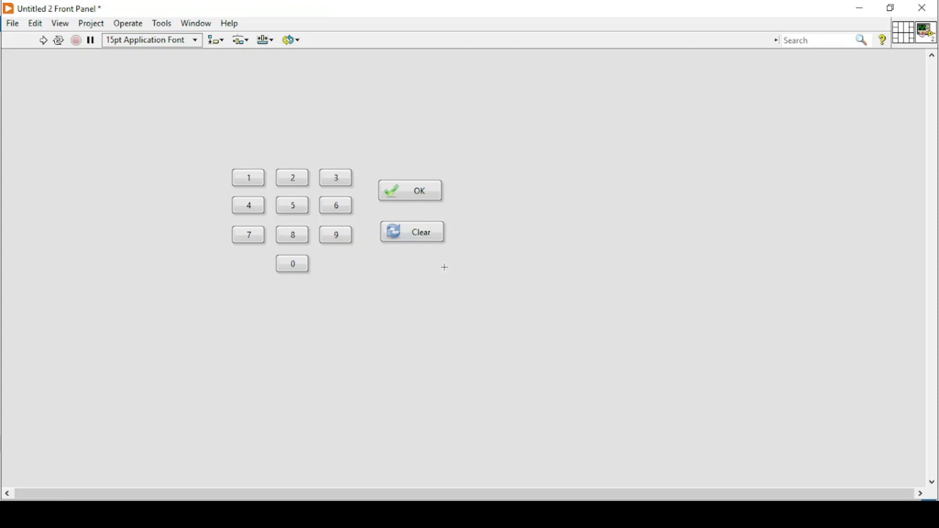
pyautogui.click(212, 39)
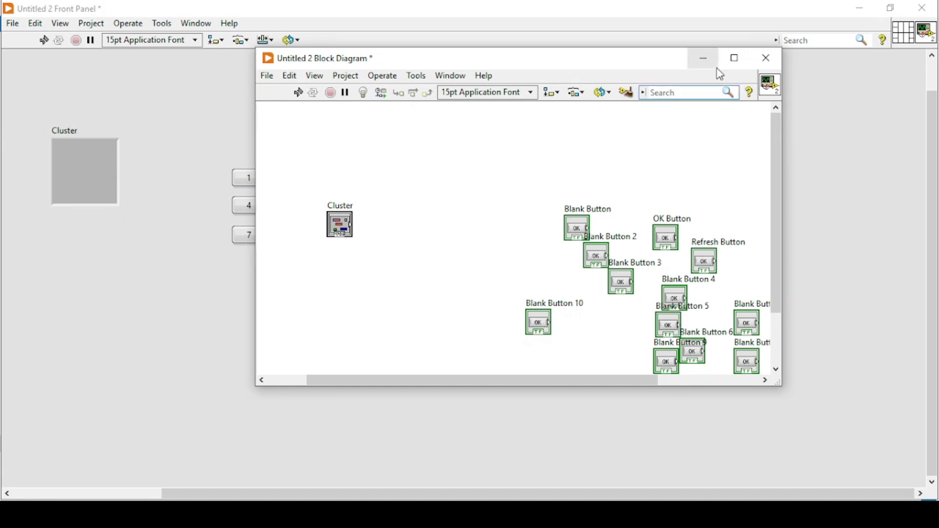
# Step: Enlarge the empty cluster shell and drag all twelve buttons into it
pyautogui.click(732, 57)
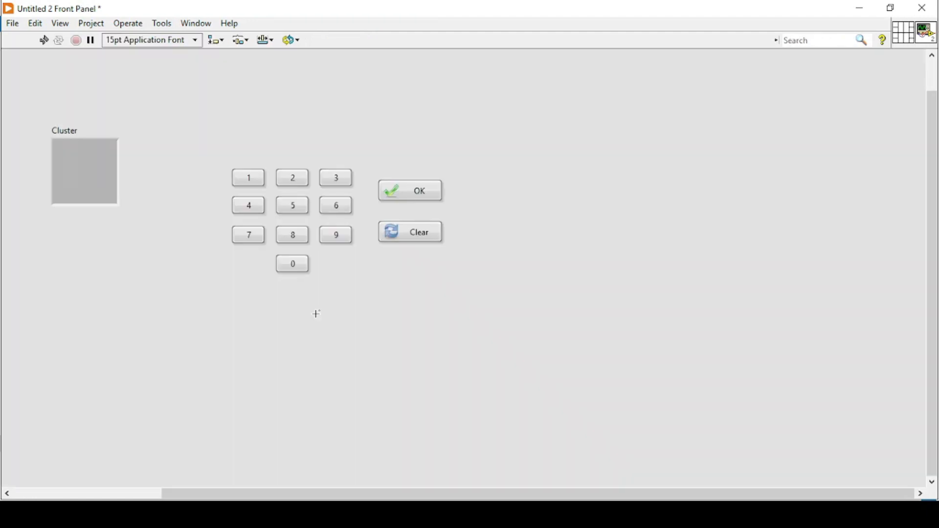
pyautogui.click(84, 173)
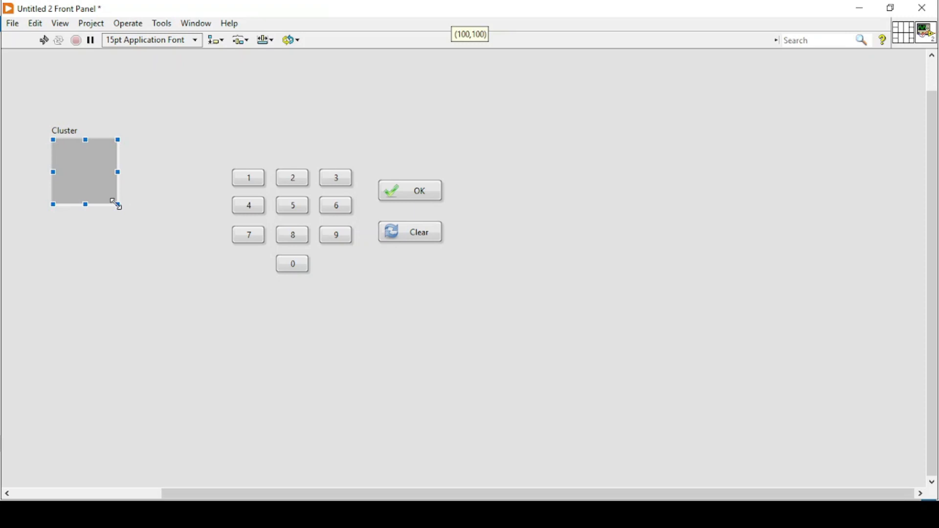
pyautogui.moveTo(117, 203); pyautogui.dragTo(186, 300)
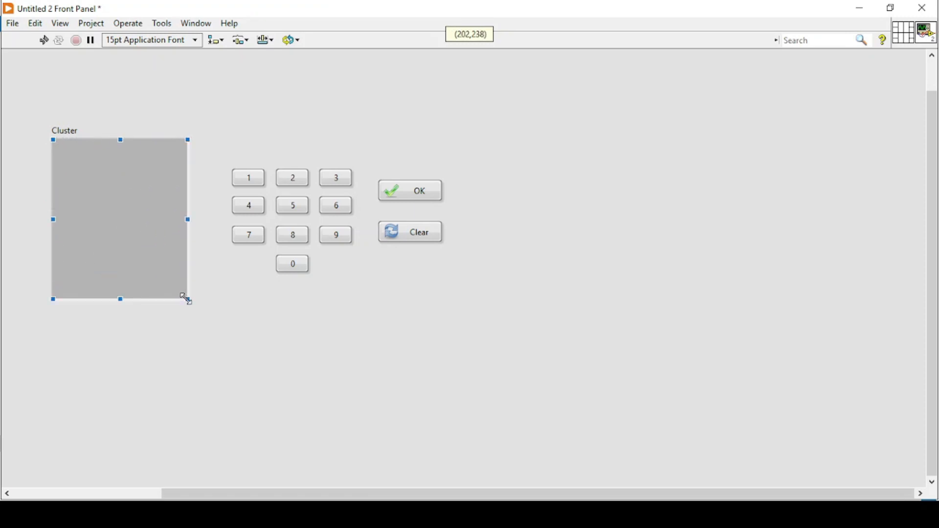
pyautogui.moveTo(187, 299); pyautogui.dragTo(226, 346)
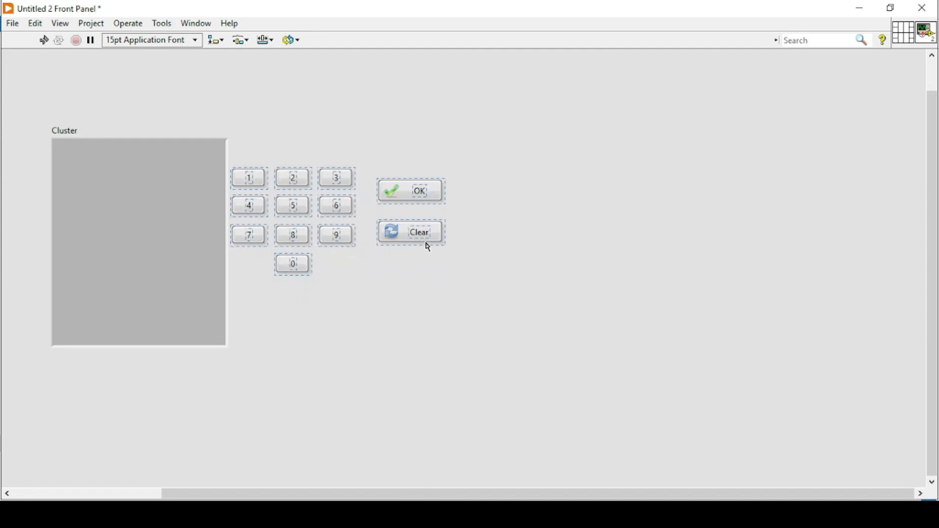
pyautogui.moveTo(426, 240)
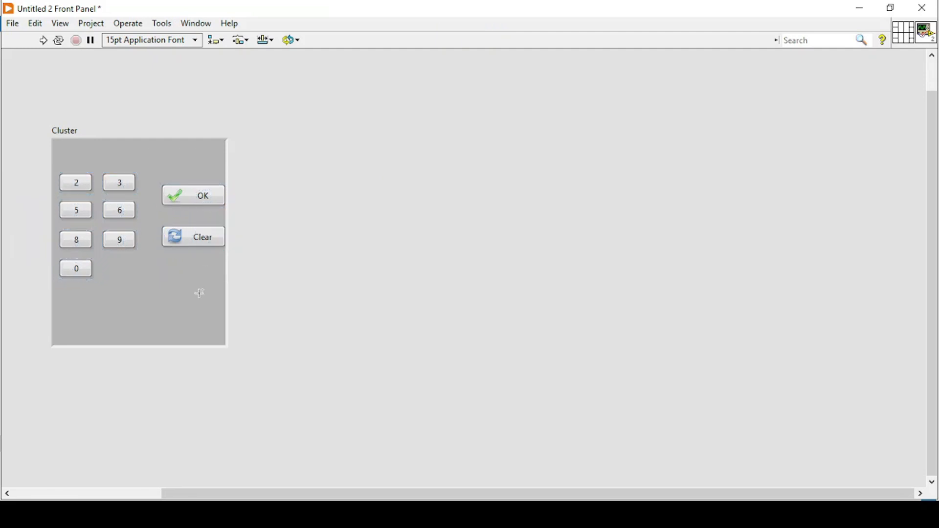
# Step: Resize the cluster to fit the keypad snugly and rename it Password
pyautogui.moveTo(226, 242); pyautogui.dragTo(263, 248)
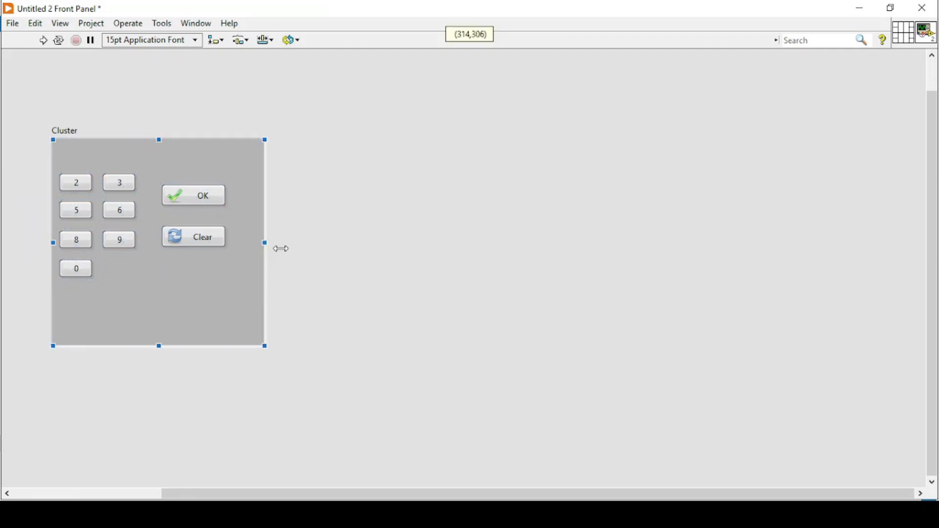
pyautogui.moveTo(264, 243); pyautogui.dragTo(278, 243)
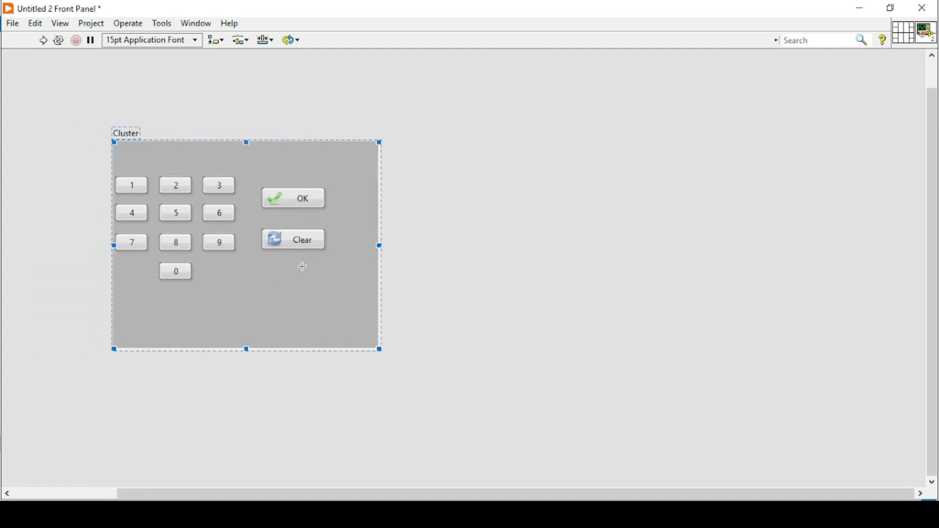
pyautogui.moveTo(378, 245); pyautogui.dragTo(358, 245)
pyautogui.write('Pas')
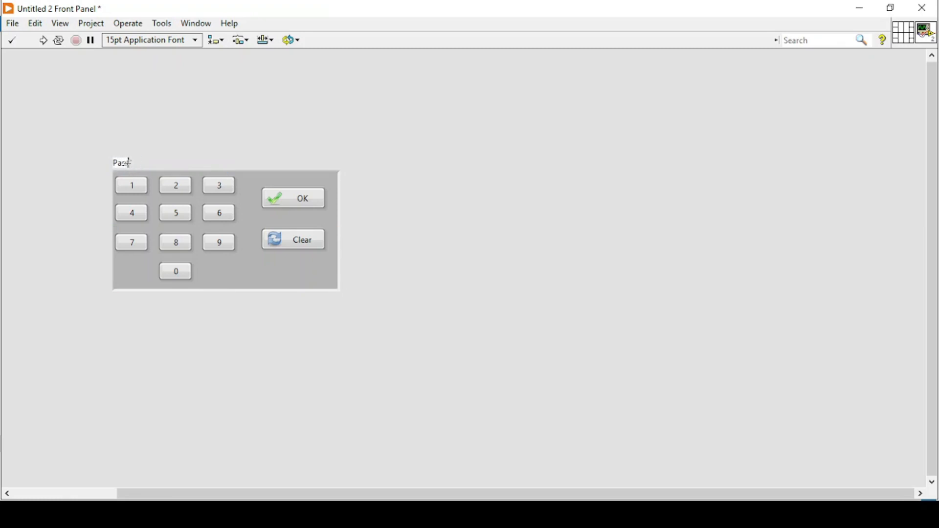
pyautogui.write('word')
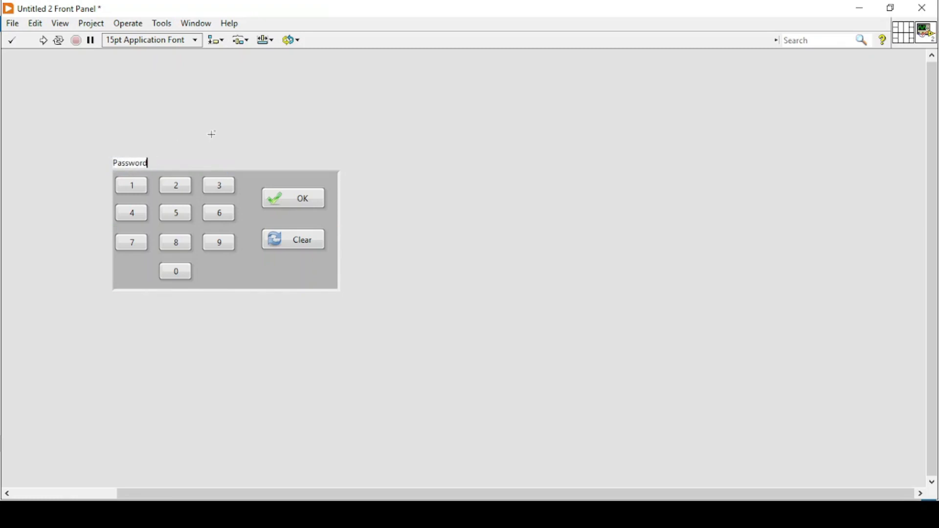
pyautogui.click(225, 230)
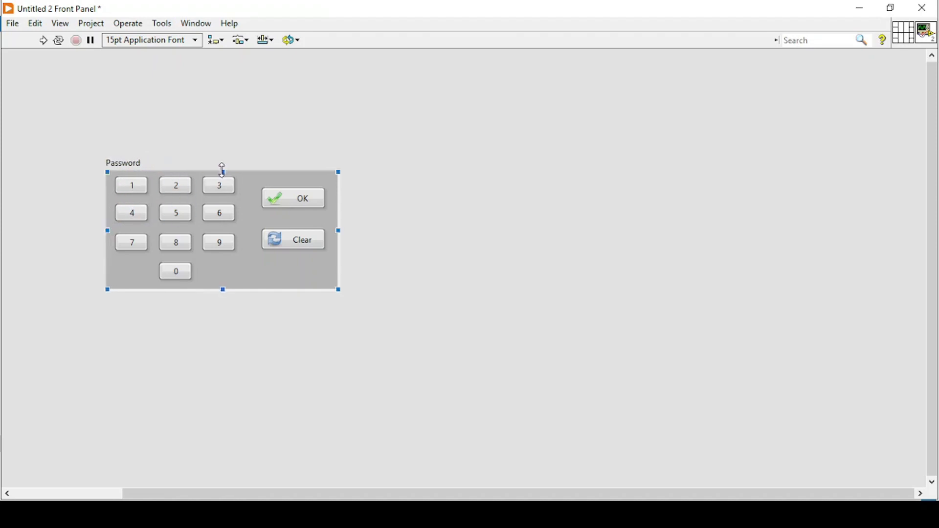
pyautogui.moveTo(59, 22)
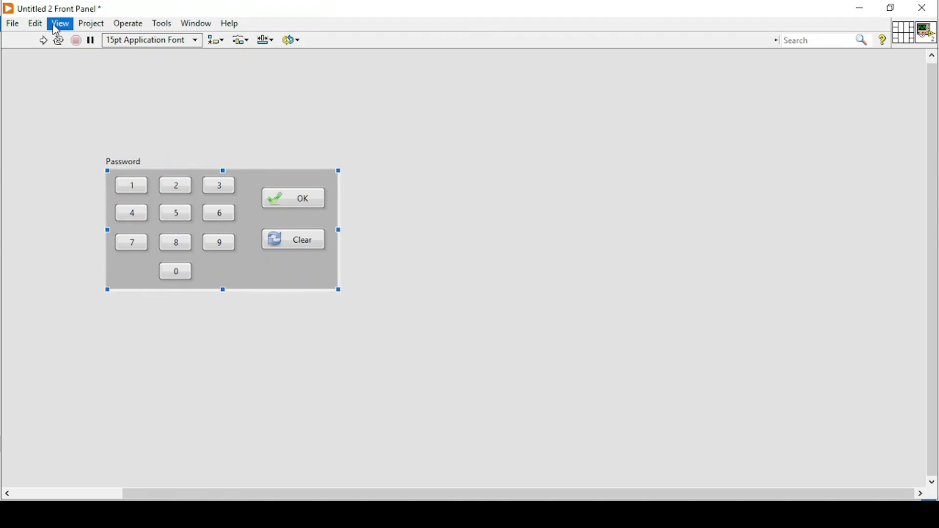
pyautogui.click(60, 23)
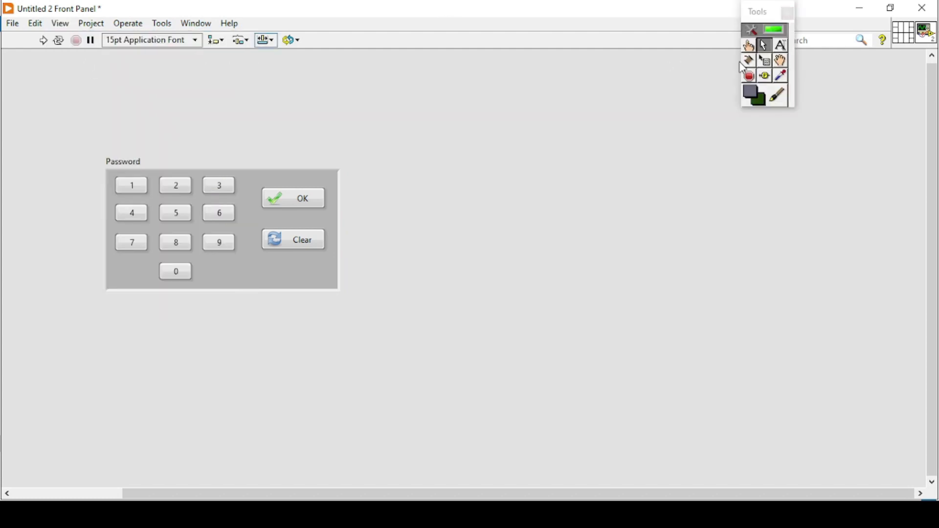
pyautogui.click(754, 95)
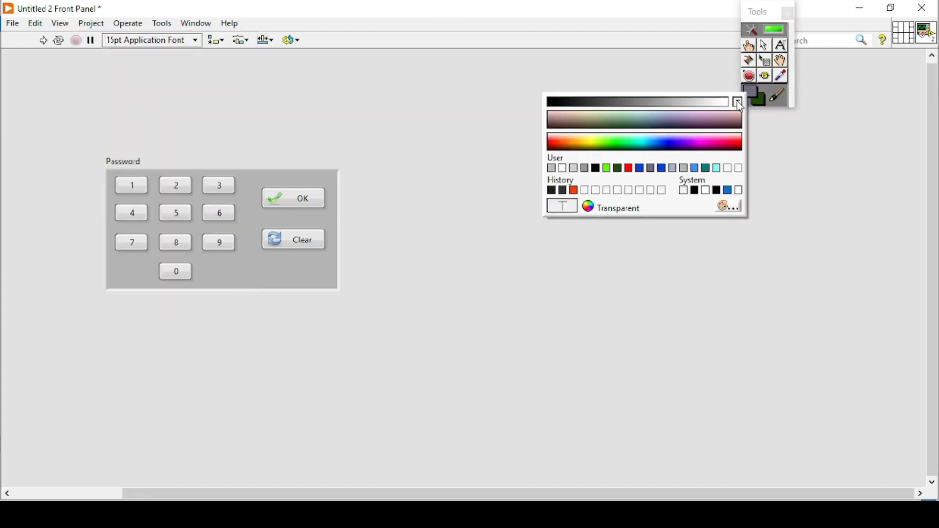
pyautogui.click(605, 167)
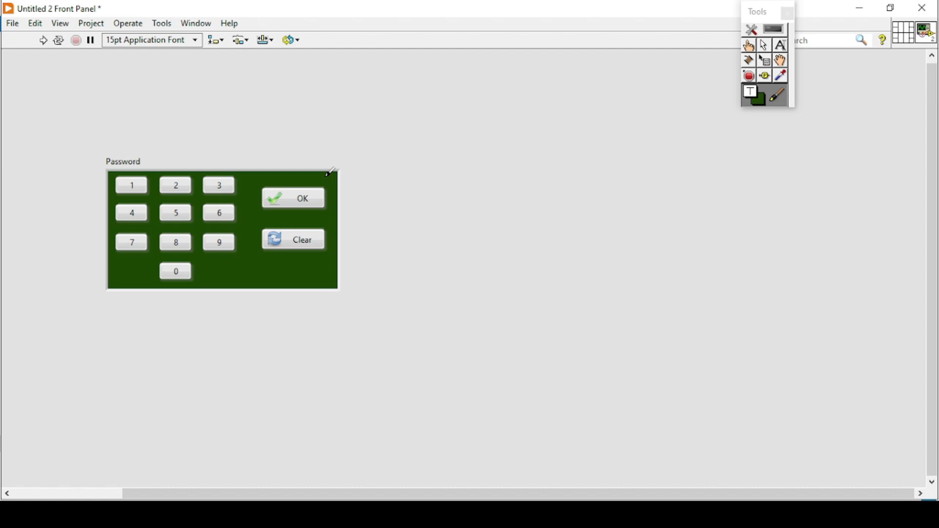
pyautogui.click(779, 93)
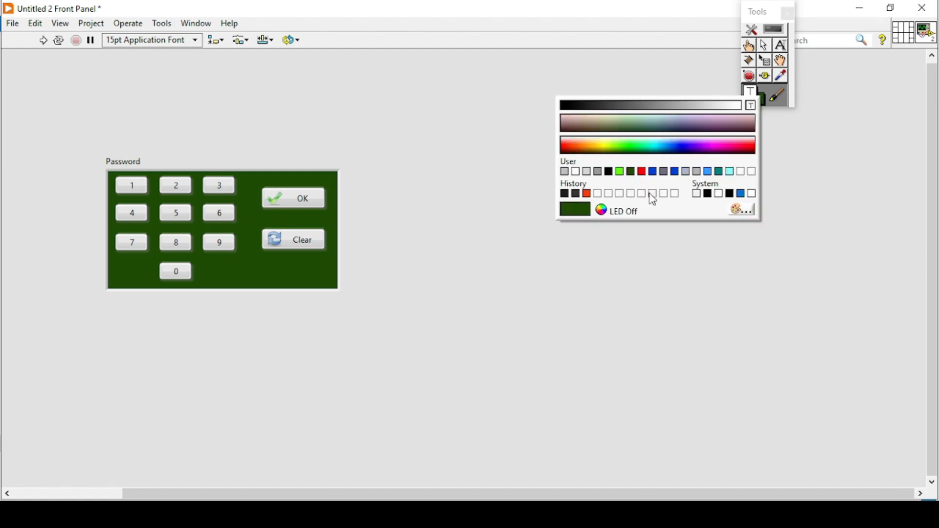
pyautogui.click(749, 106)
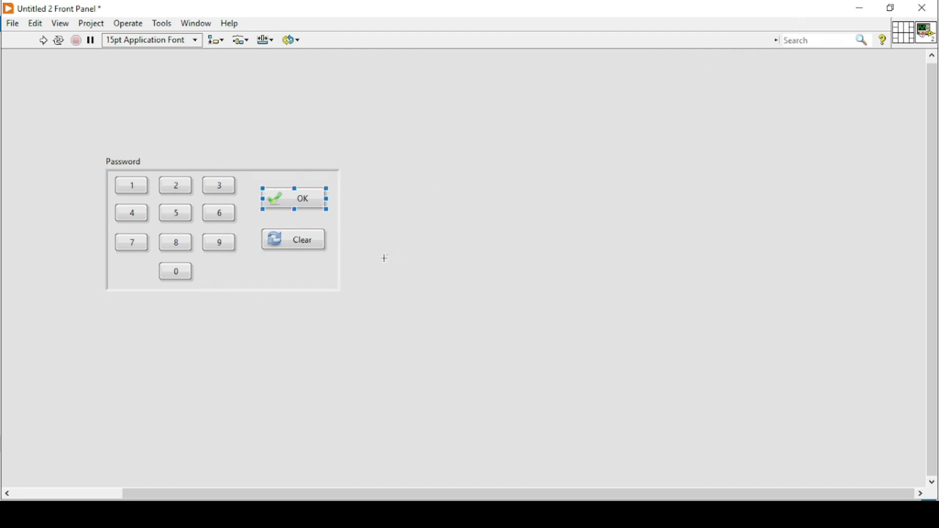
pyautogui.click(292, 240)
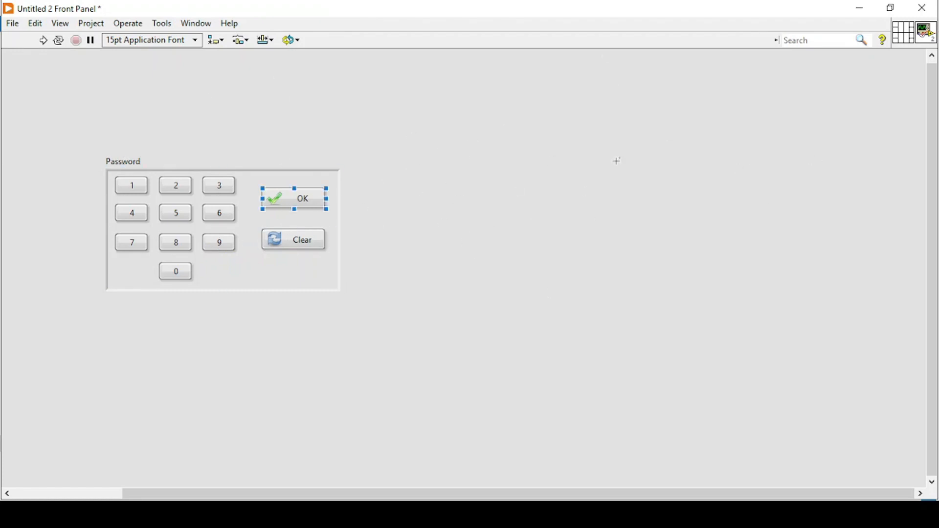
# Step: Place Unbundle By Name on the Password terminal, expanded to list every button
pyautogui.click(288, 117)
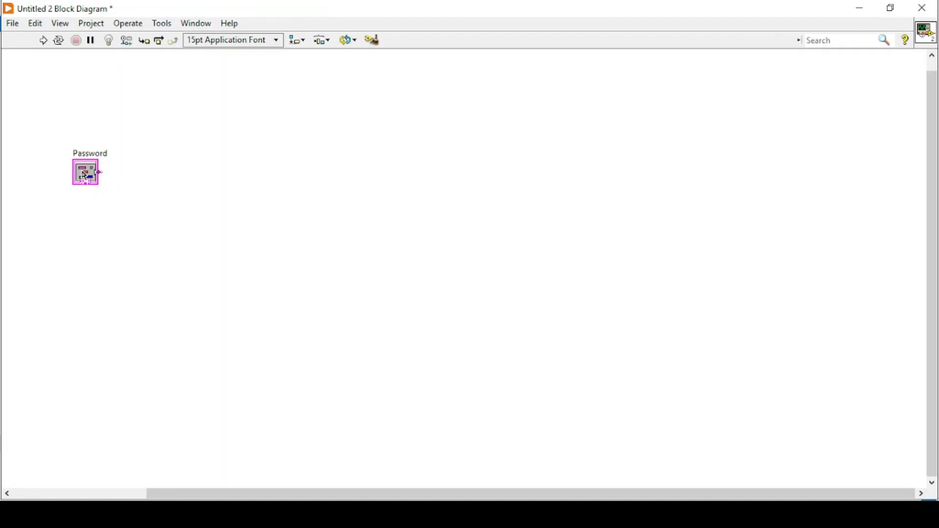
pyautogui.moveTo(84, 172); pyautogui.dragTo(209, 198)
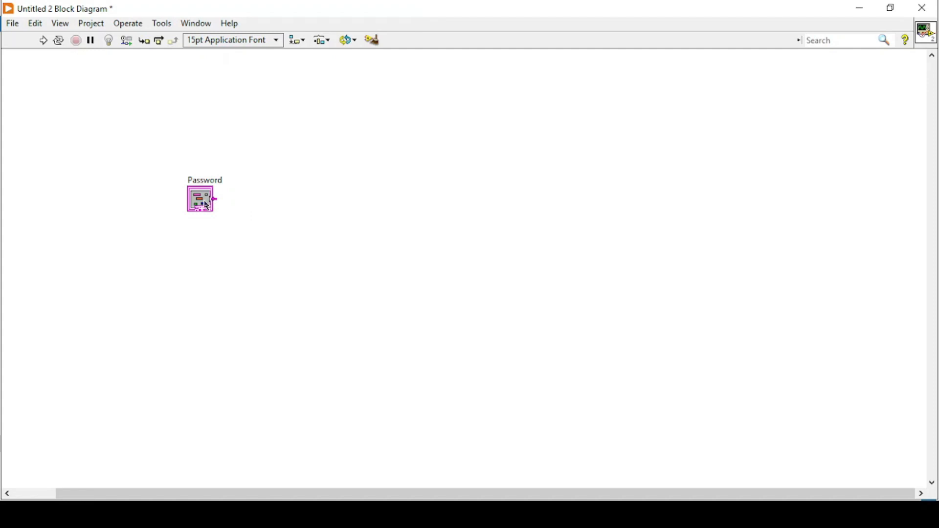
pyautogui.moveTo(302, 209)
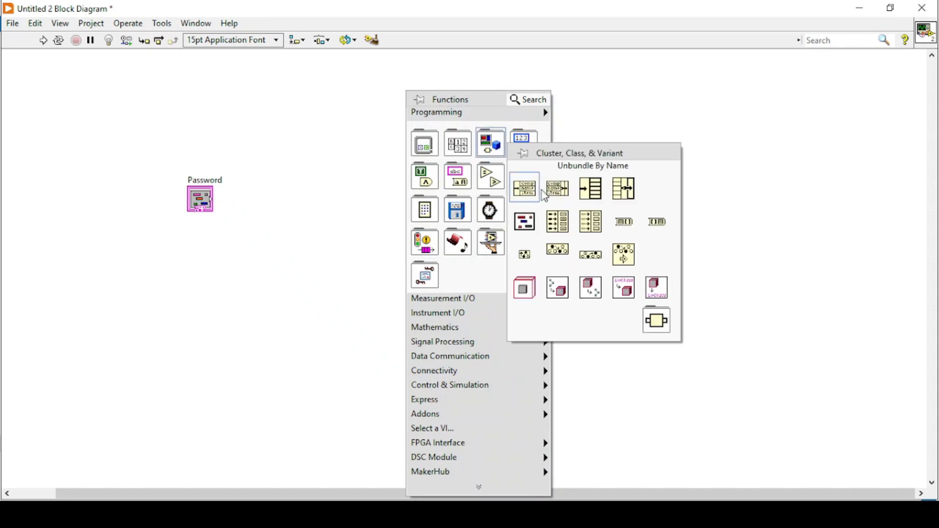
pyautogui.click(524, 187)
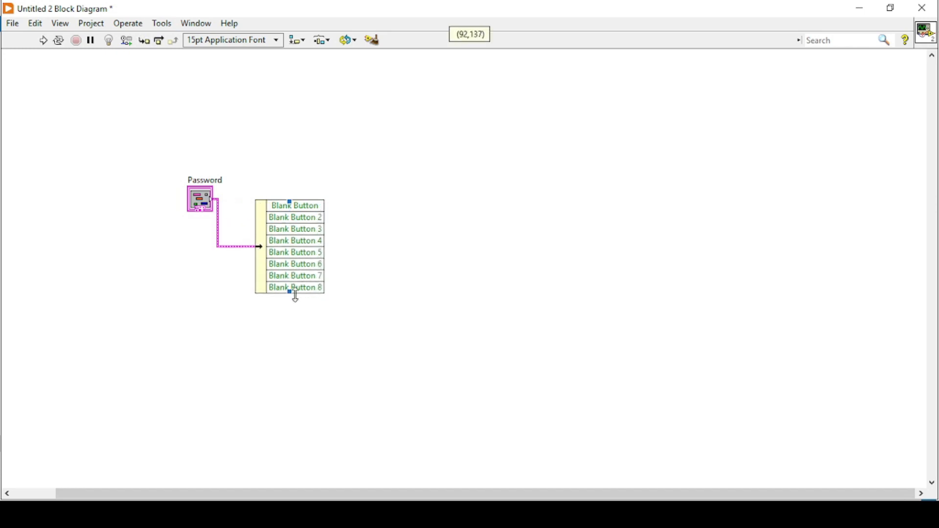
pyautogui.moveTo(289, 293); pyautogui.dragTo(289, 326)
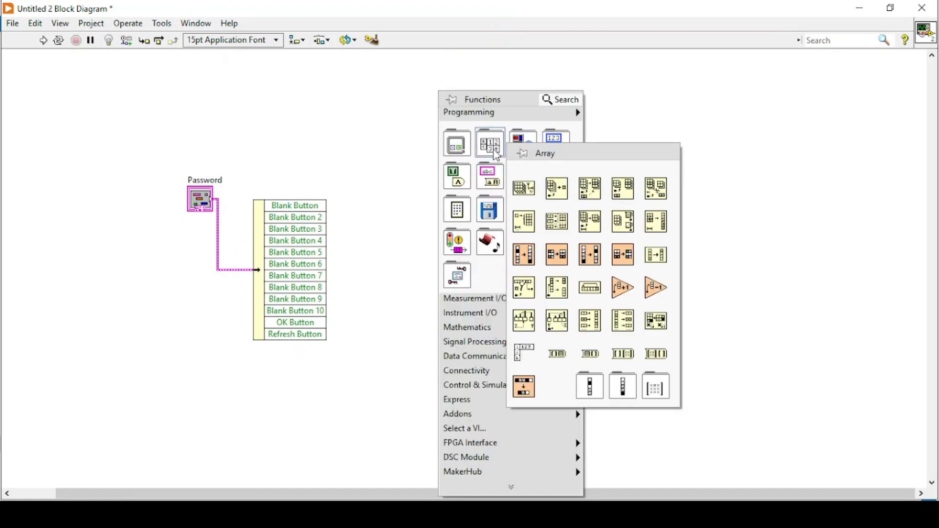
pyautogui.moveTo(522, 286)
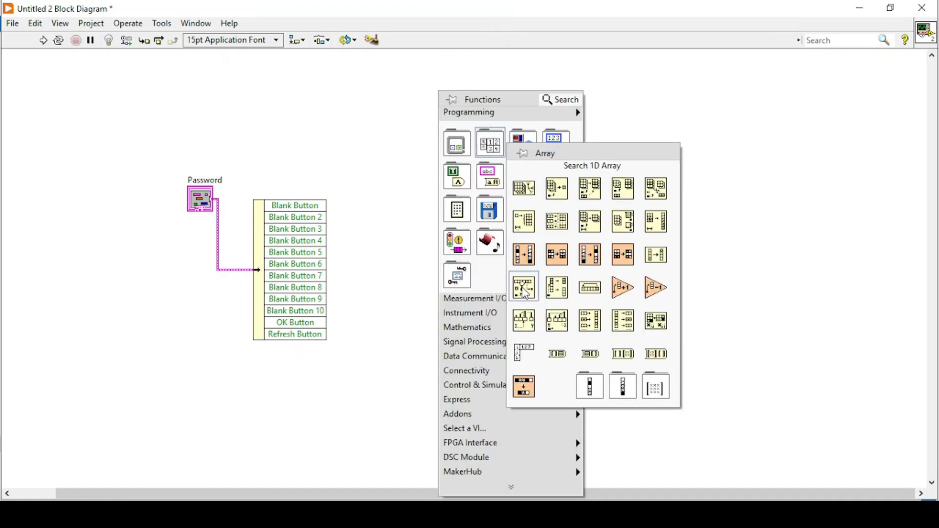
# Step: Place Search 1D Array and a Build Array node between the unbundle and the search
pyautogui.click(522, 287)
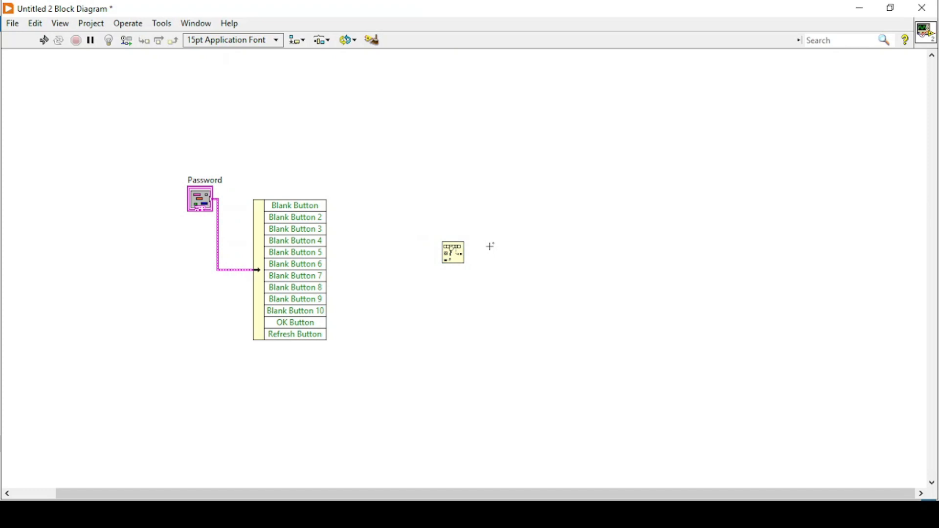
pyautogui.rightClick(489, 246)
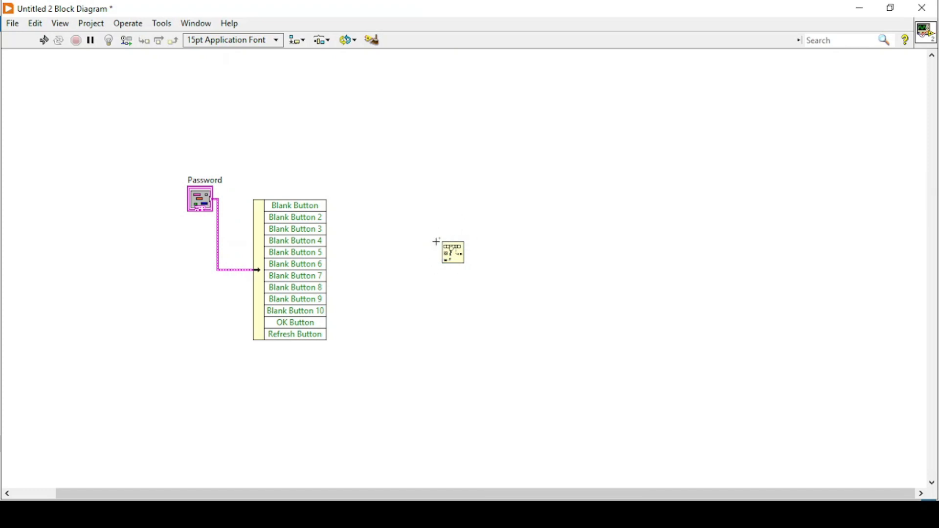
pyautogui.moveTo(451, 251); pyautogui.dragTo(484, 253)
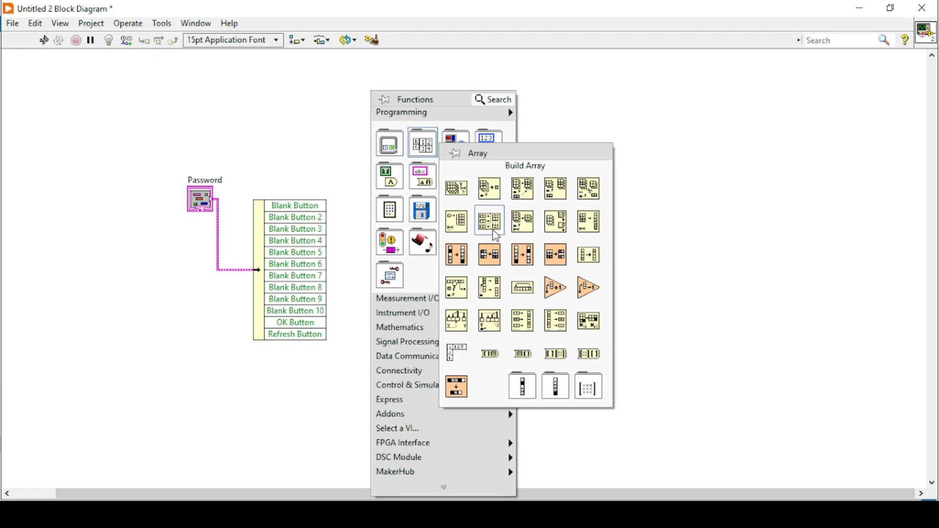
pyautogui.click(489, 221)
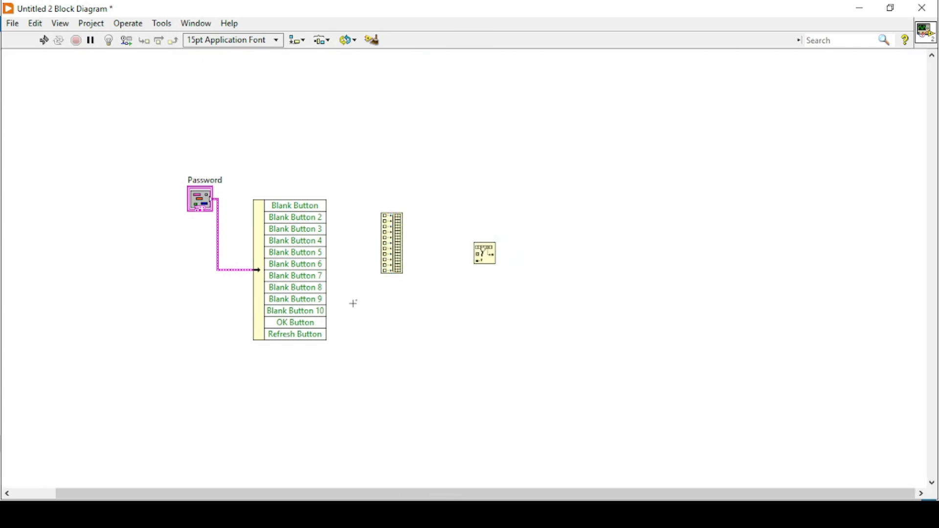
pyautogui.moveTo(340, 306)
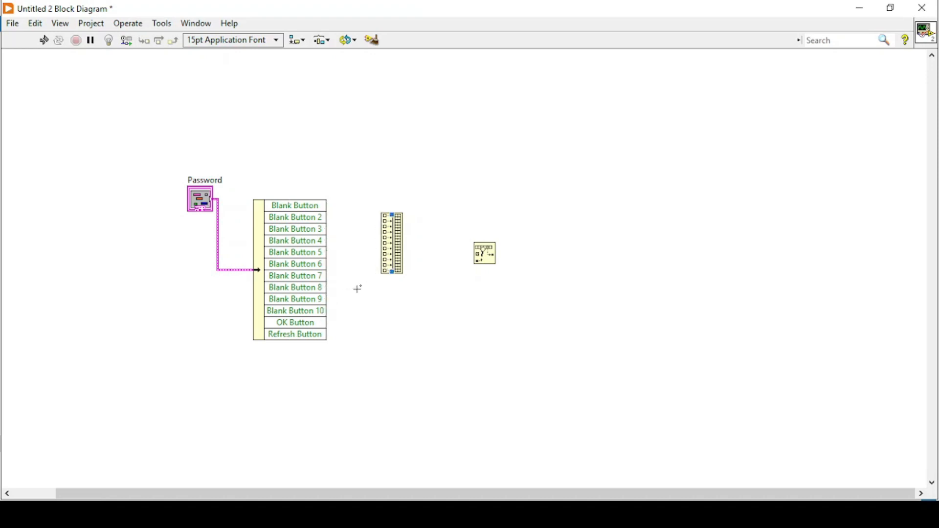
pyautogui.moveTo(326, 314)
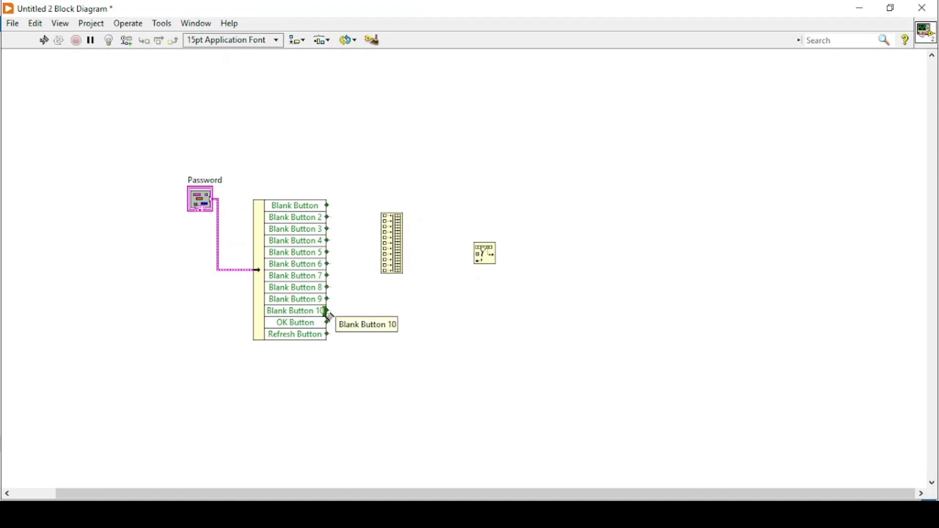
pyautogui.moveTo(334, 310)
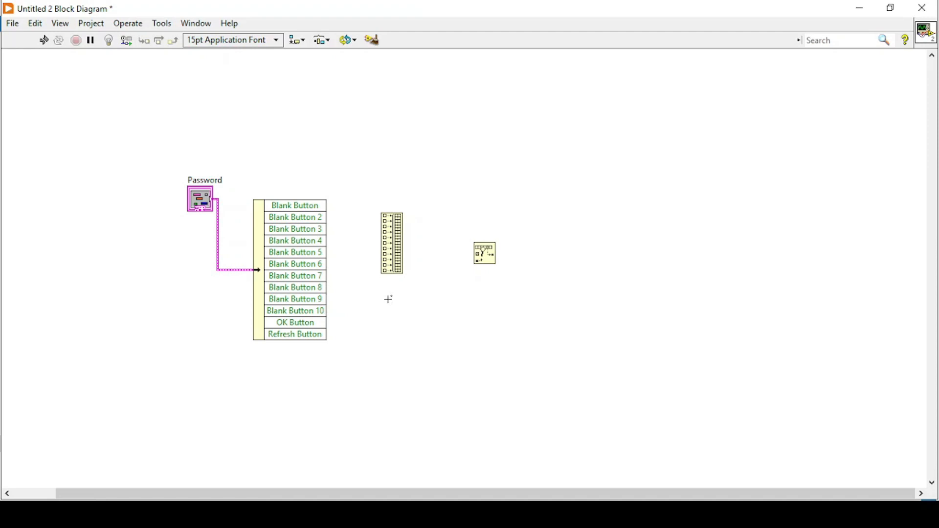
# Step: On the front panel, show the label of the 0 key
pyautogui.press('ctrl+e')
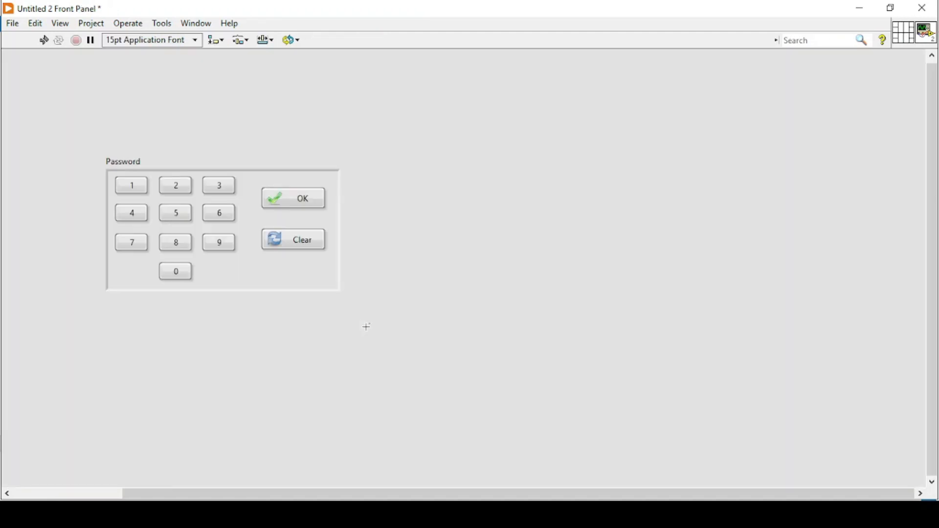
pyautogui.click(175, 271)
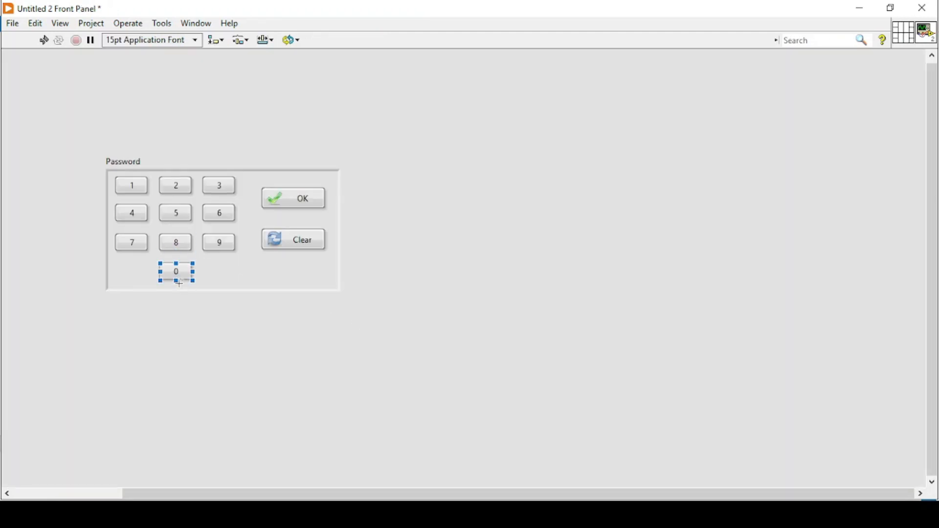
pyautogui.rightClick(175, 271)
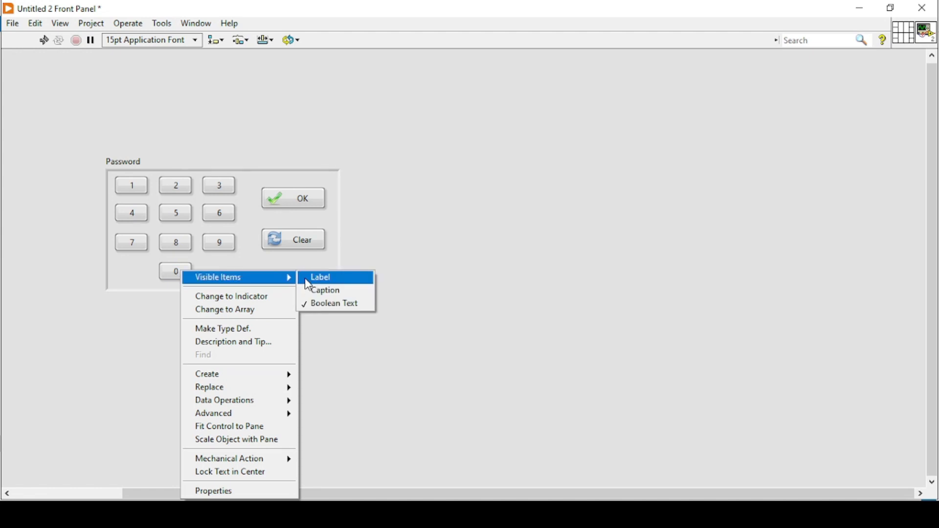
pyautogui.click(320, 276)
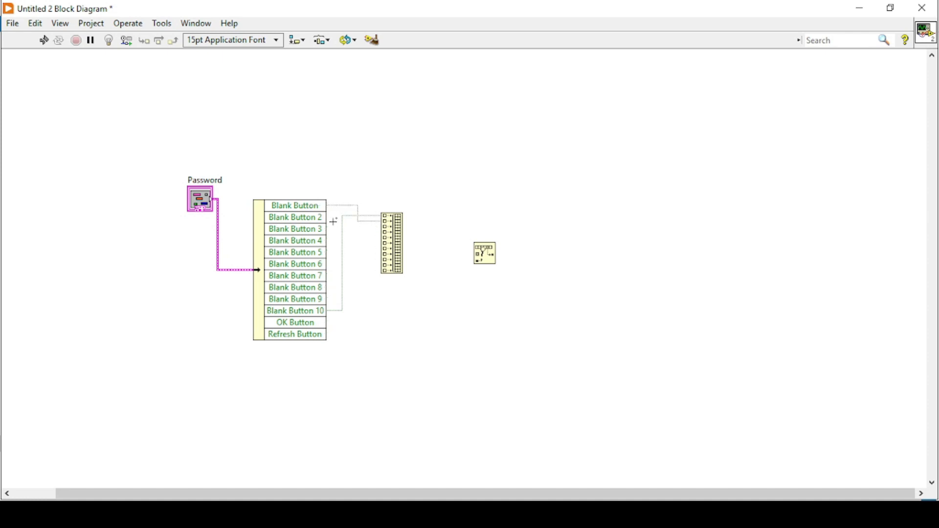
pyautogui.moveTo(381, 232)
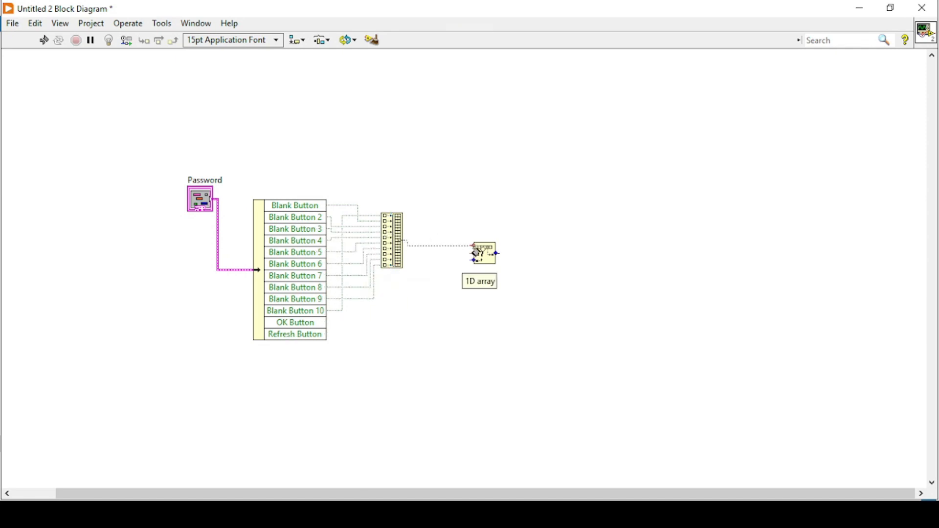
# Step: Wire the boolean array into Search 1D Array and create a True constant on its element input
pyautogui.moveTo(482, 252); pyautogui.dragTo(460, 254)
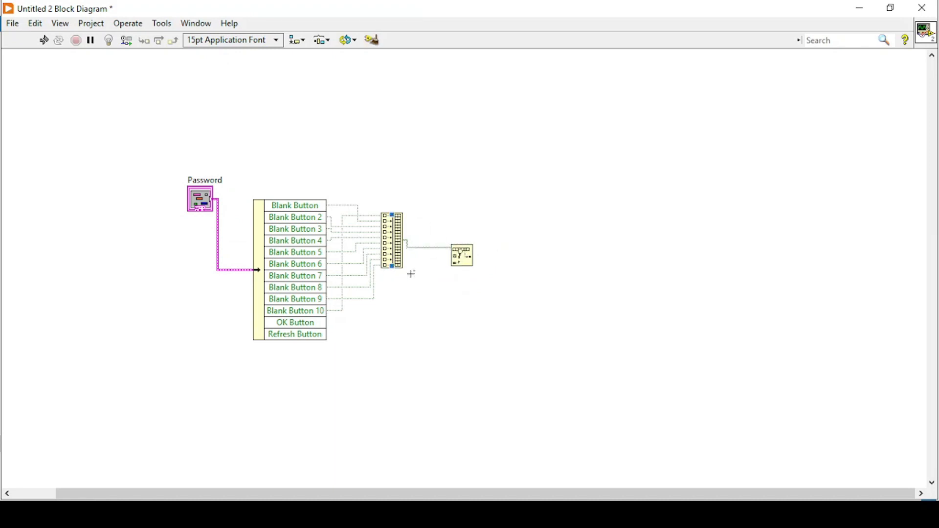
pyautogui.rightClick(460, 254)
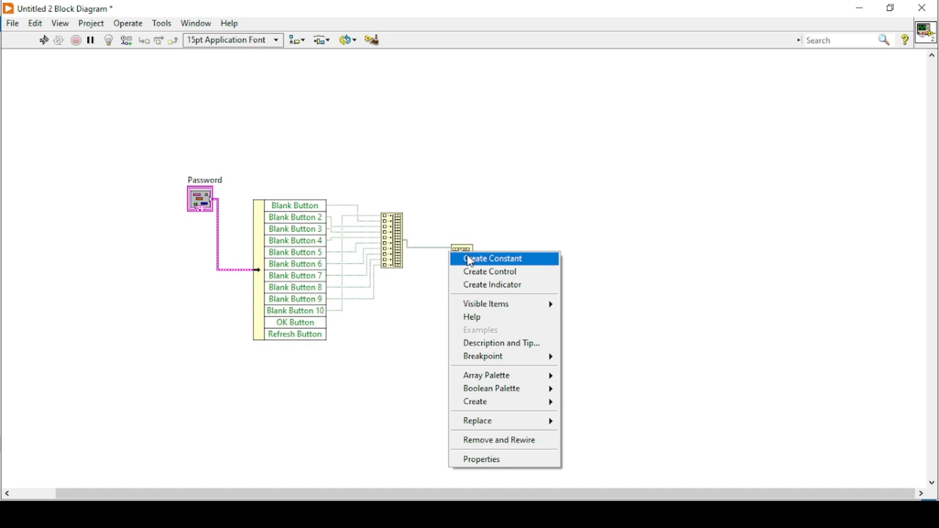
pyautogui.click(489, 258)
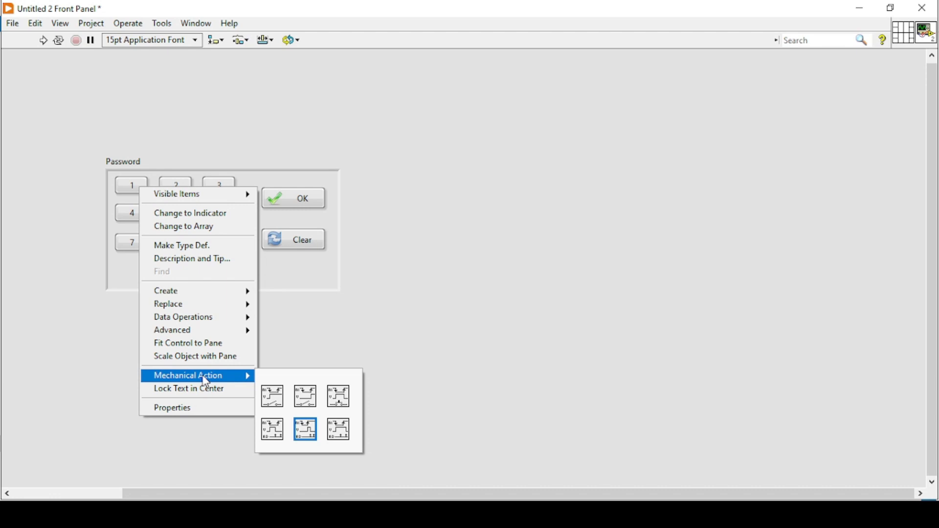
pyautogui.moveTo(305, 428)
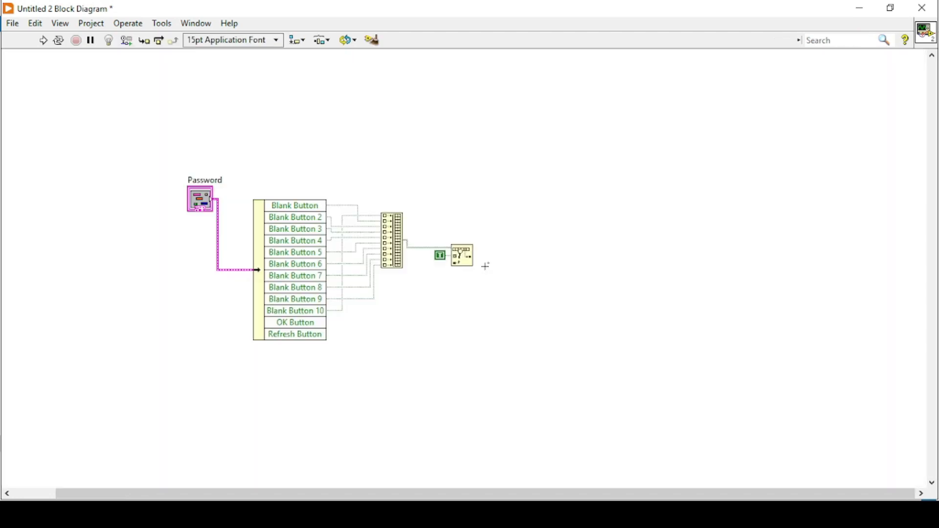
# Step: Drop a Number To Decimal String function on the diagram
pyautogui.rightClick(485, 265)
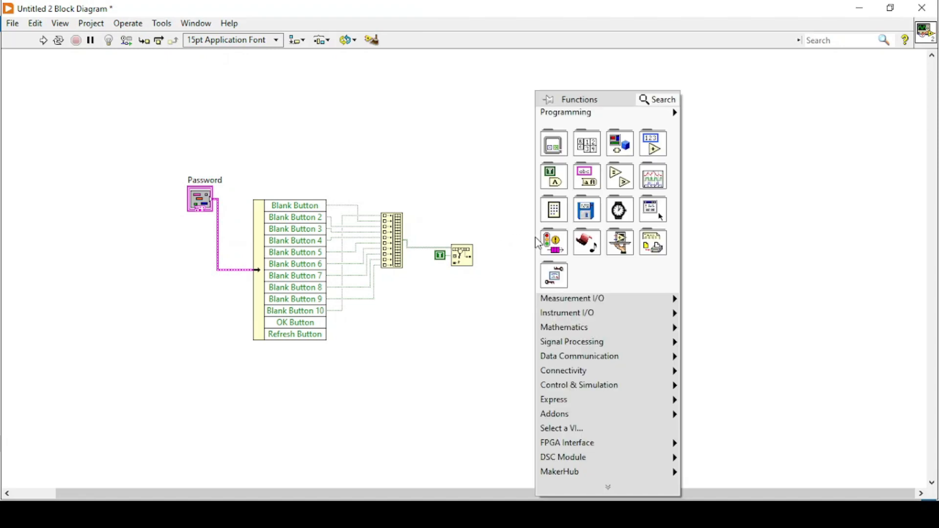
pyautogui.moveTo(586, 175)
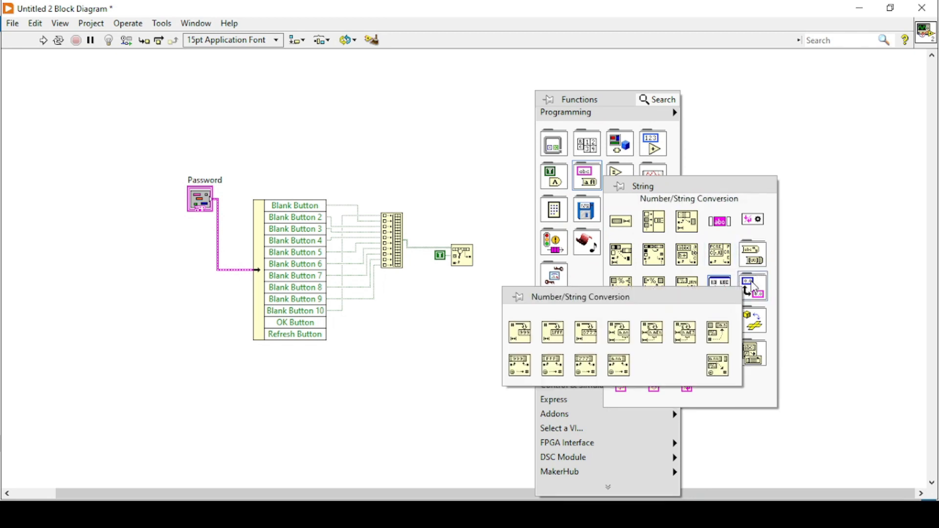
pyautogui.moveTo(519, 332)
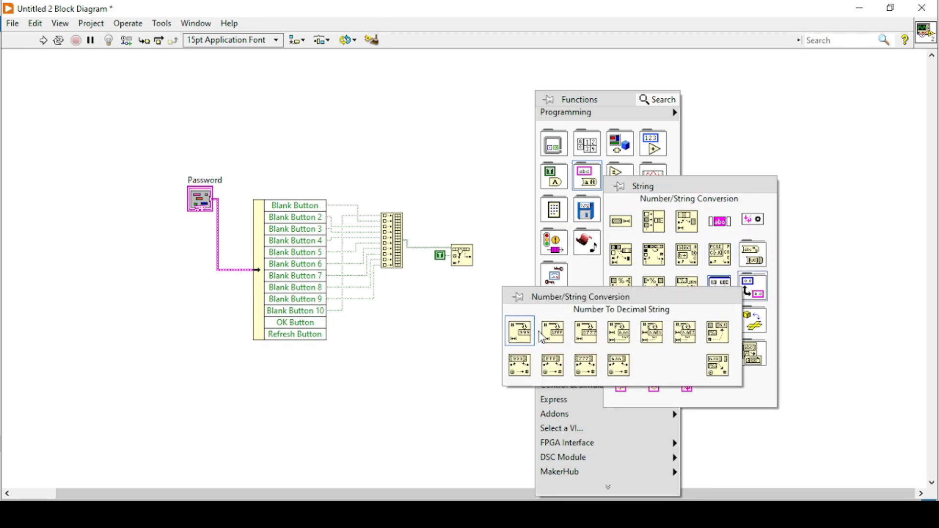
pyautogui.click(518, 331)
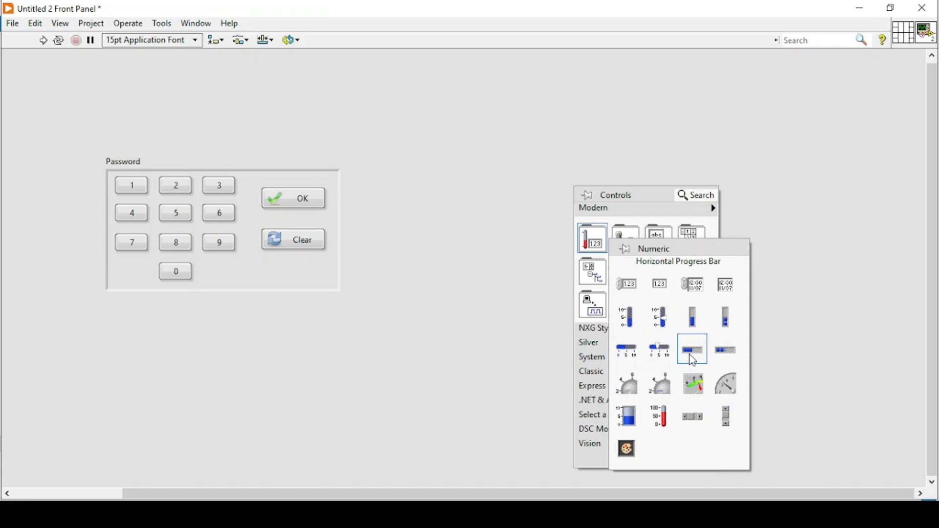
# Step: Place a vertical fill slide beside the keypad and resize it tall
pyautogui.click(691, 349)
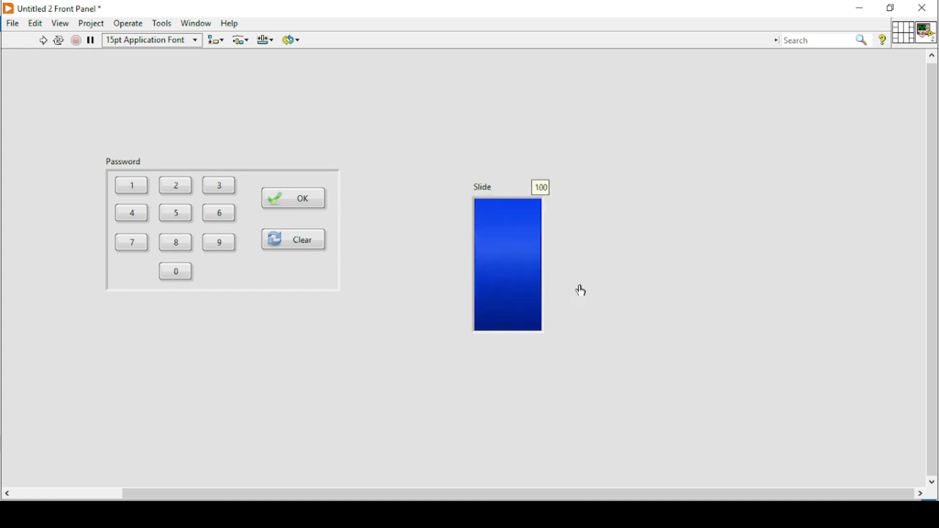
pyautogui.click(492, 322)
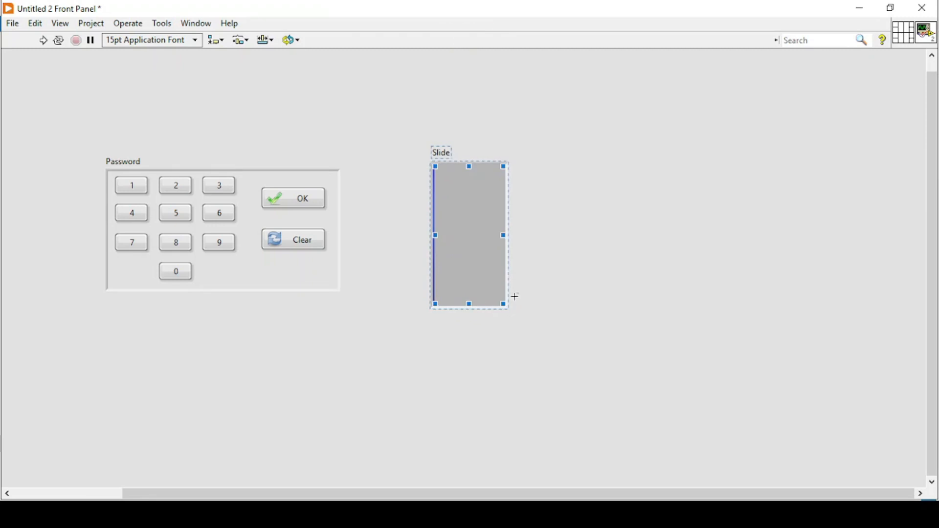
pyautogui.click(549, 291)
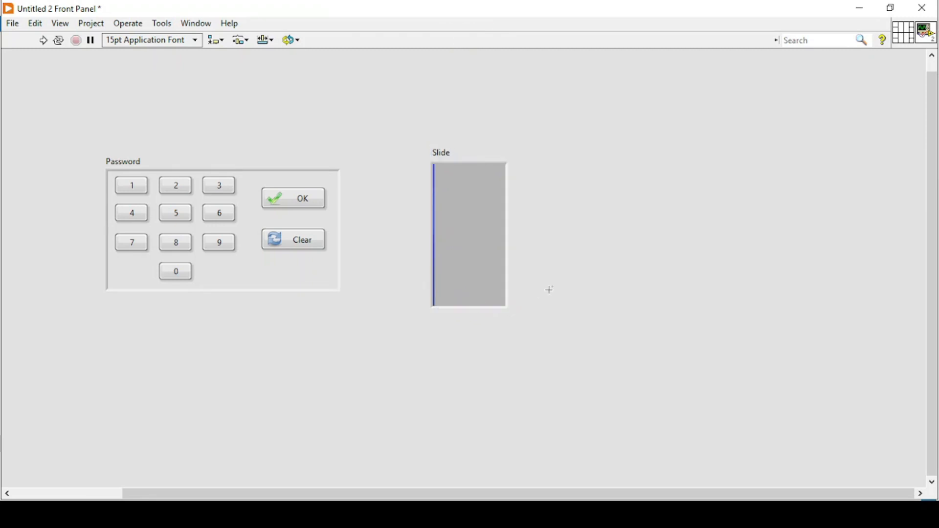
# Step: Hide the slide's label and digital display, then raise its fill to about 35 and beyond
pyautogui.rightClick(476, 198)
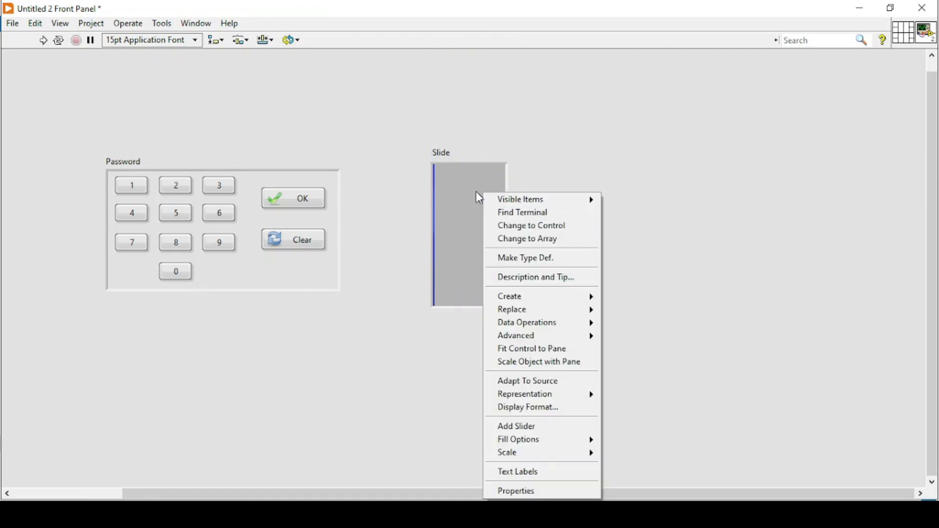
pyautogui.click(455, 183)
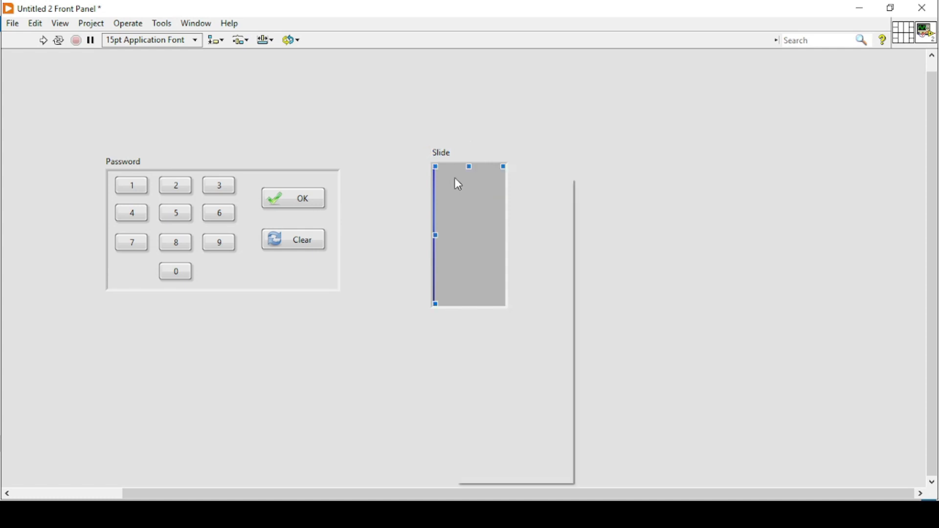
pyautogui.rightClick(468, 234)
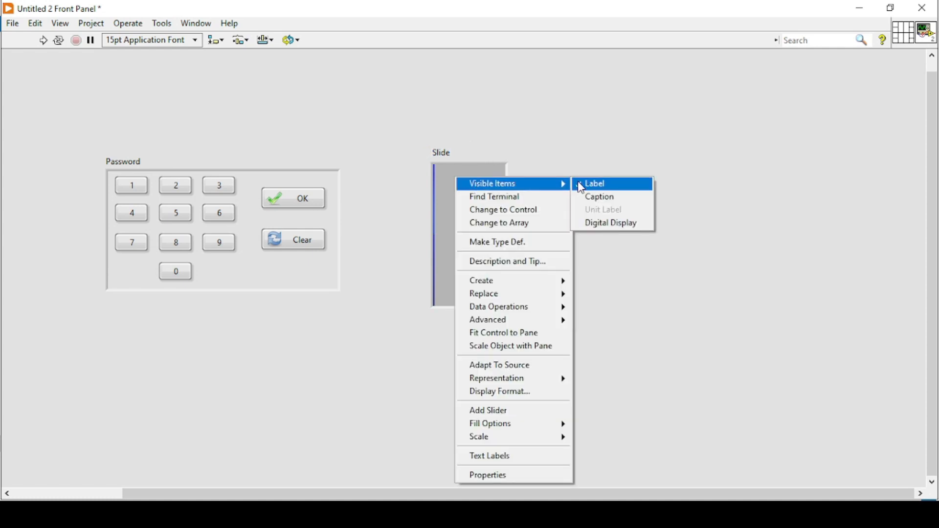
pyautogui.click(592, 183)
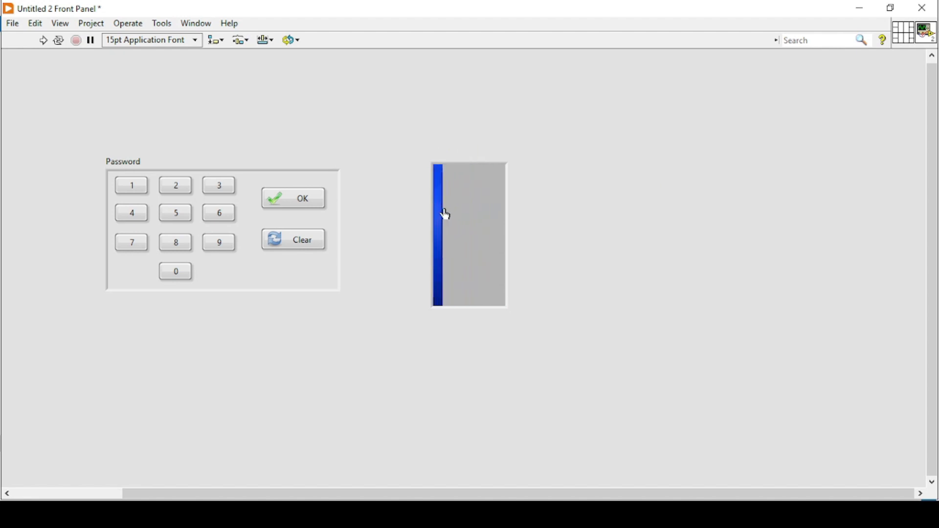
pyautogui.moveTo(444, 213); pyautogui.dragTo(458, 209)
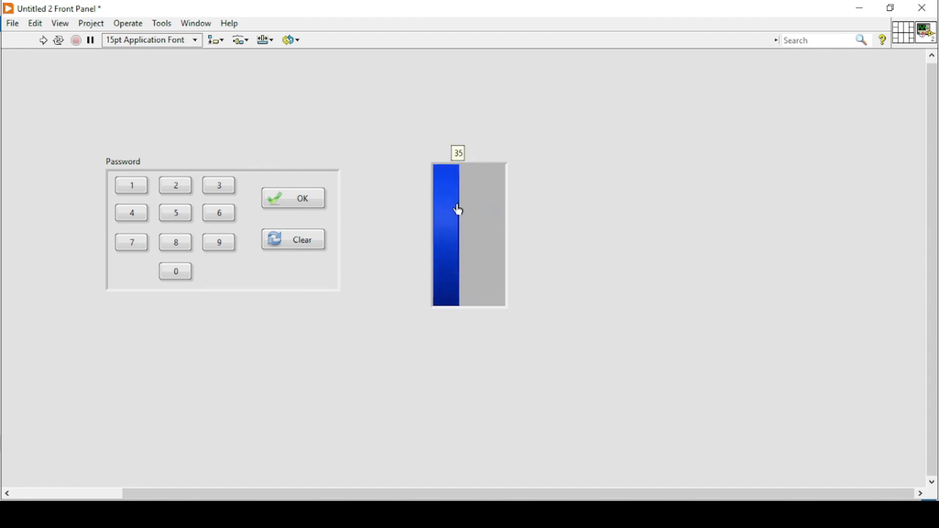
pyautogui.moveTo(458, 209); pyautogui.dragTo(485, 210)
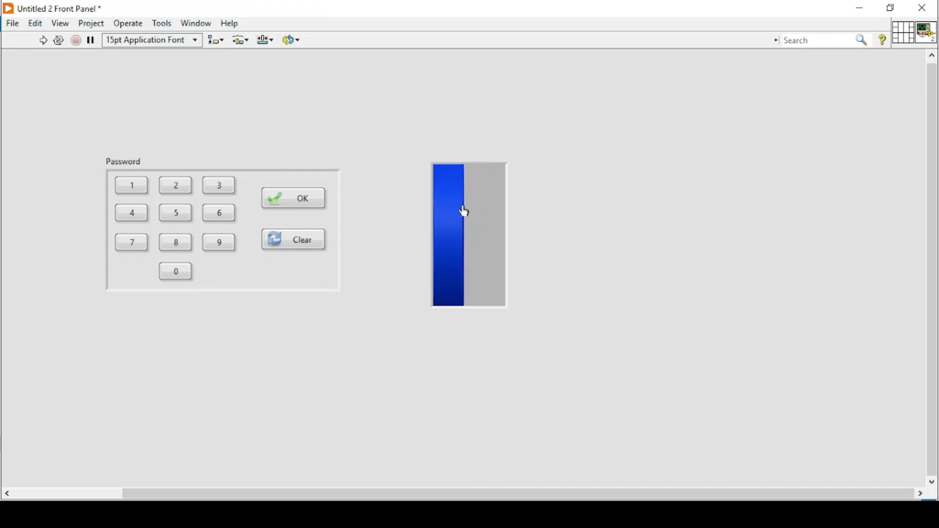
# Step: In Slide Properties turn off the value tip strip and set the fill colour to red
pyautogui.rightClick(463, 210)
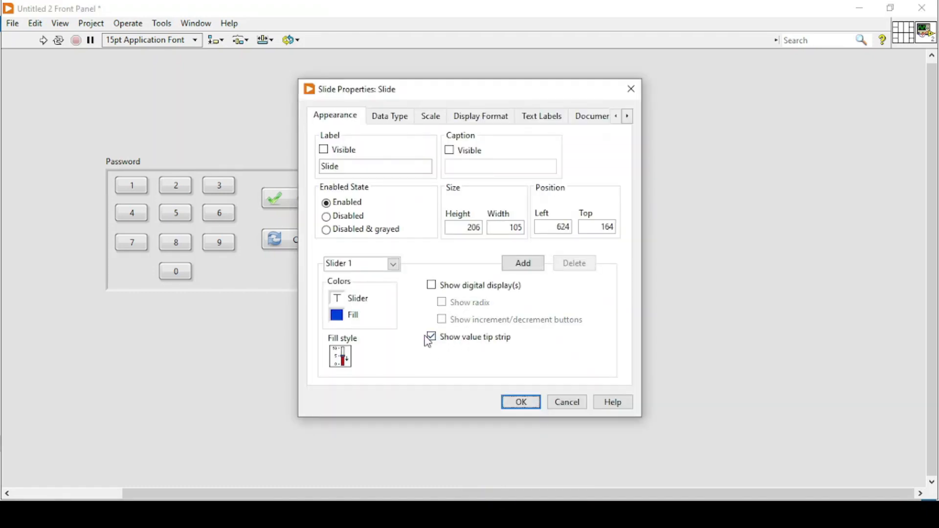
pyautogui.click(336, 315)
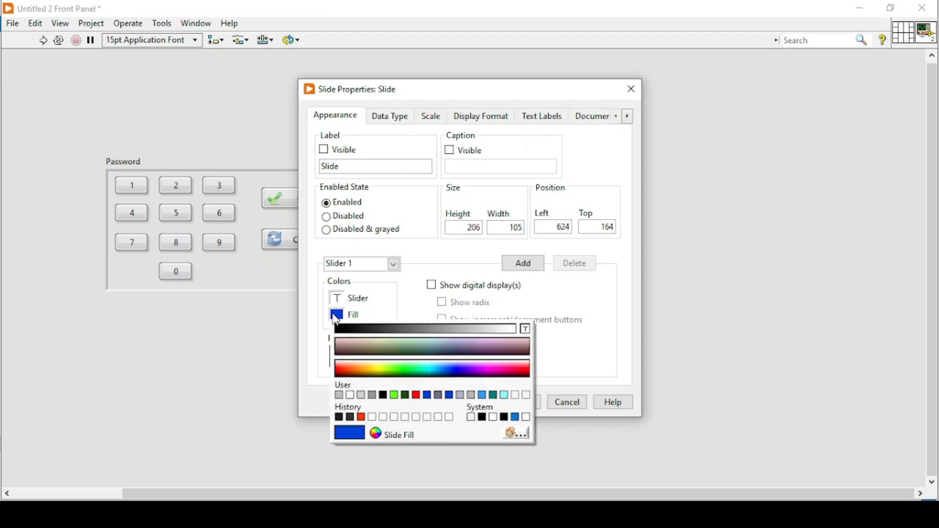
pyautogui.click(503, 394)
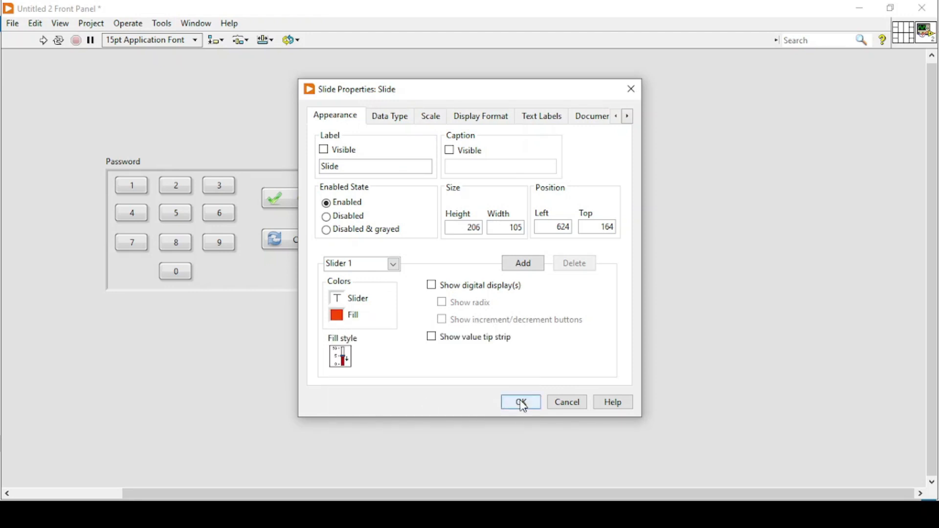
pyautogui.click(520, 402)
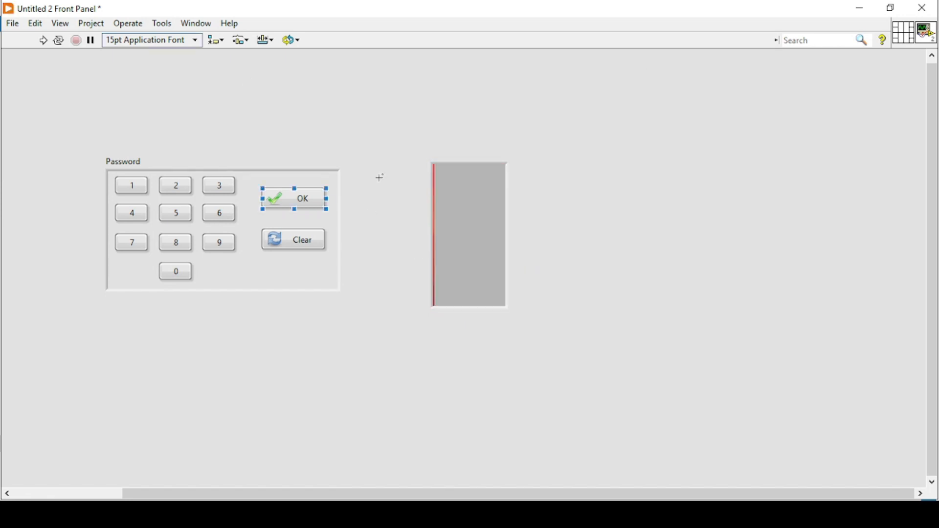
# Step: Paint the slide housing red with the colouring tool
pyautogui.click(469, 234)
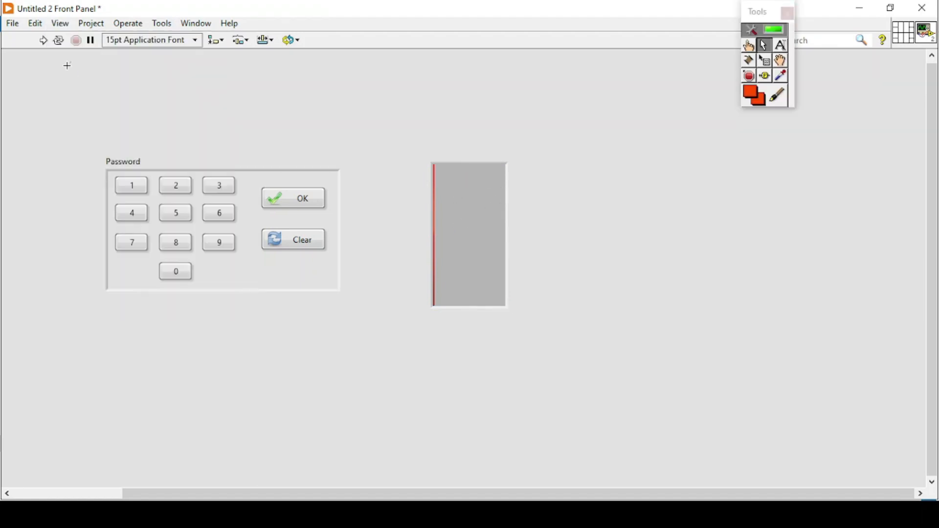
pyautogui.click(753, 95)
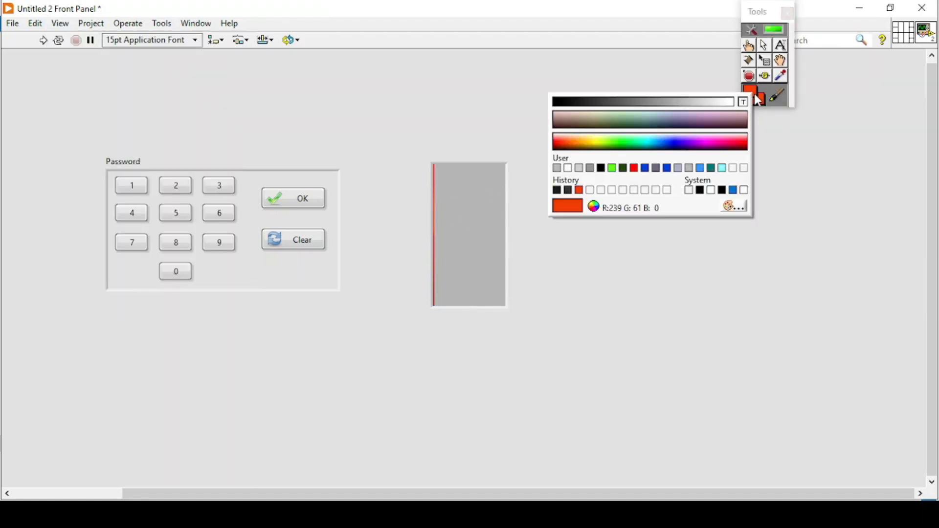
pyautogui.click(643, 167)
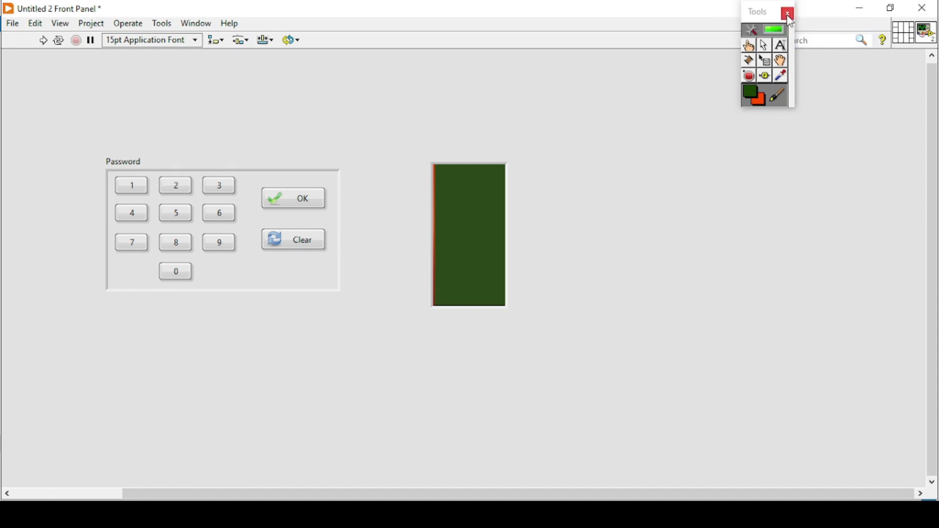
pyautogui.click(786, 14)
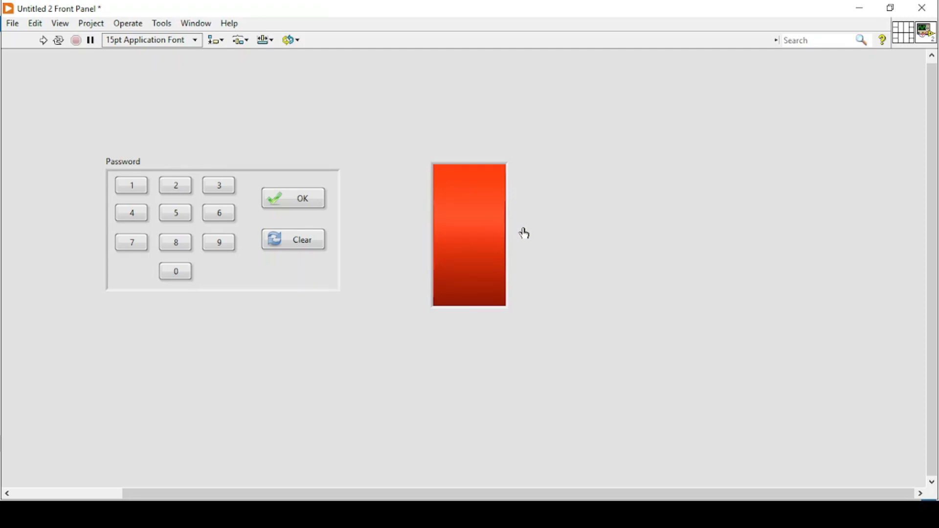
# Step: Add a second string display above the red slide with an icon-sized search button, its label and Search text hidden
pyautogui.click(292, 197)
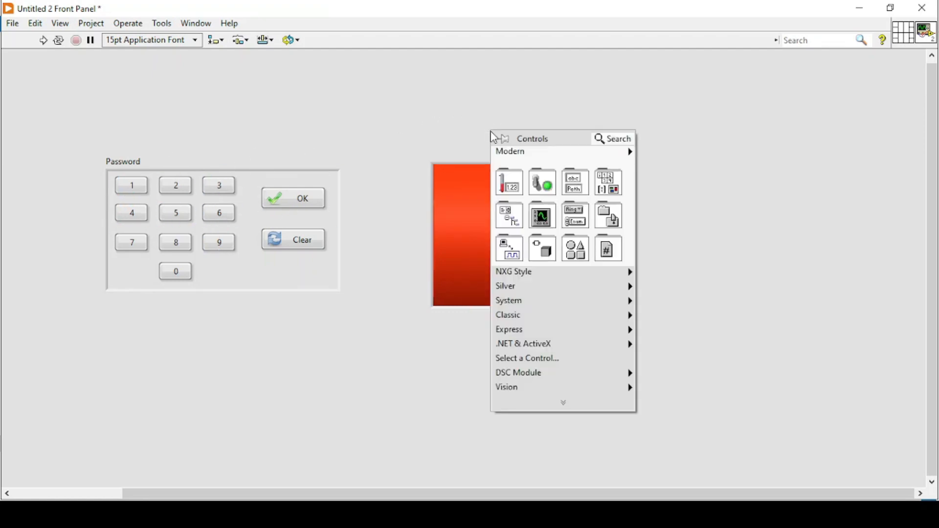
pyautogui.moveTo(574, 182)
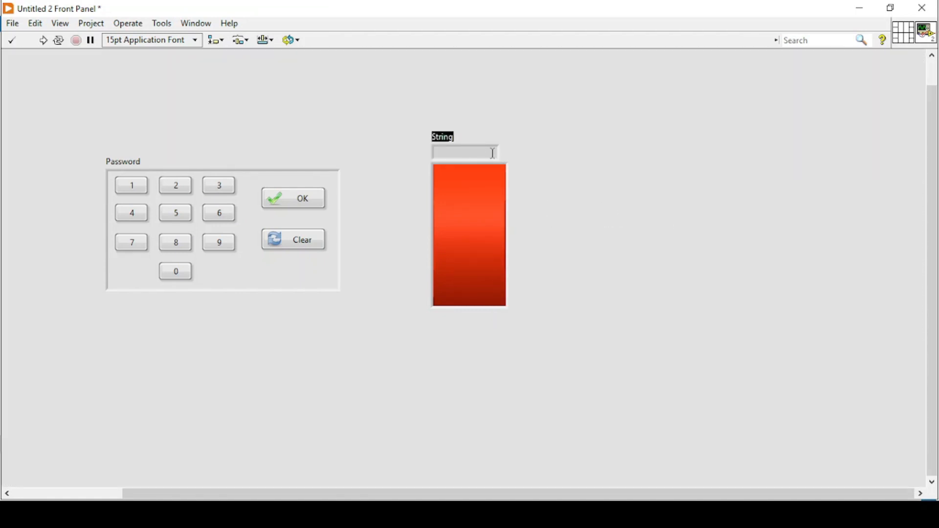
pyautogui.click(464, 152)
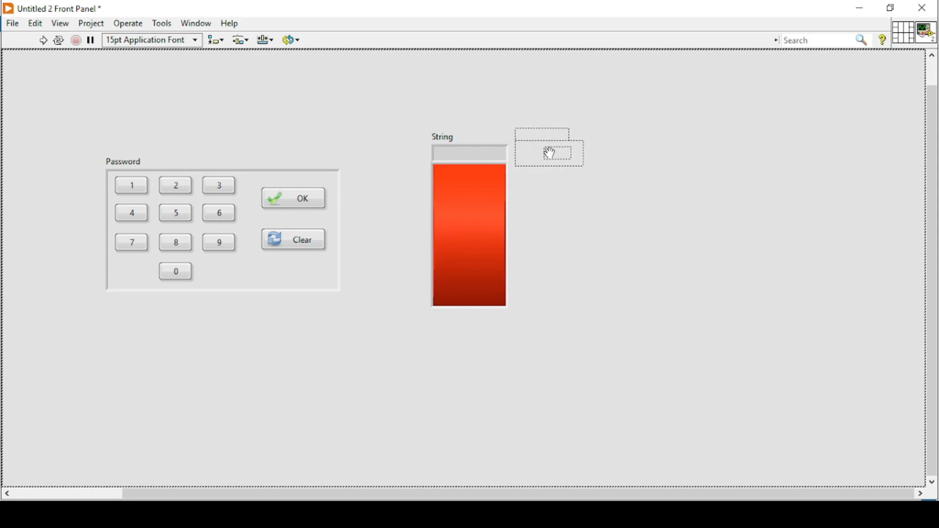
pyautogui.click(545, 152)
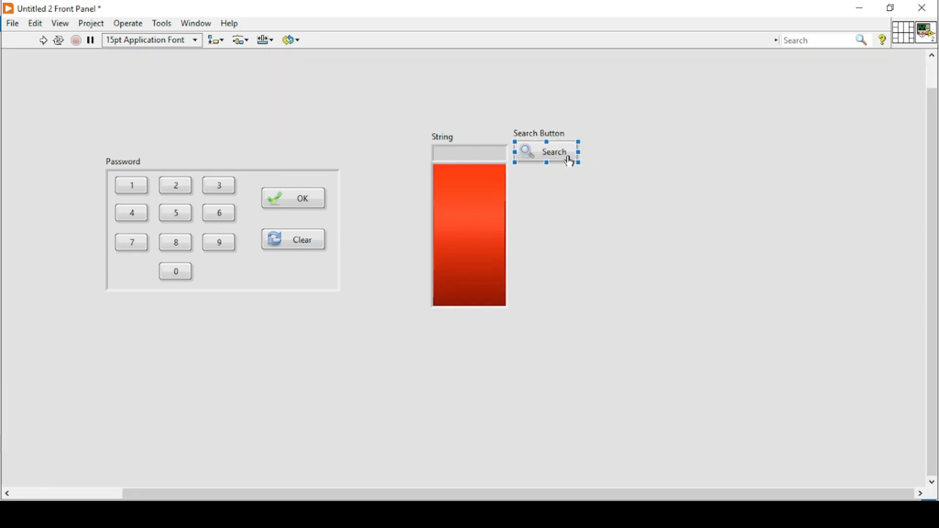
pyautogui.rightClick(551, 151)
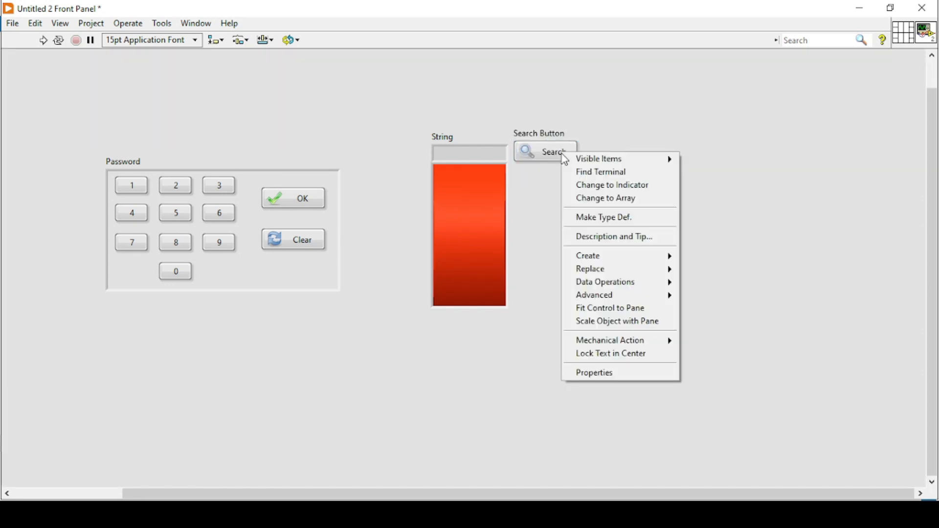
pyautogui.click(554, 152)
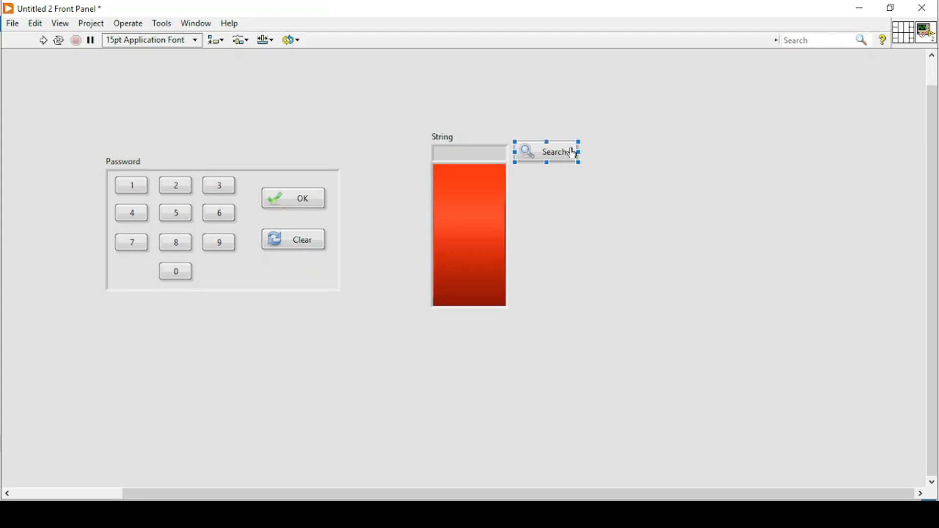
pyautogui.rightClick(550, 152)
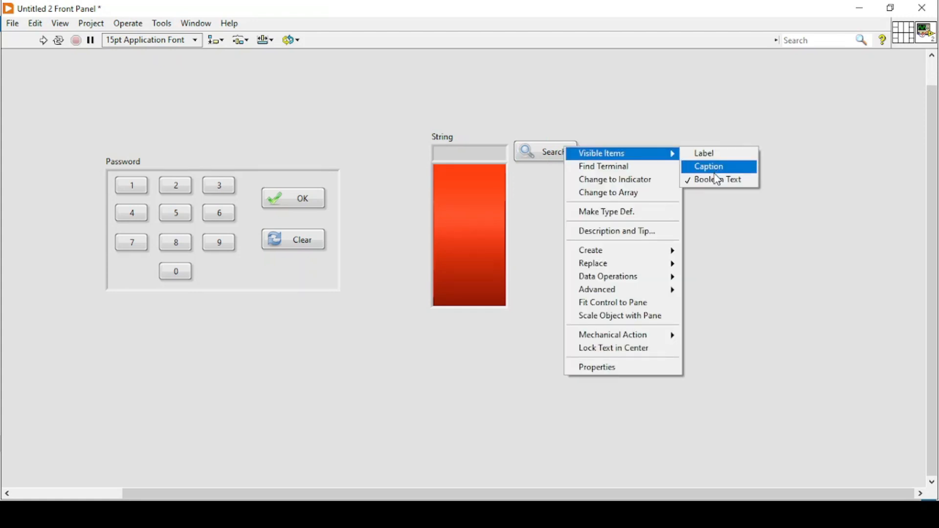
pyautogui.click(708, 166)
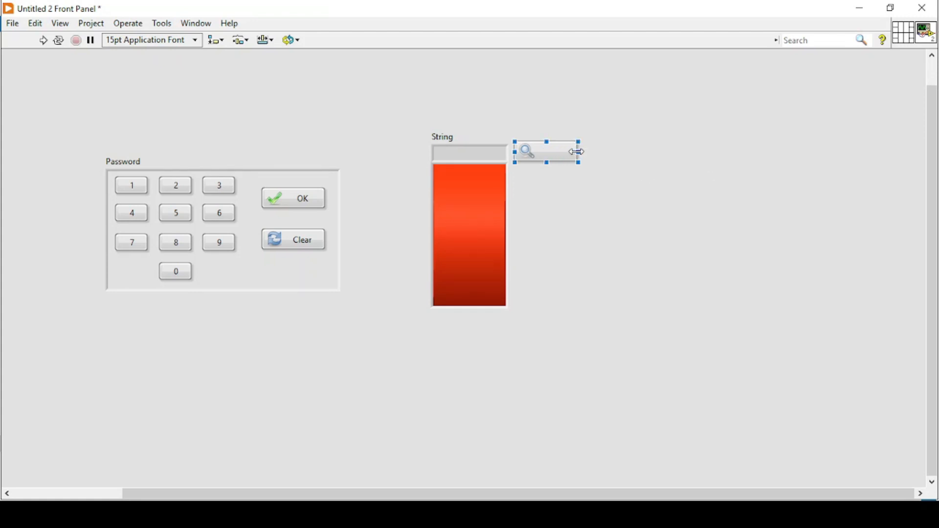
pyautogui.moveTo(577, 152); pyautogui.dragTo(542, 152)
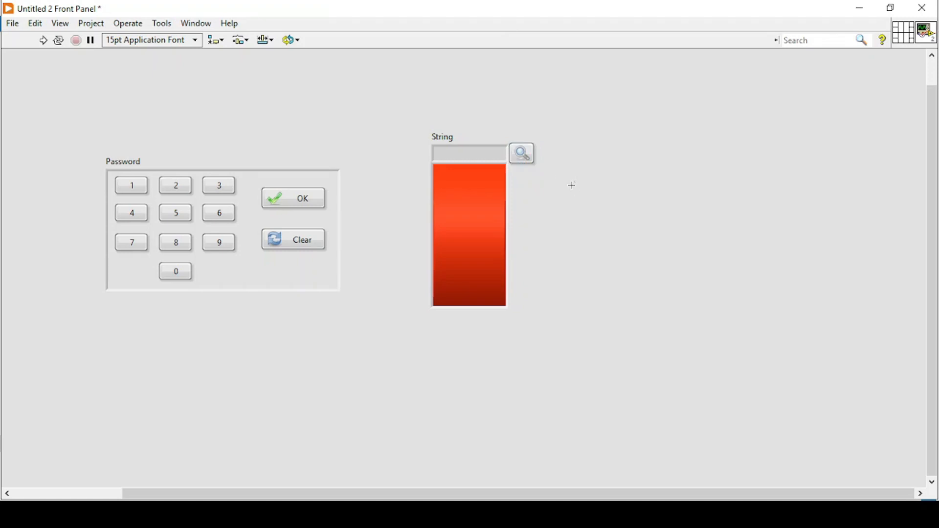
# Step: Adjust the small search button's mechanical action from its shortcut menu
pyautogui.click(520, 153)
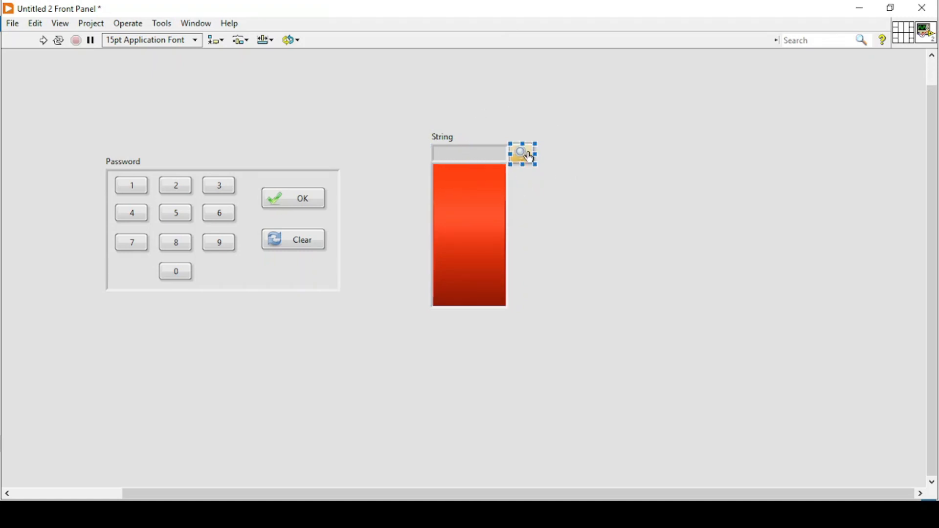
pyautogui.rightClick(521, 154)
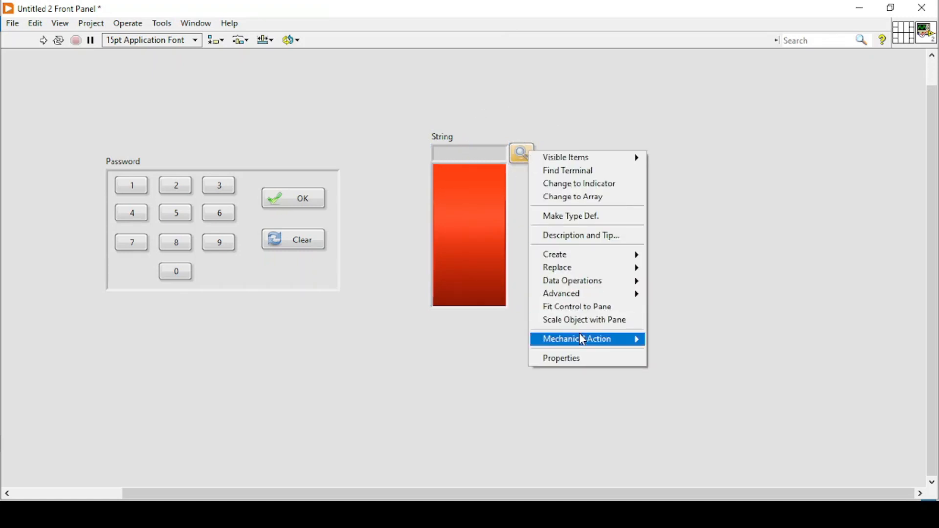
pyautogui.moveTo(576, 340)
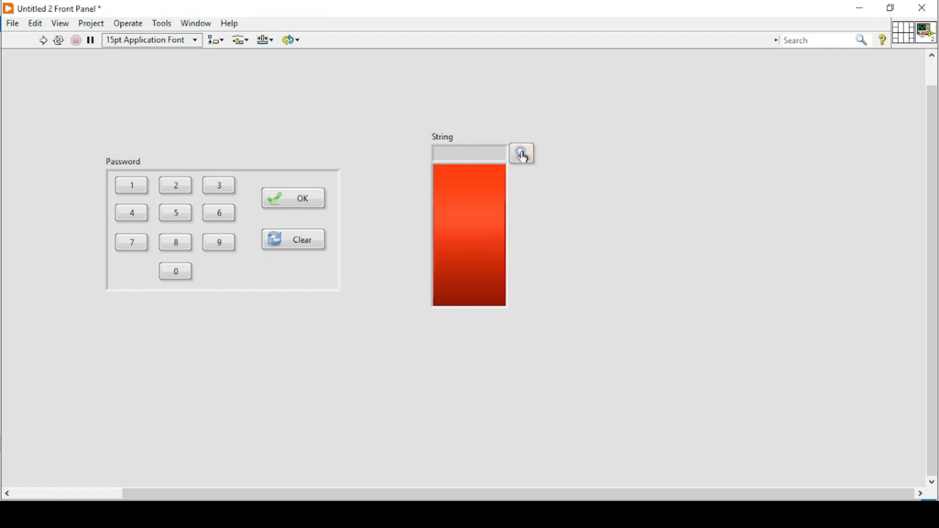
pyautogui.click(469, 234)
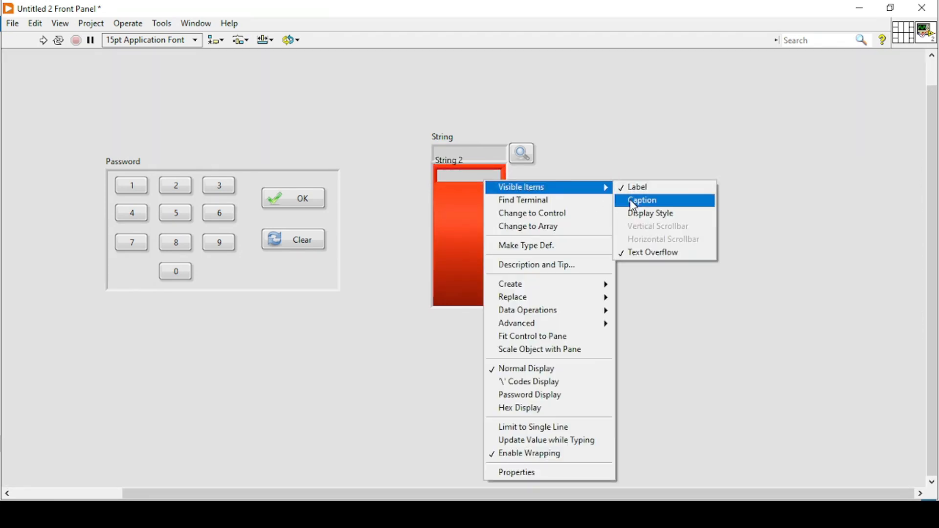
pyautogui.moveTo(636, 186)
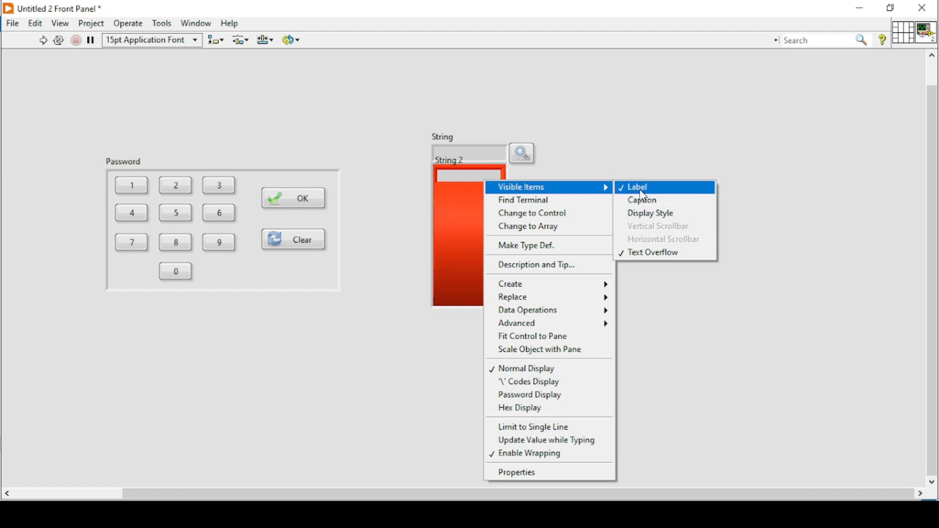
# Step: Hide the second string display's label and paint it red with the Tools palette coloring tool, then restore automatic tool selection
pyautogui.click(636, 187)
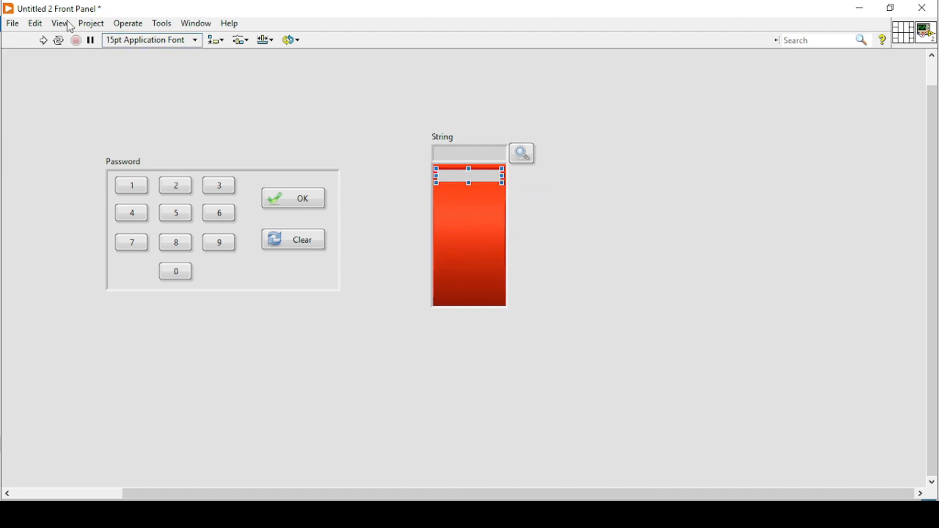
pyautogui.click(58, 23)
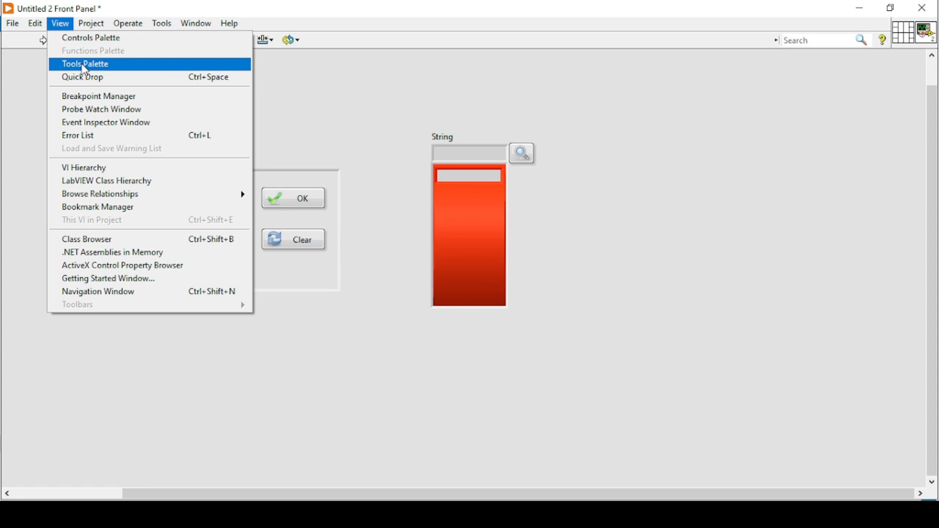
pyautogui.click(84, 63)
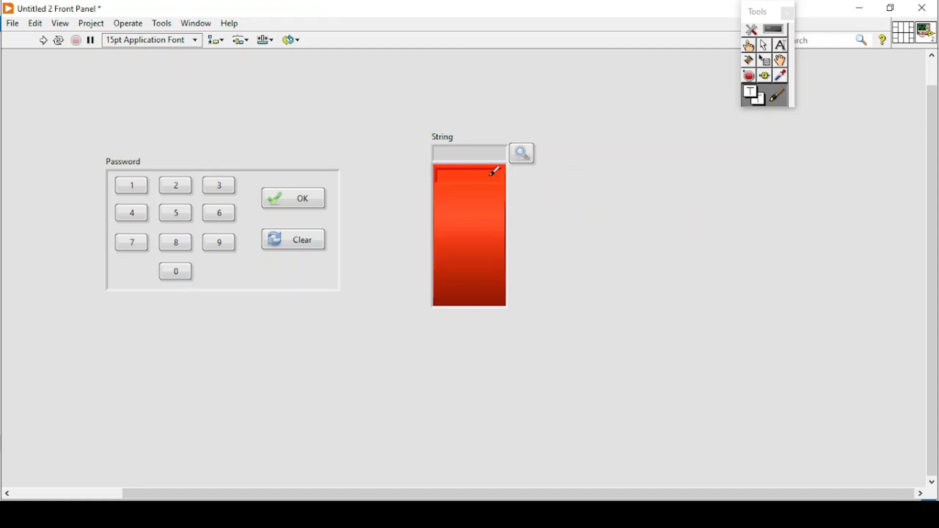
pyautogui.moveTo(773, 30)
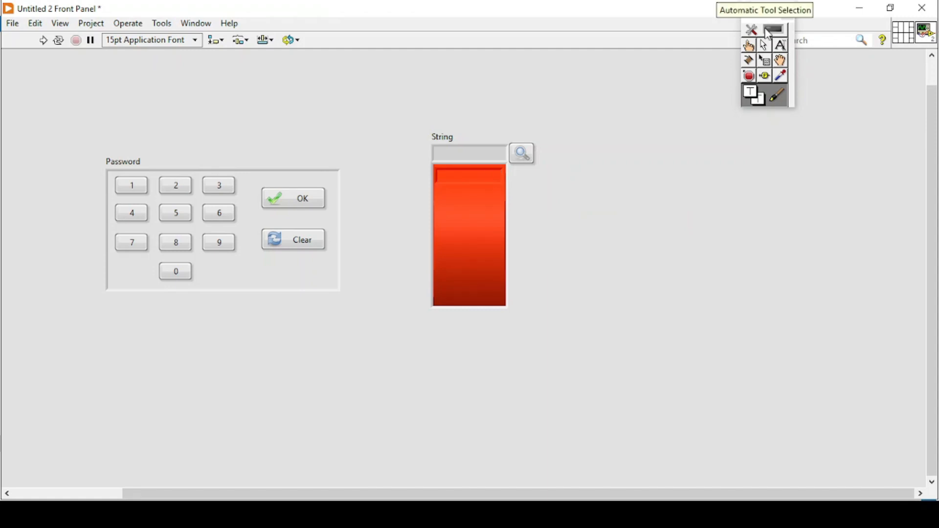
pyautogui.click(773, 30)
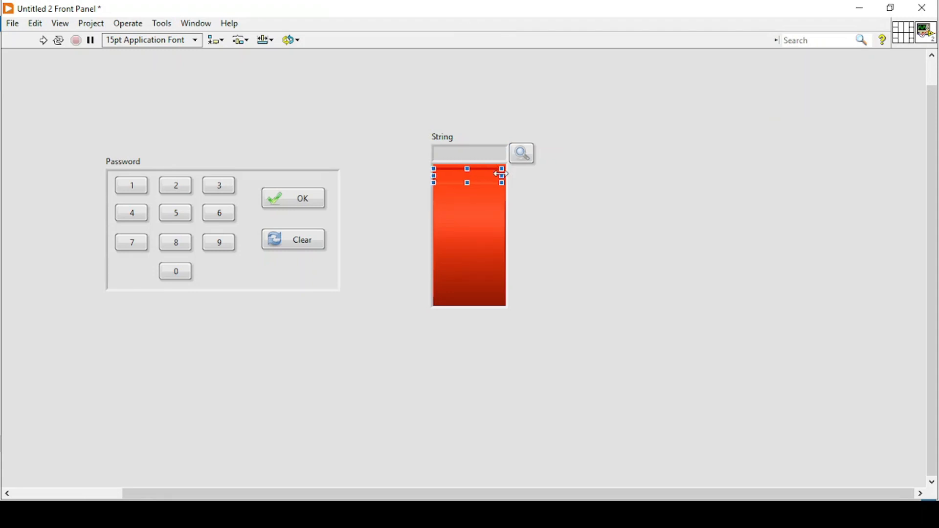
# Step: Enclose the keypad logic in an Event Structure configured for the Password: Value Change event
pyautogui.click(583, 180)
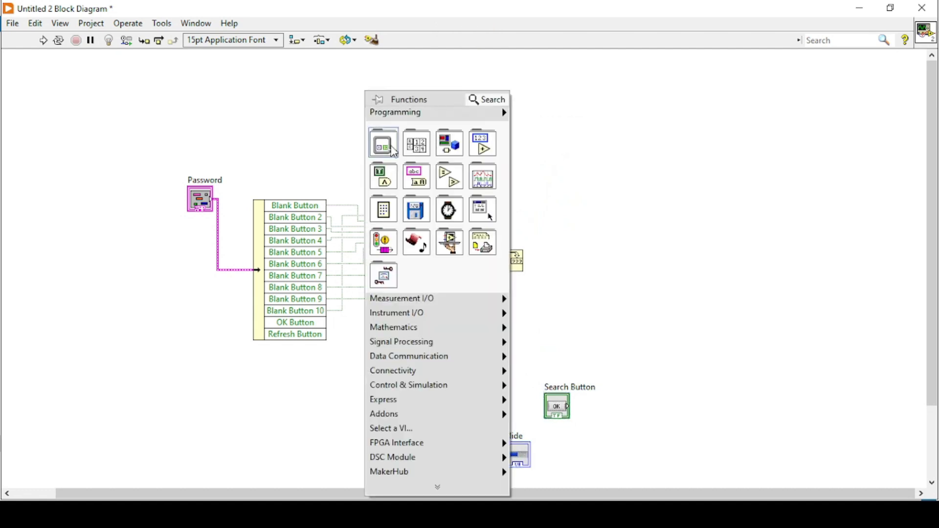
pyautogui.click(382, 143)
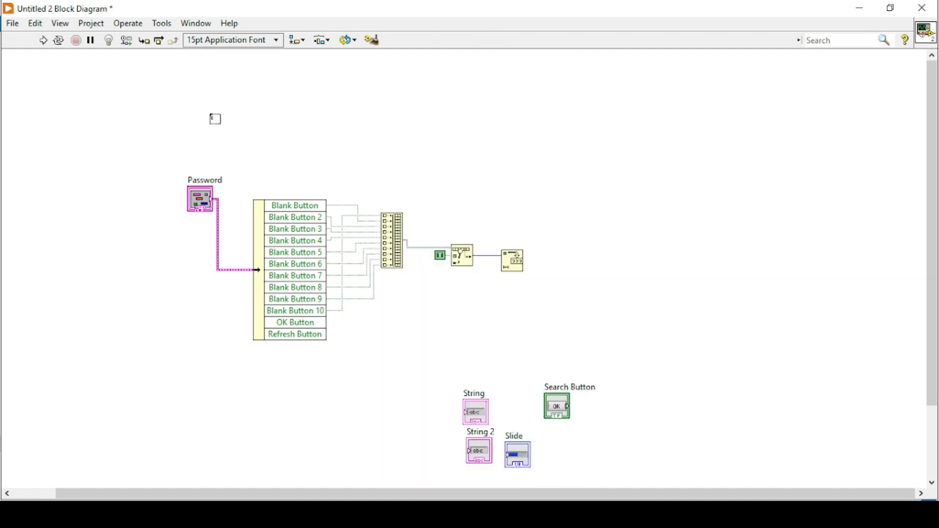
pyautogui.moveTo(212, 118); pyautogui.dragTo(528, 347)
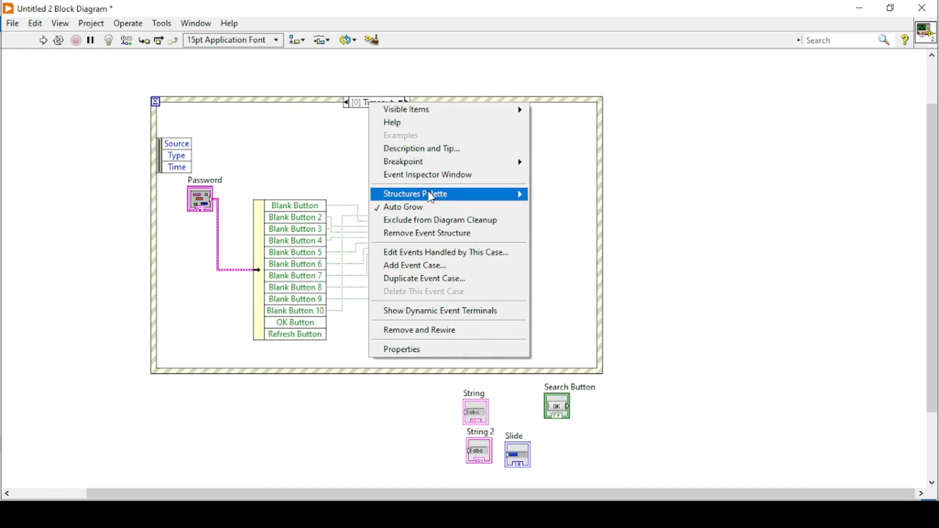
pyautogui.click(445, 251)
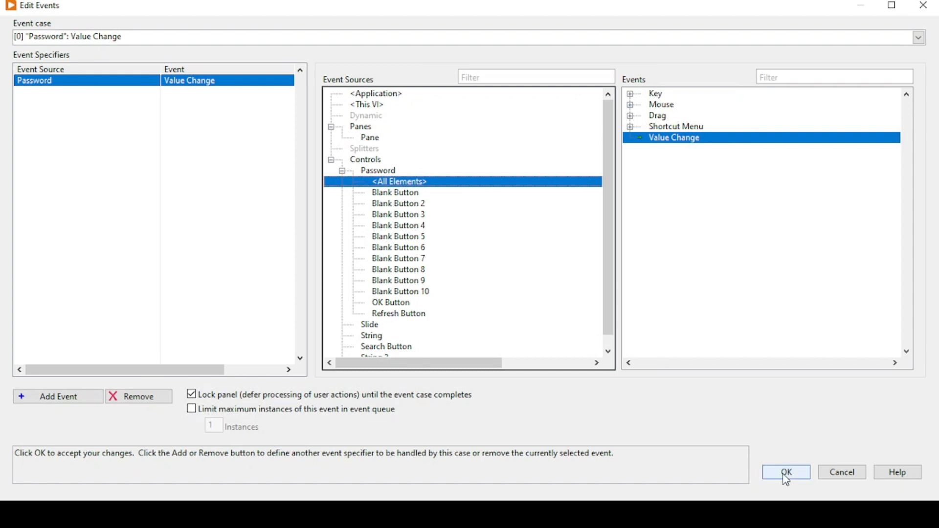
pyautogui.click(785, 471)
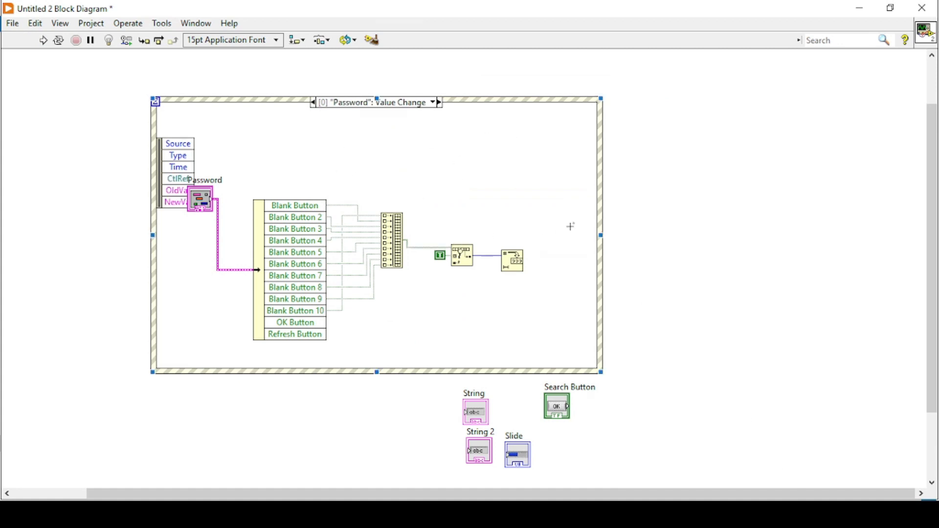
# Step: Widen the event structure and move the String display terminal inside it
pyautogui.moveTo(600, 235); pyautogui.dragTo(702, 236)
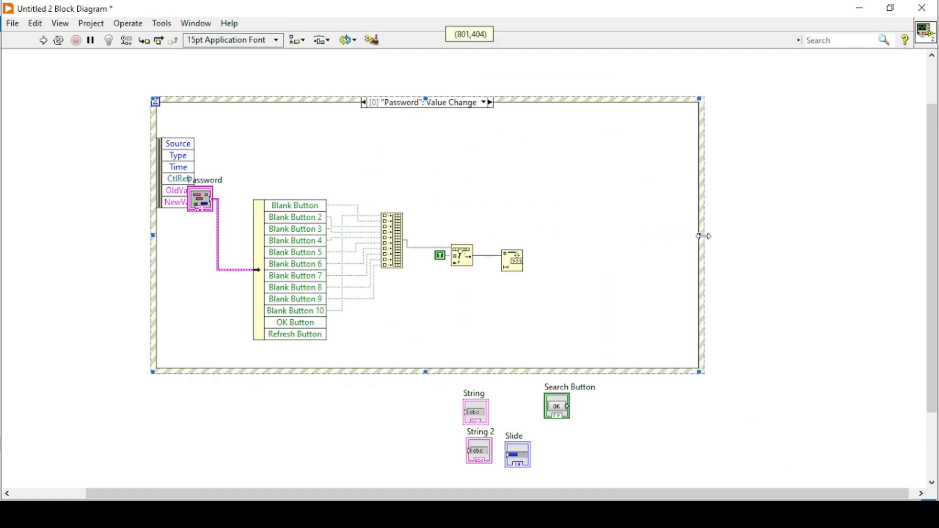
pyautogui.moveTo(701, 236); pyautogui.dragTo(738, 236)
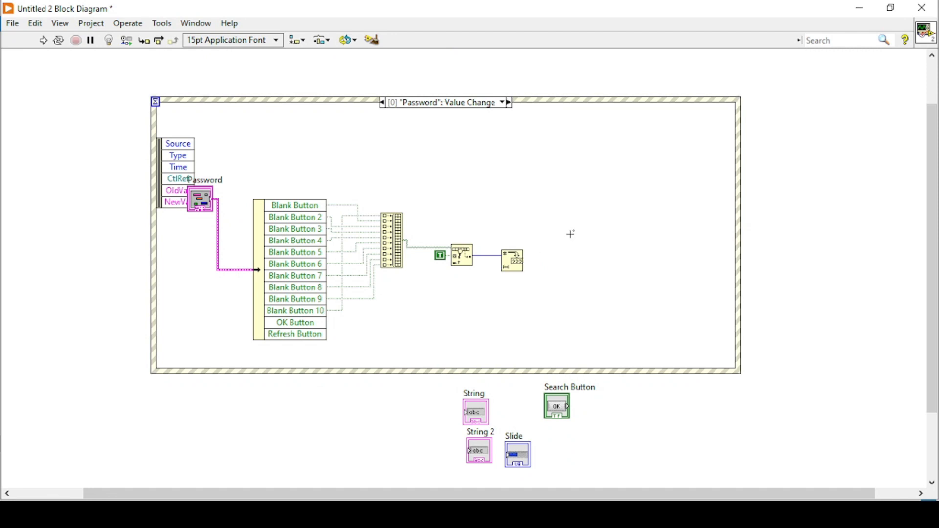
pyautogui.rightClick(511, 258)
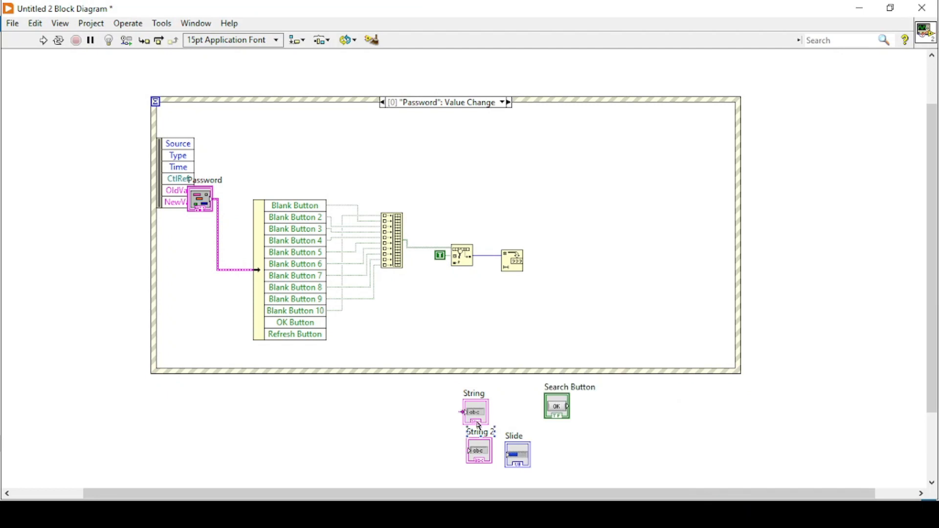
pyautogui.click(474, 412)
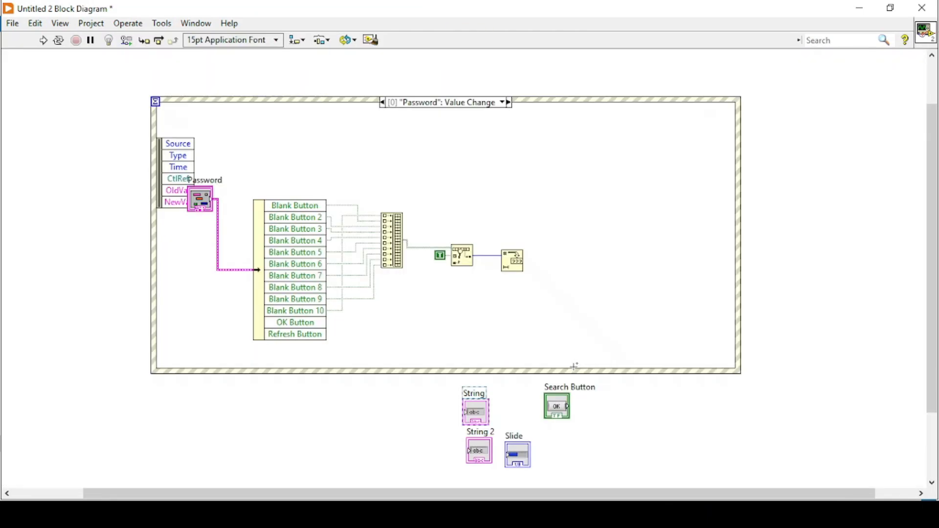
pyautogui.moveTo(474, 410); pyautogui.dragTo(587, 260)
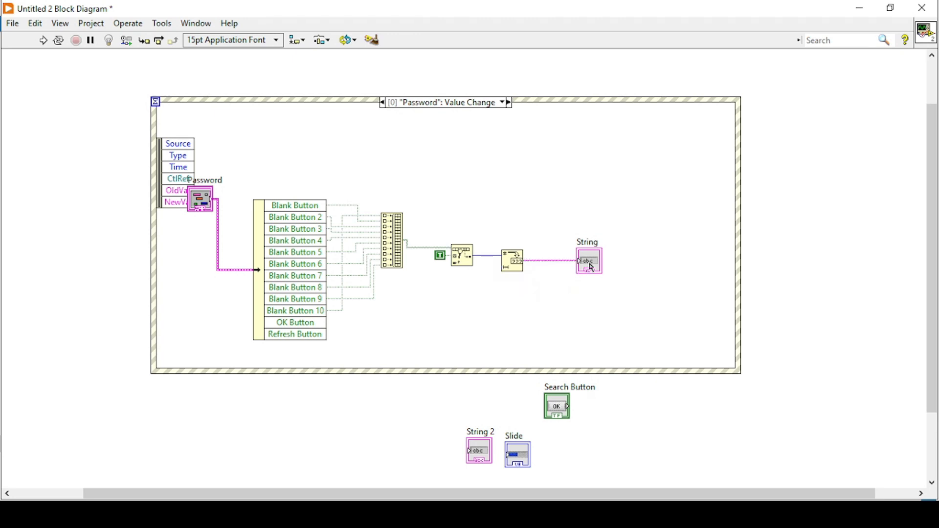
# Step: Wire the String display, give the while loop a False stop constant, and run the VI from the front panel
pyautogui.click(43, 39)
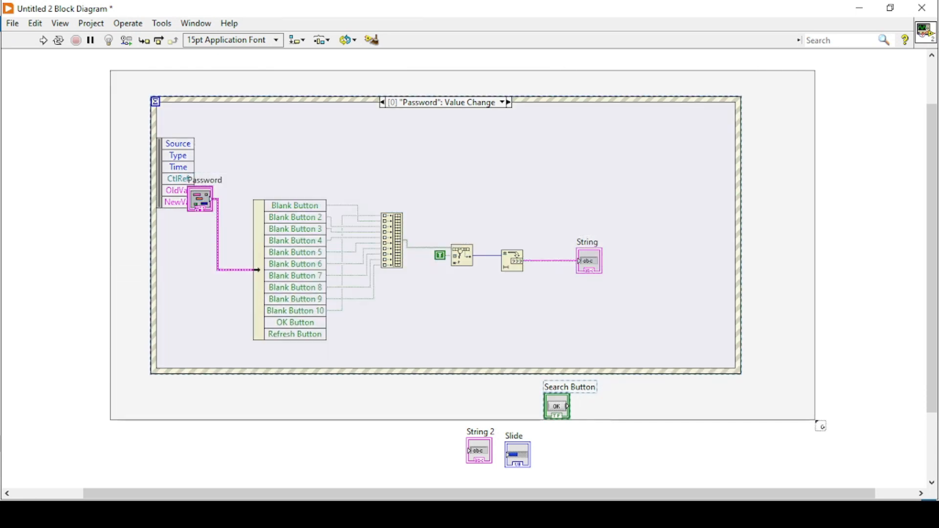
pyautogui.rightClick(556, 406)
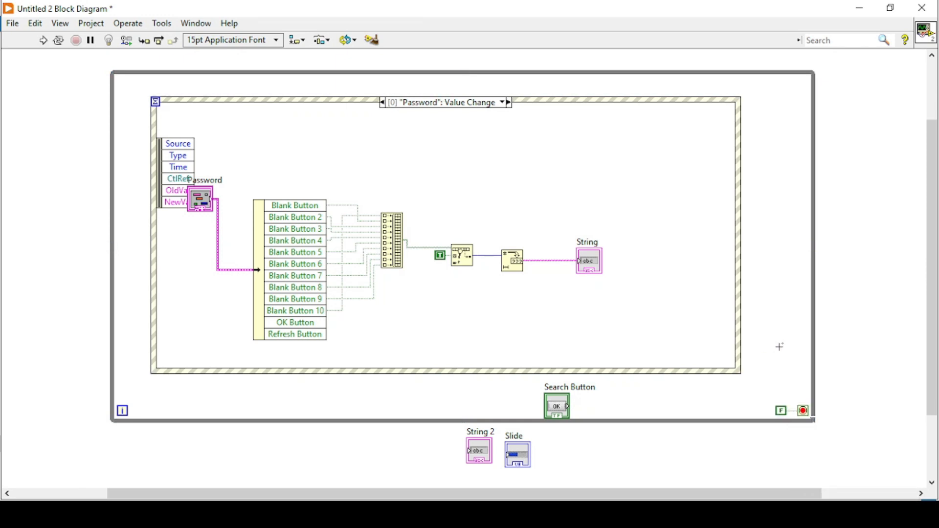
pyautogui.press('ctrl+e')
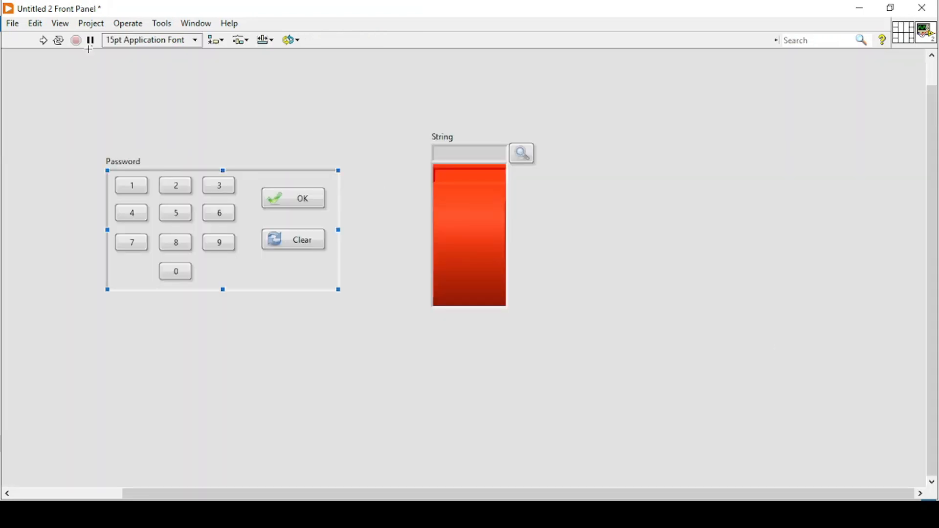
pyautogui.moveTo(44, 39)
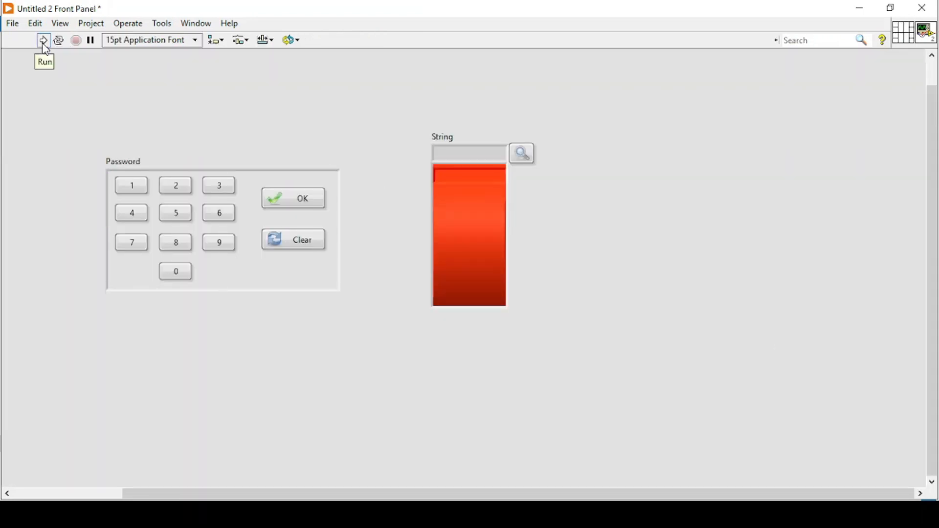
pyautogui.click(42, 39)
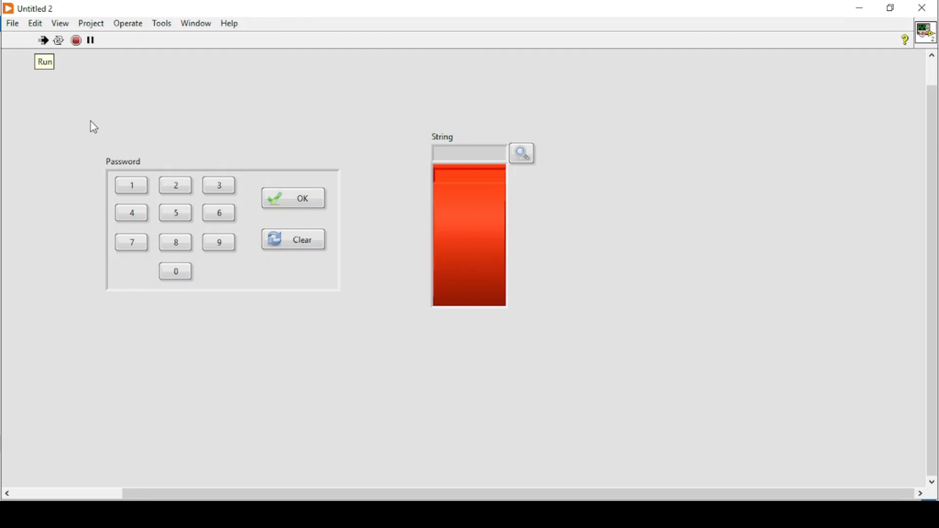
# Step: Press keypad digits 1, 2, 0 and 6; the display shows only the last digit, 6
pyautogui.click(130, 184)
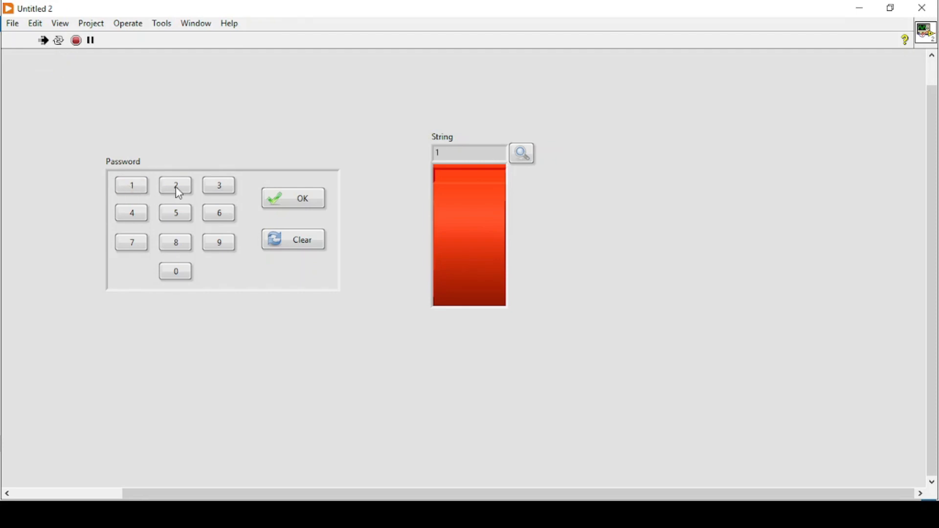
pyautogui.click(175, 185)
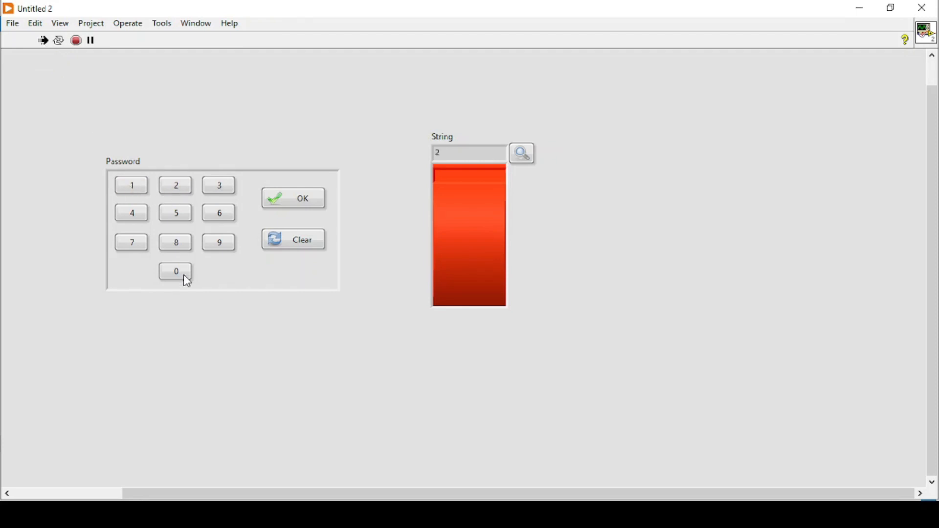
pyautogui.click(175, 271)
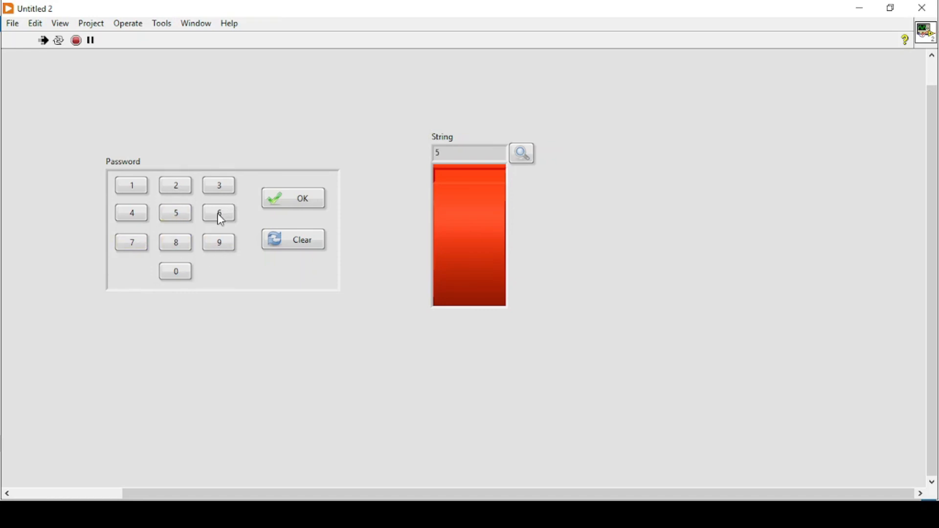
pyautogui.click(218, 212)
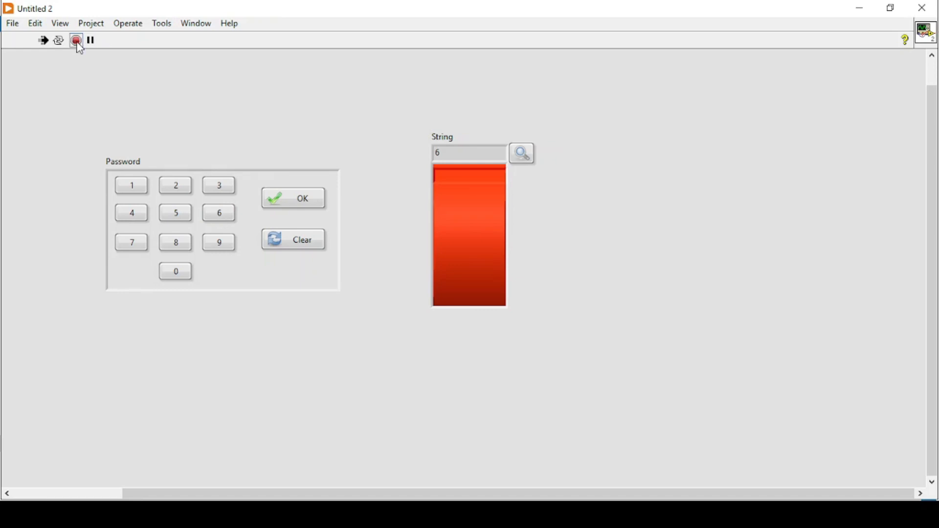
# Step: Stop the VI and replace the concatenated-text output tunnel with a shift register on the while loop
pyautogui.click(76, 40)
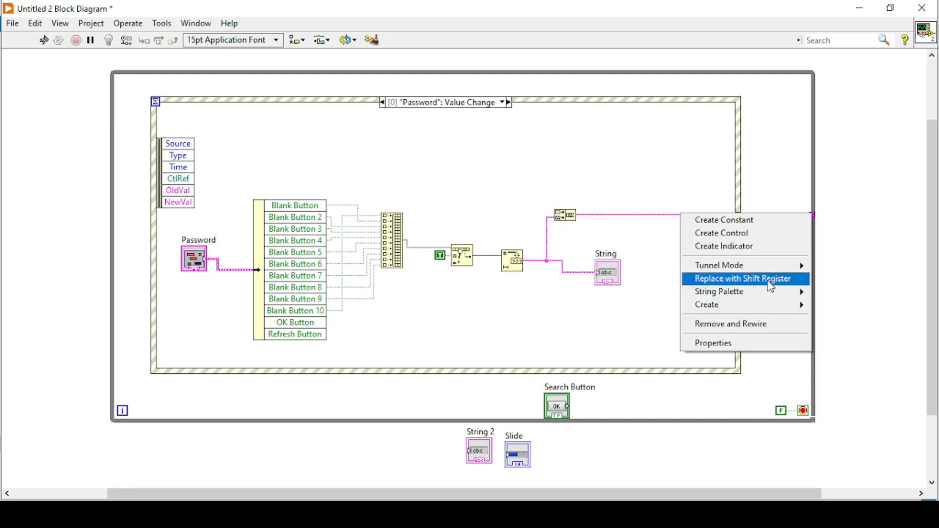
pyautogui.click(741, 278)
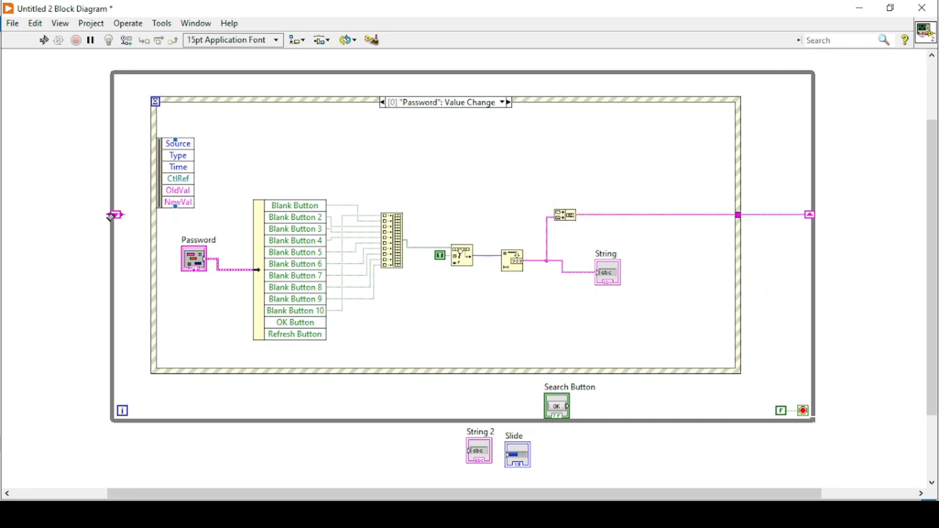